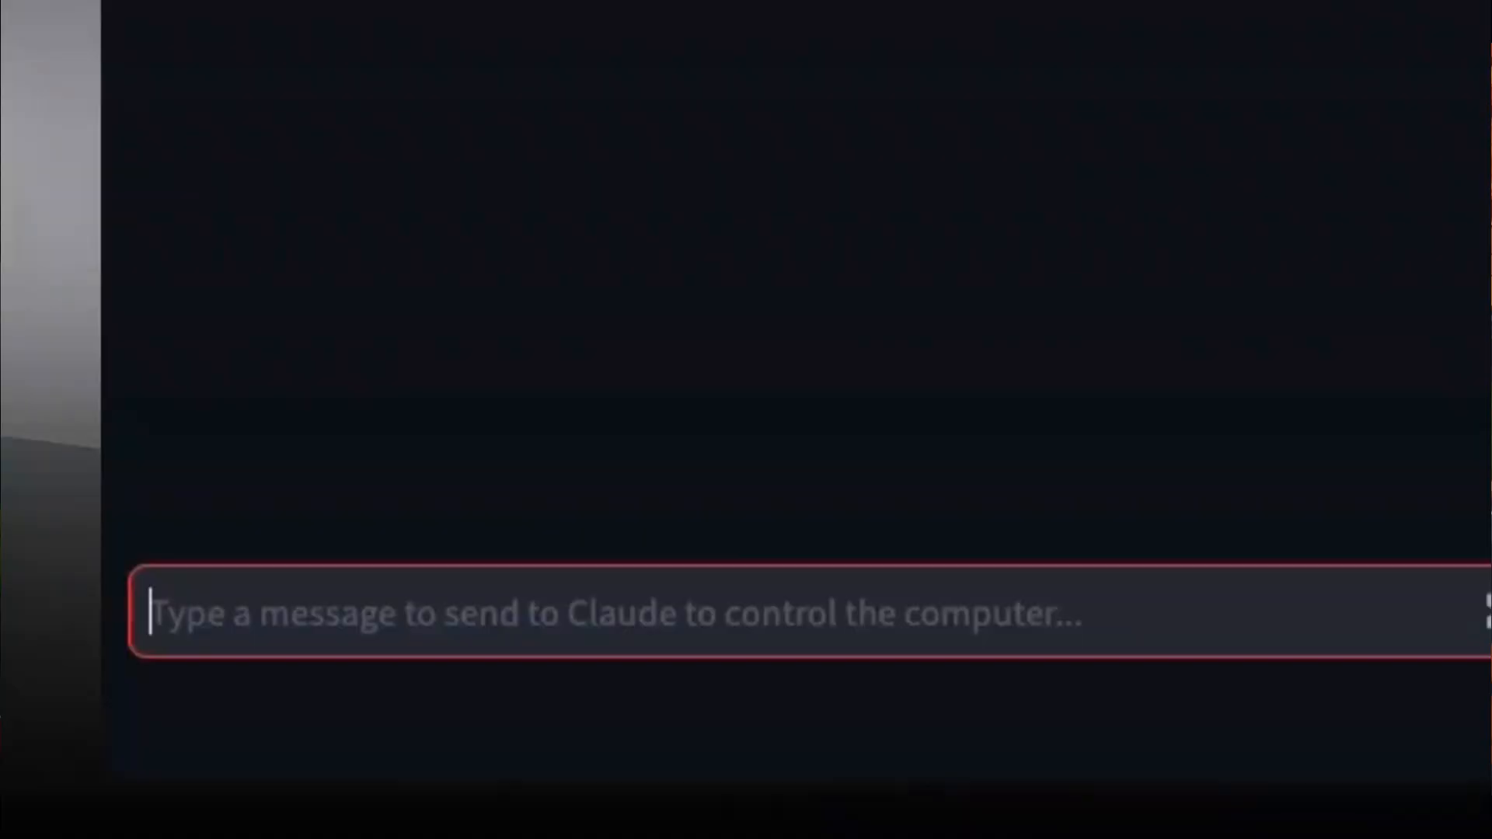
Ask the agent to do something fun on the internet and let it launch Firefox.
type("Let's do somethign")
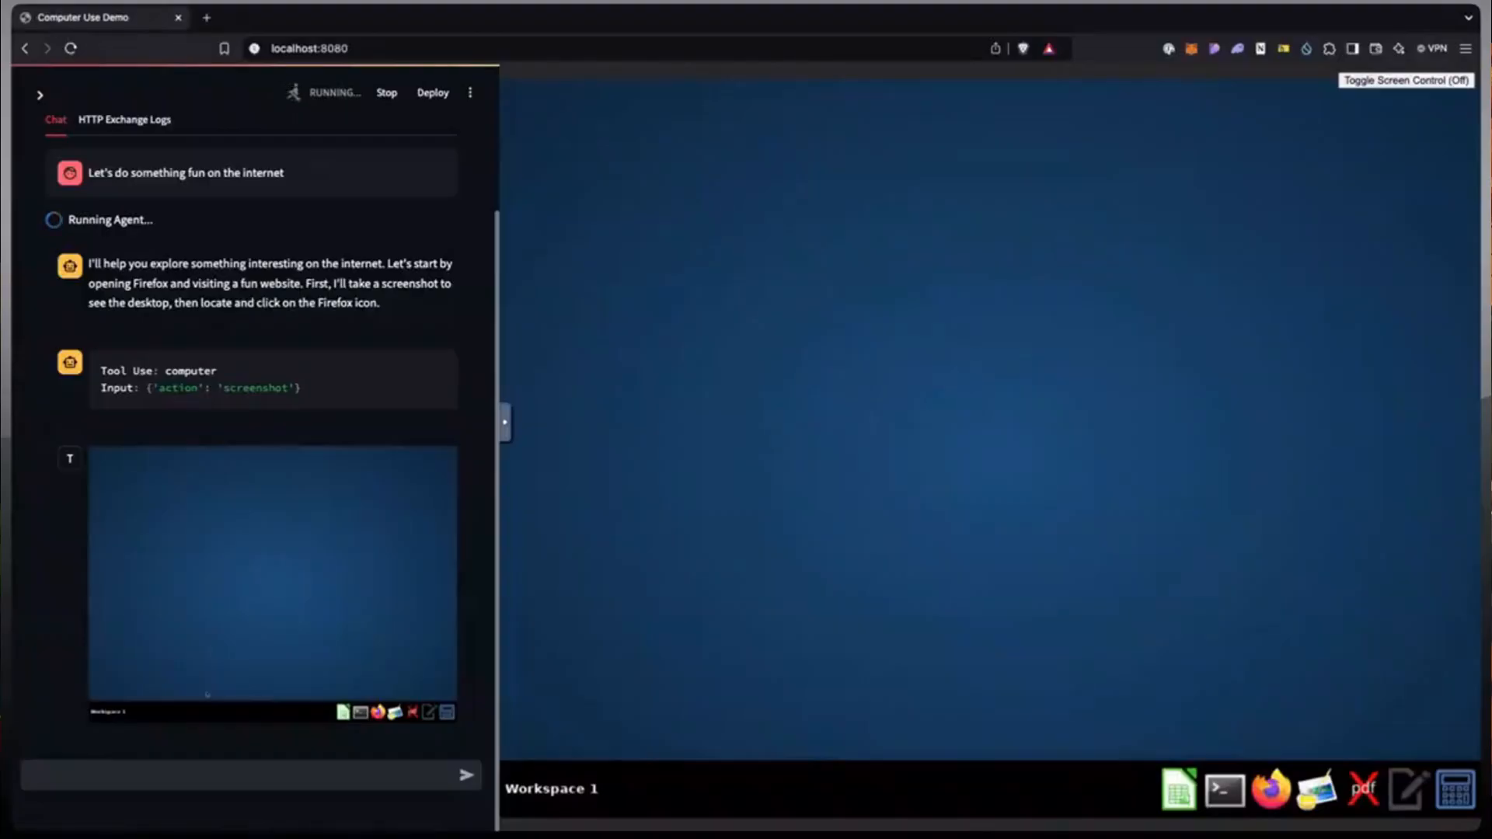
scroll("down", 3)
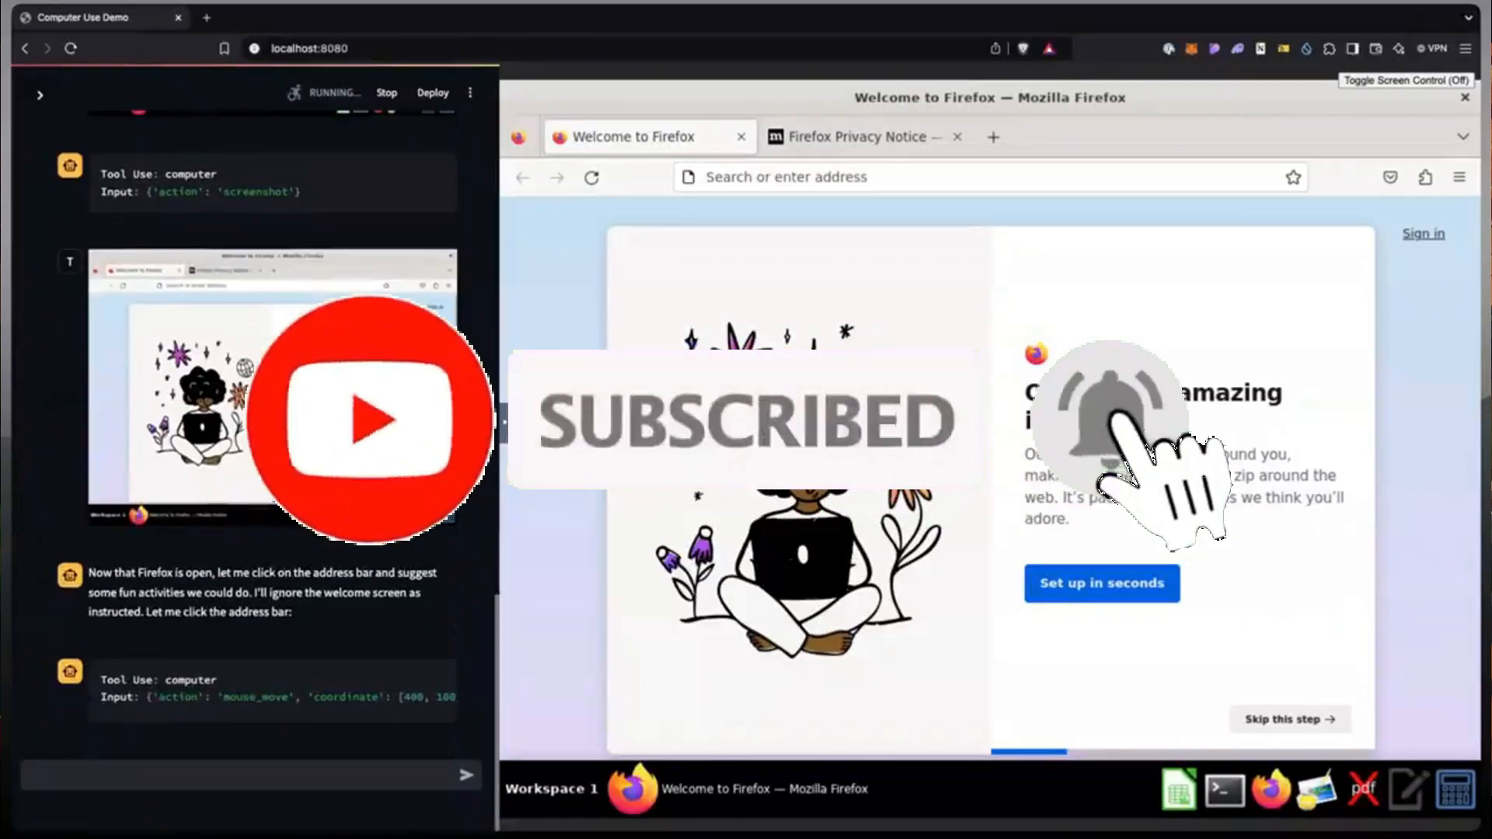
left_click(951, 178)
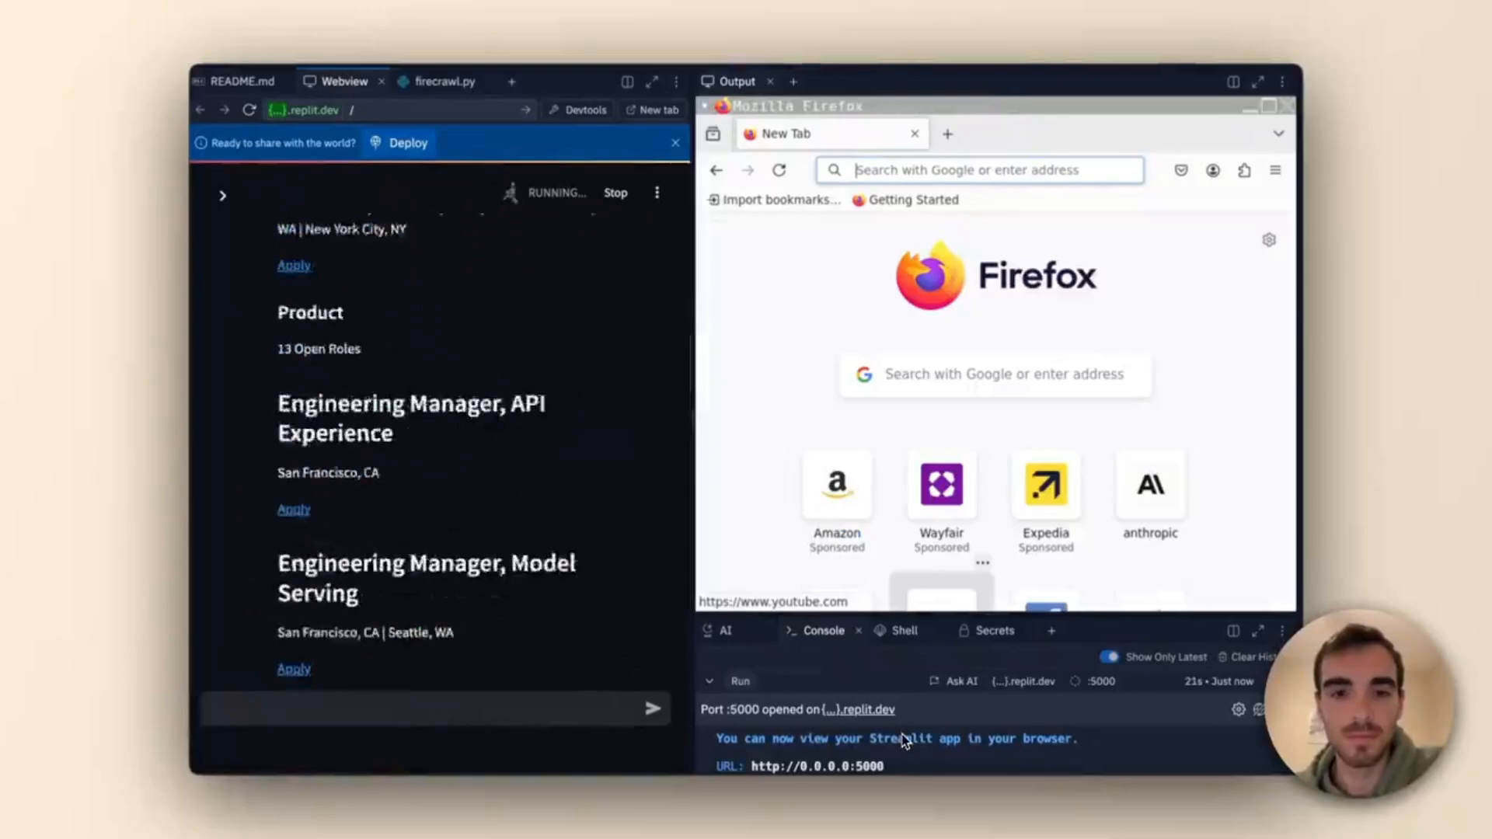
left_click(977, 169)
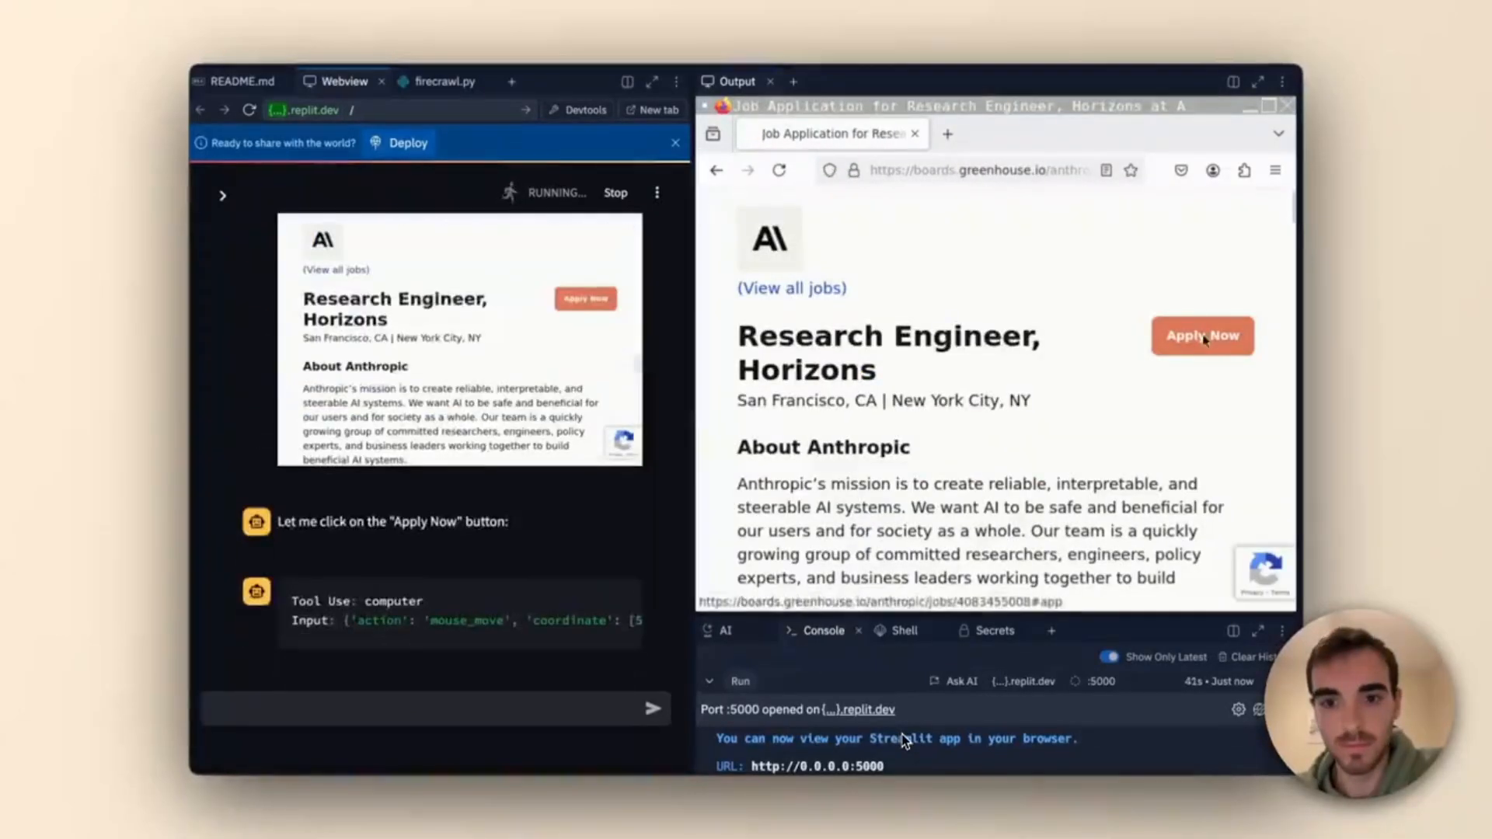
left_click(1201, 336)
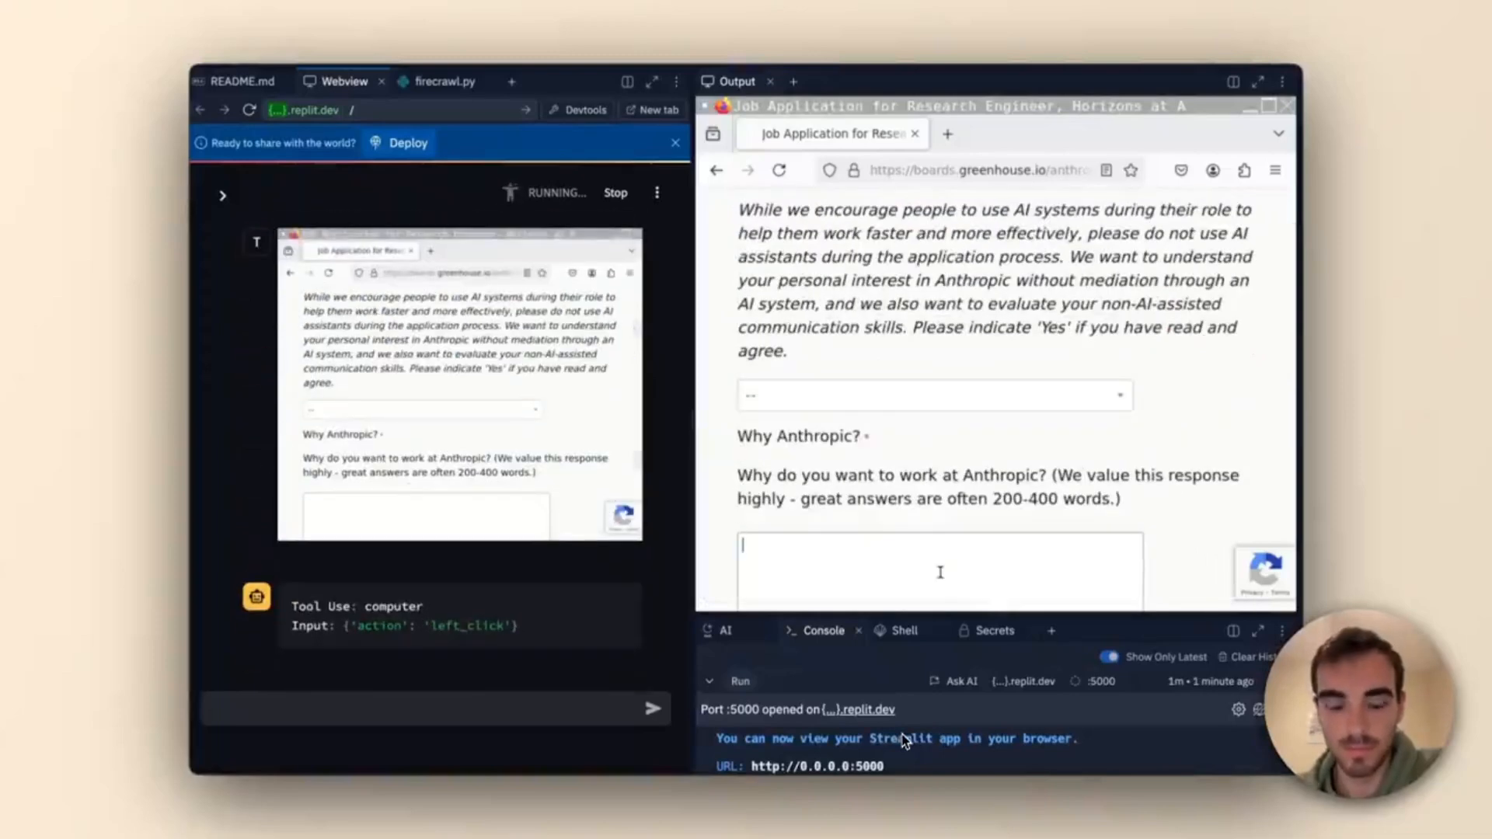
type("I am deeply d")
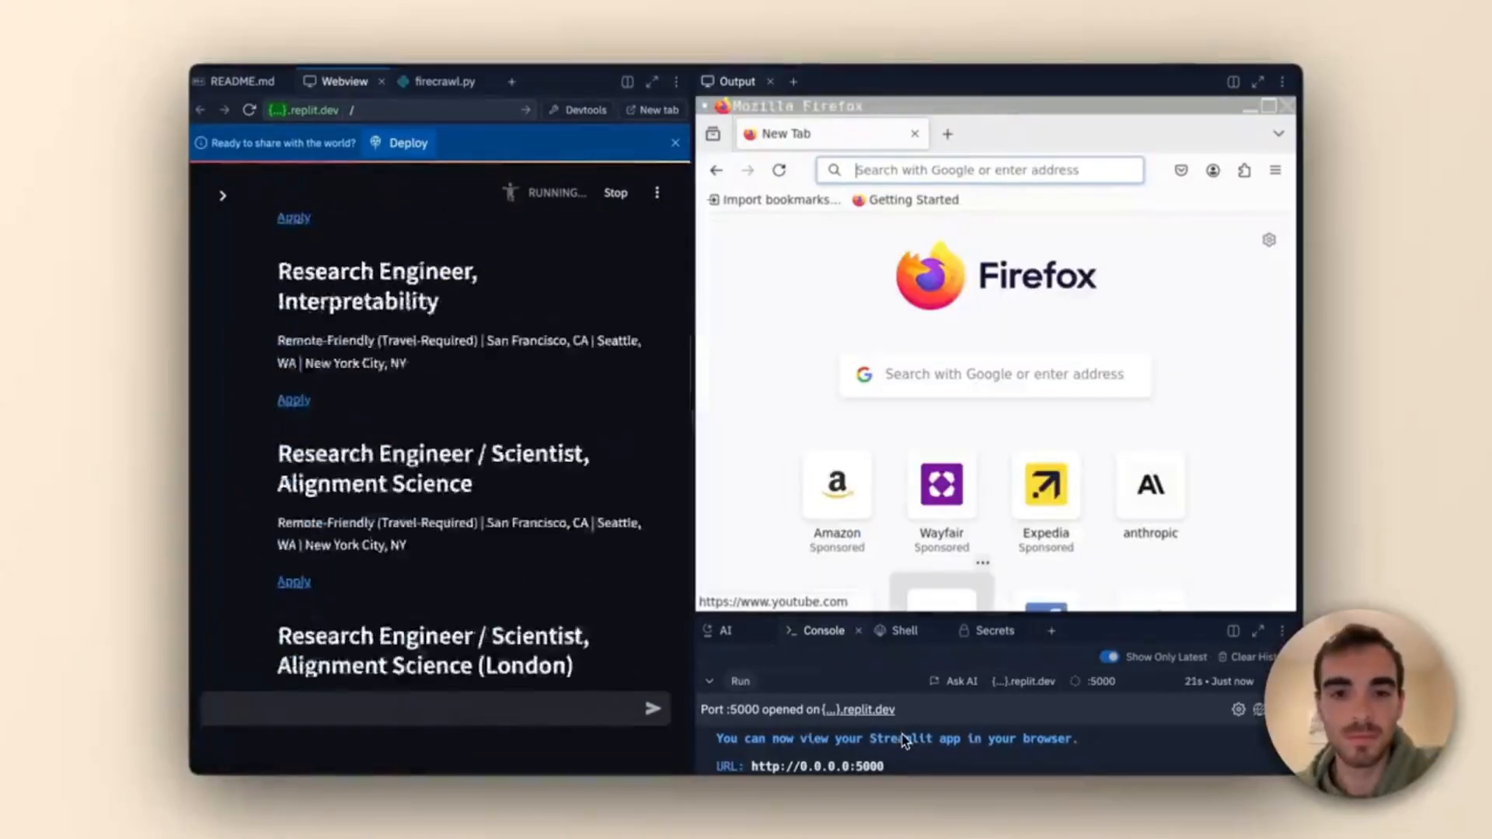
left_click(978, 170)
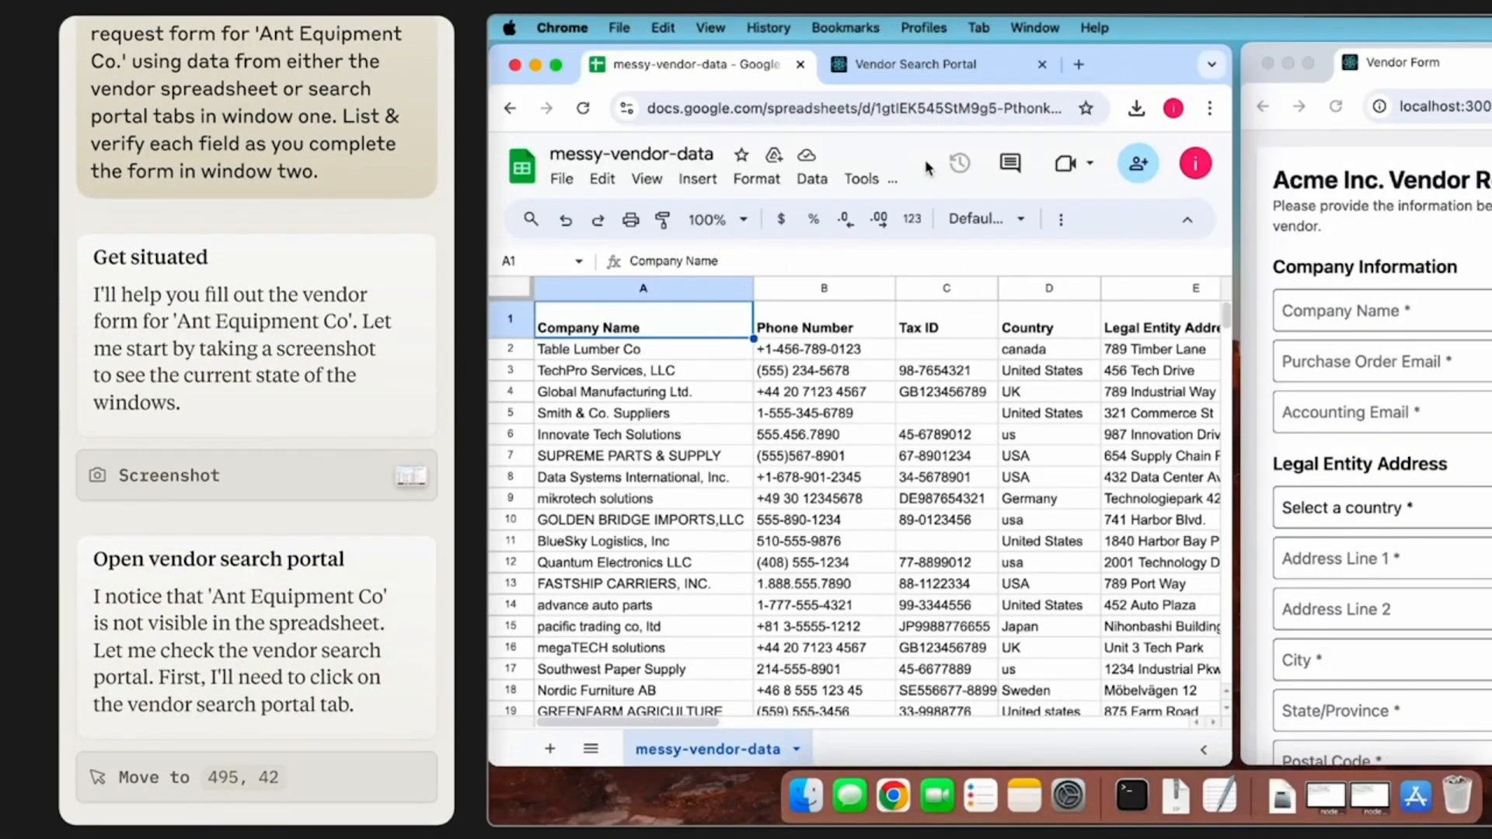
Search the Vendor Search Portal for 'Ant Equipment Co' to find its vendor record.
left_click(914, 64)
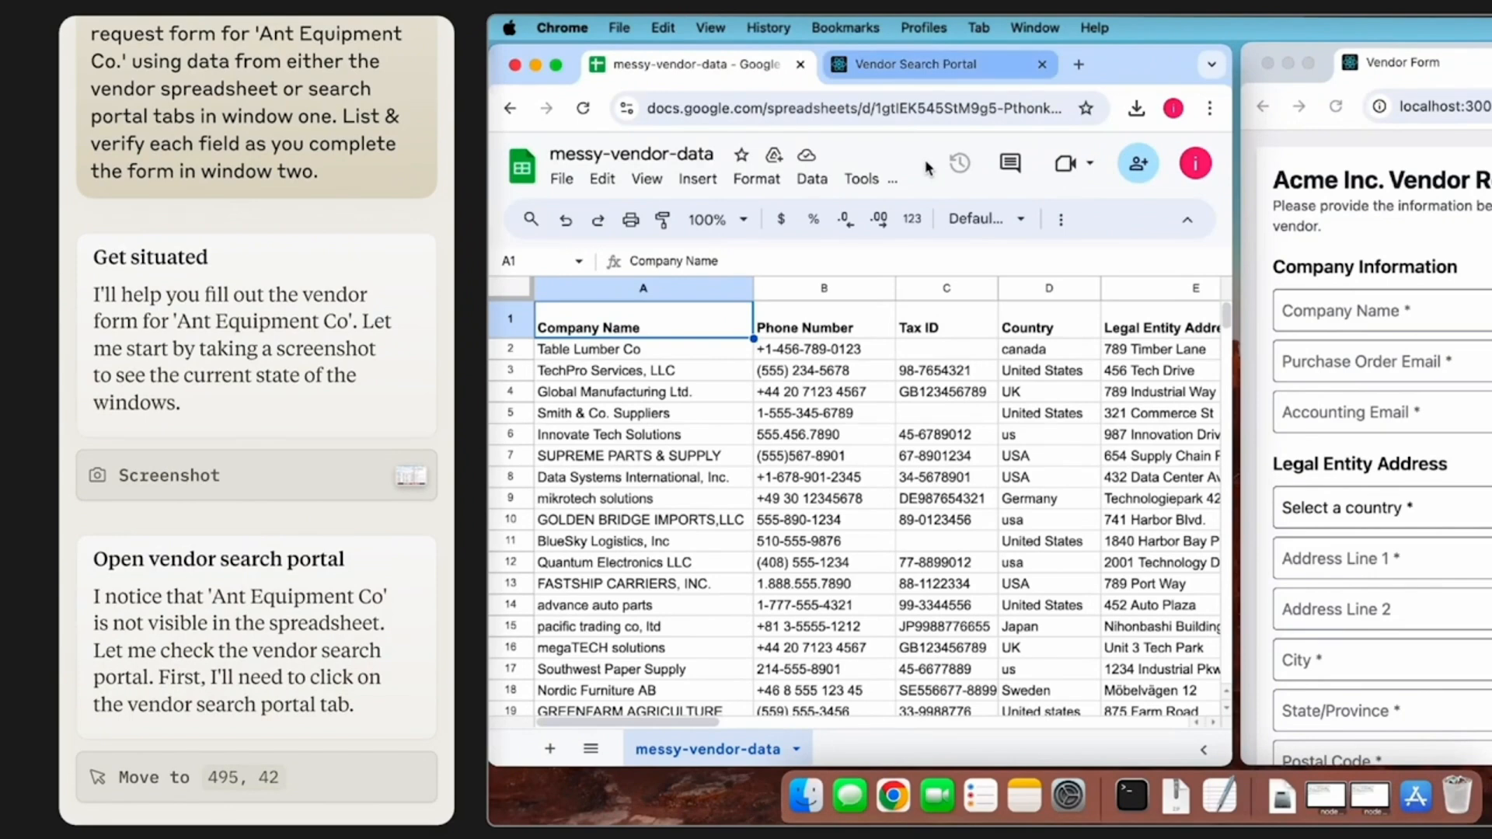
left_click(917, 63)
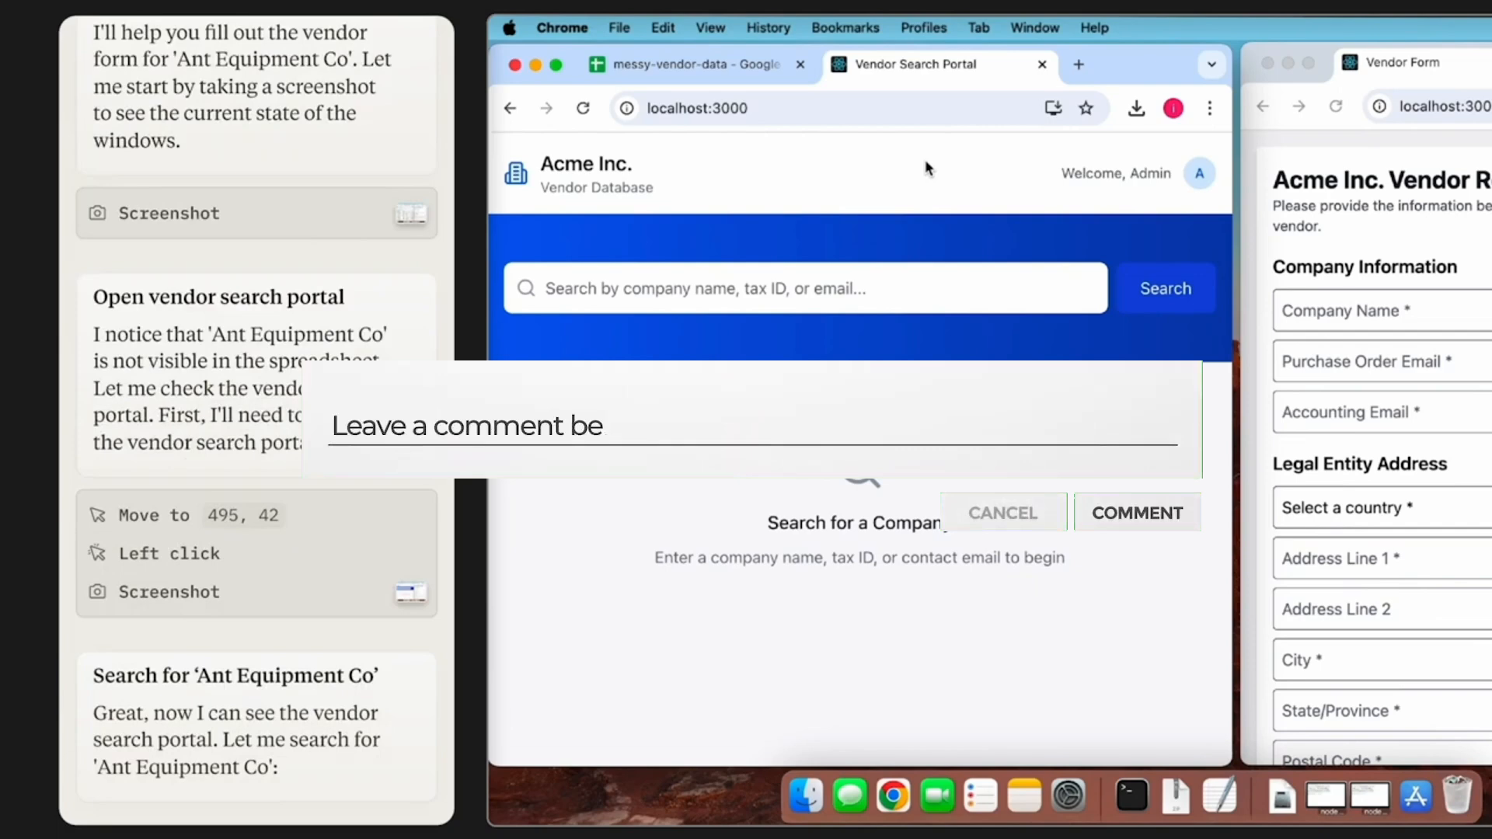
left_click(803, 289)
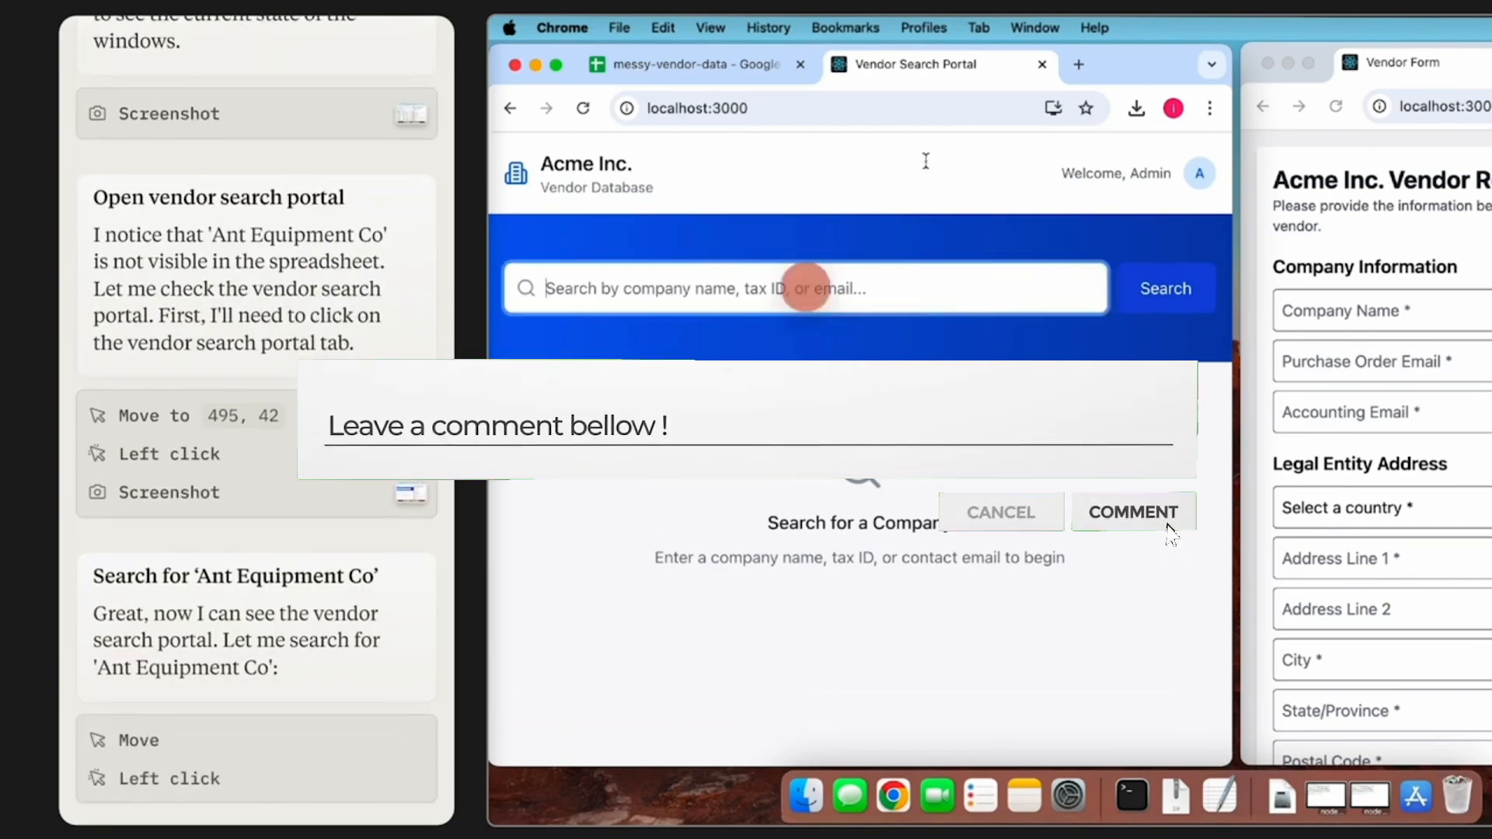
type("Ant Equipment Co")
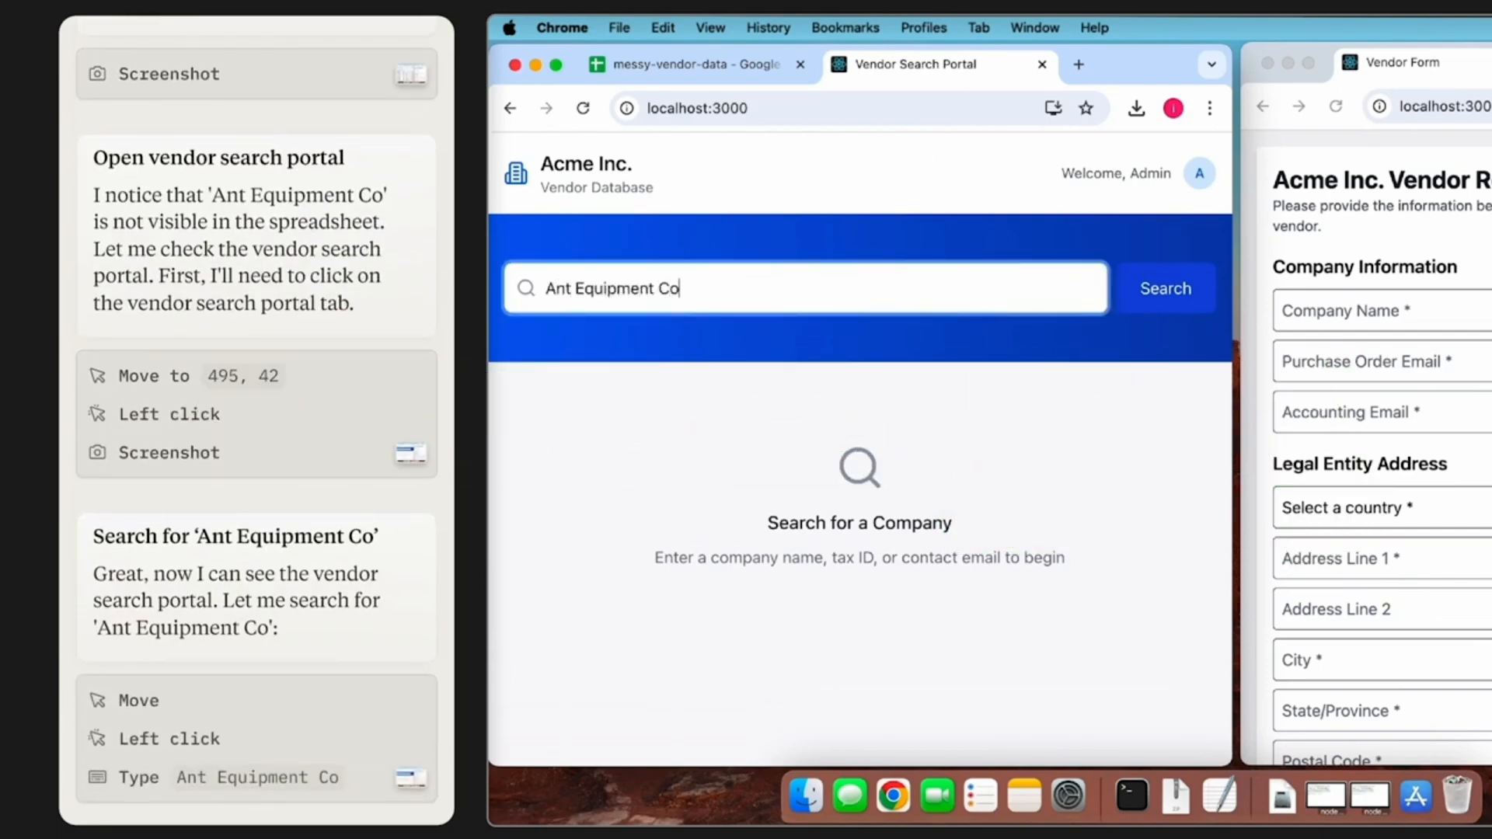
scroll("down", 3)
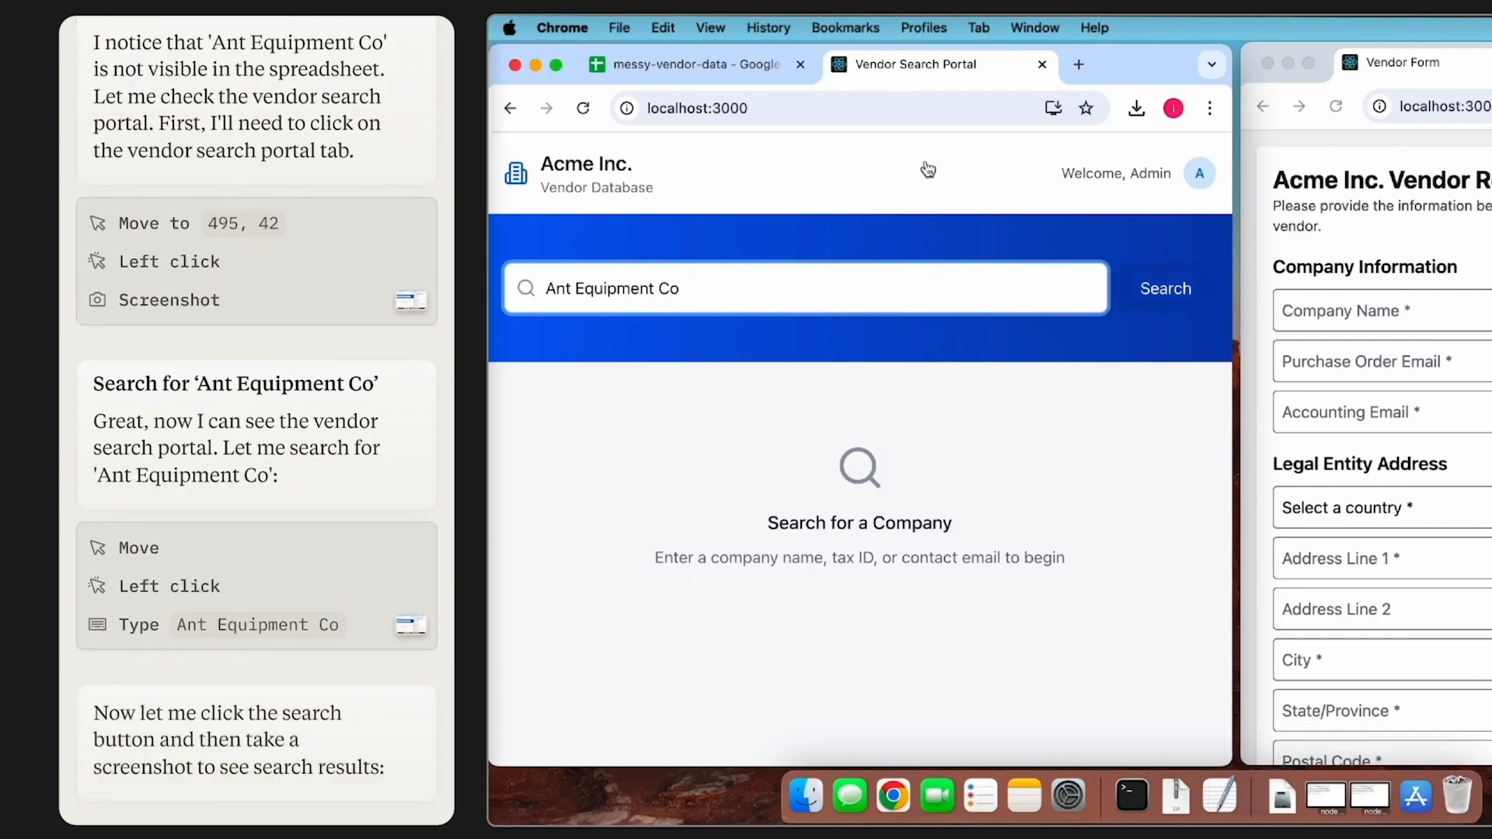
left_click(1165, 289)
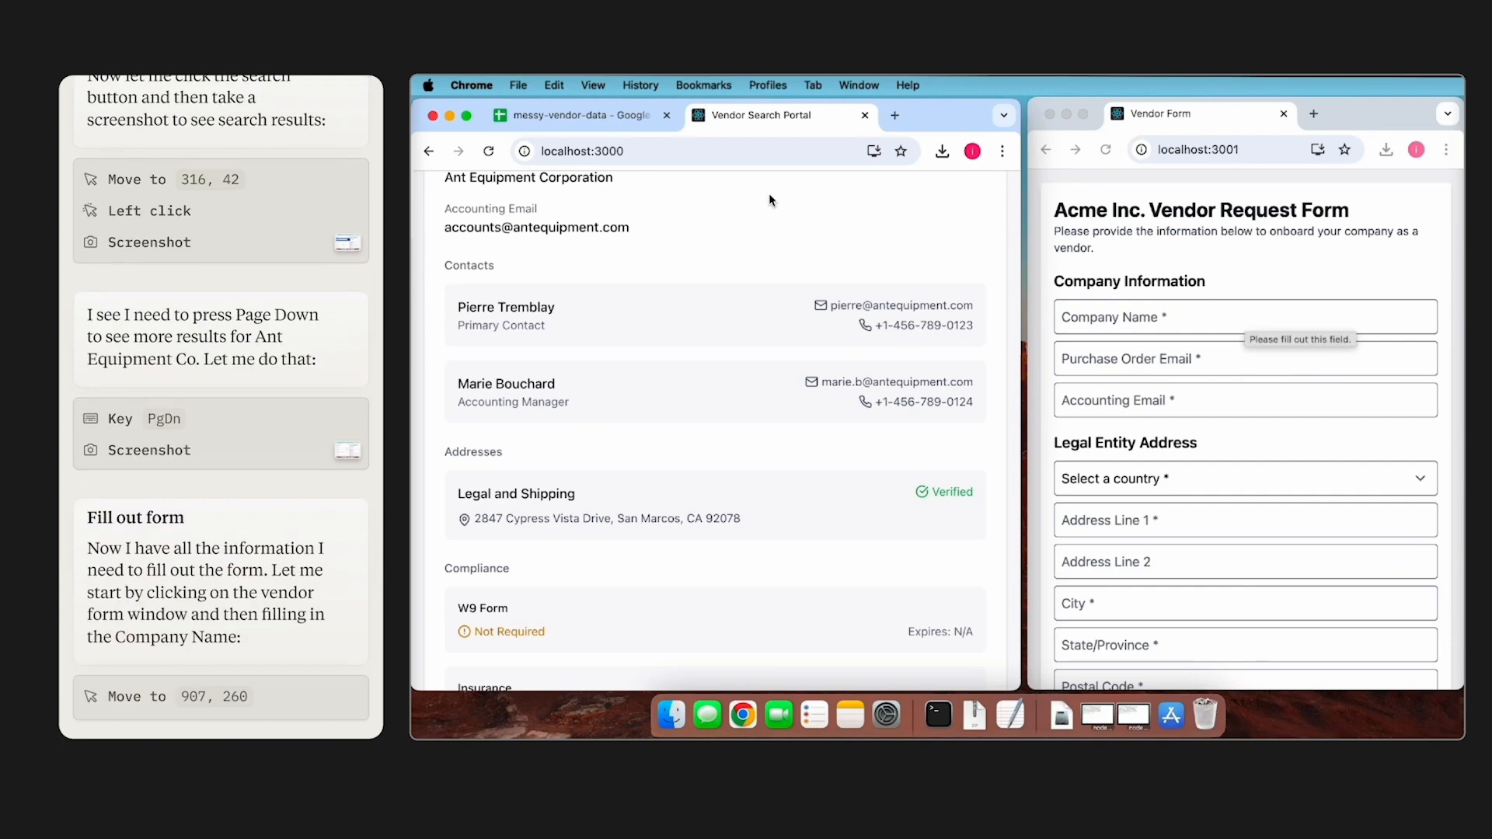
Enter 'Ant Equipment Co' as the Company Name in the Vendor Form window.
left_click(1244, 317)
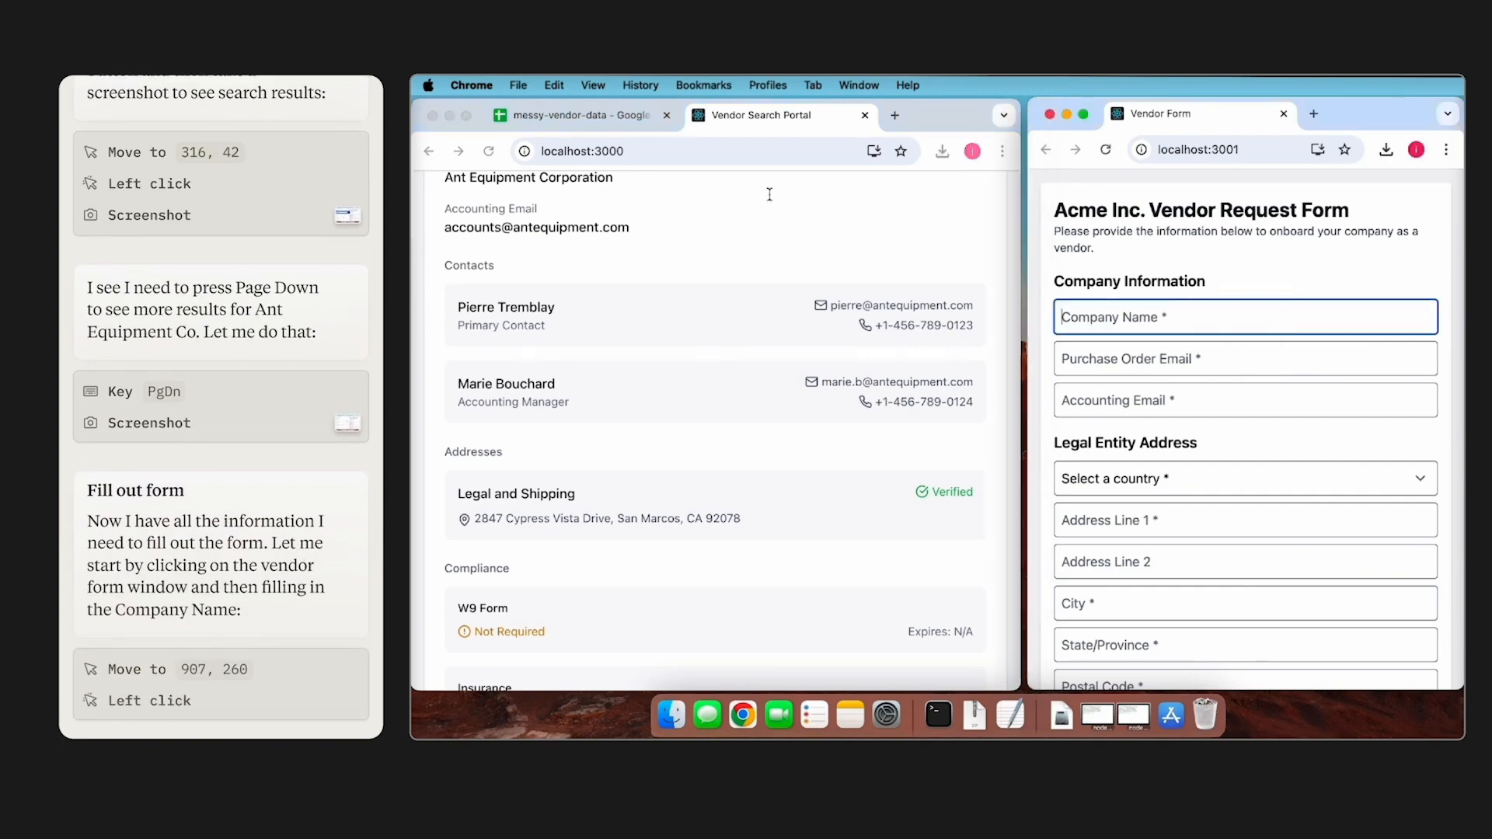
type("Ant Equipment Co")
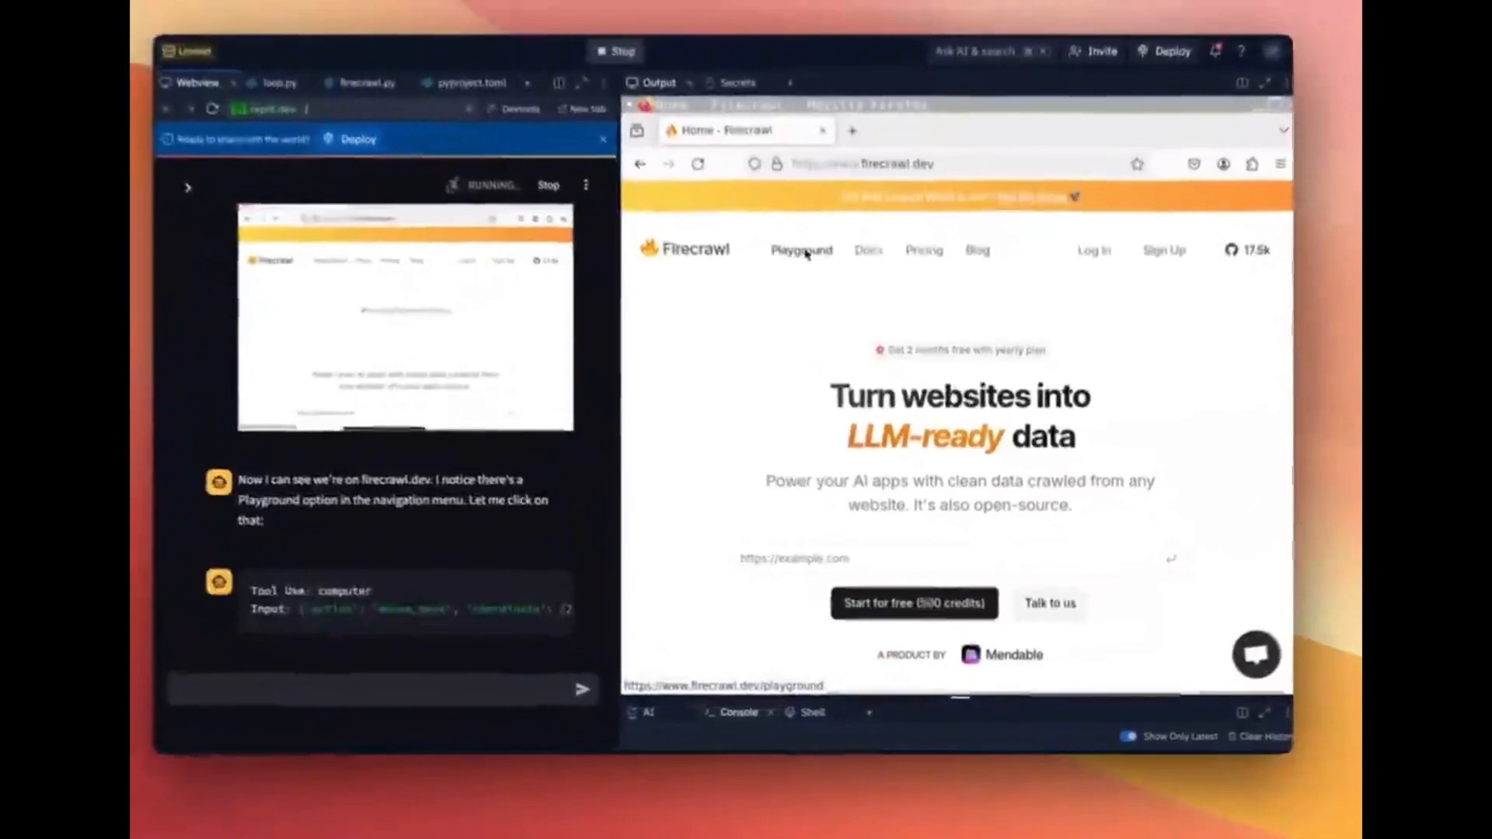
left_click(802, 250)
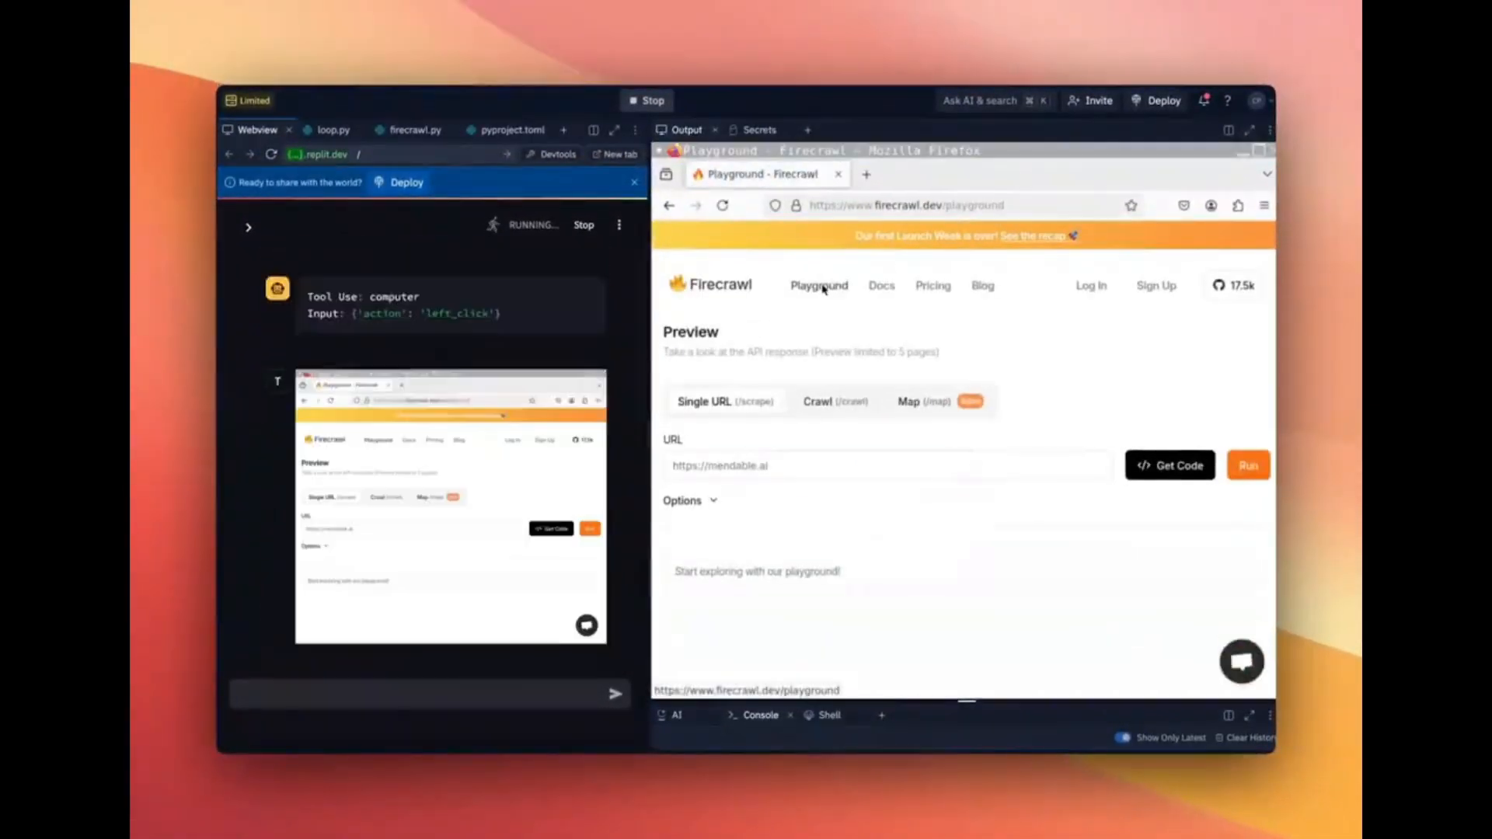
type("https://anthropic.com")
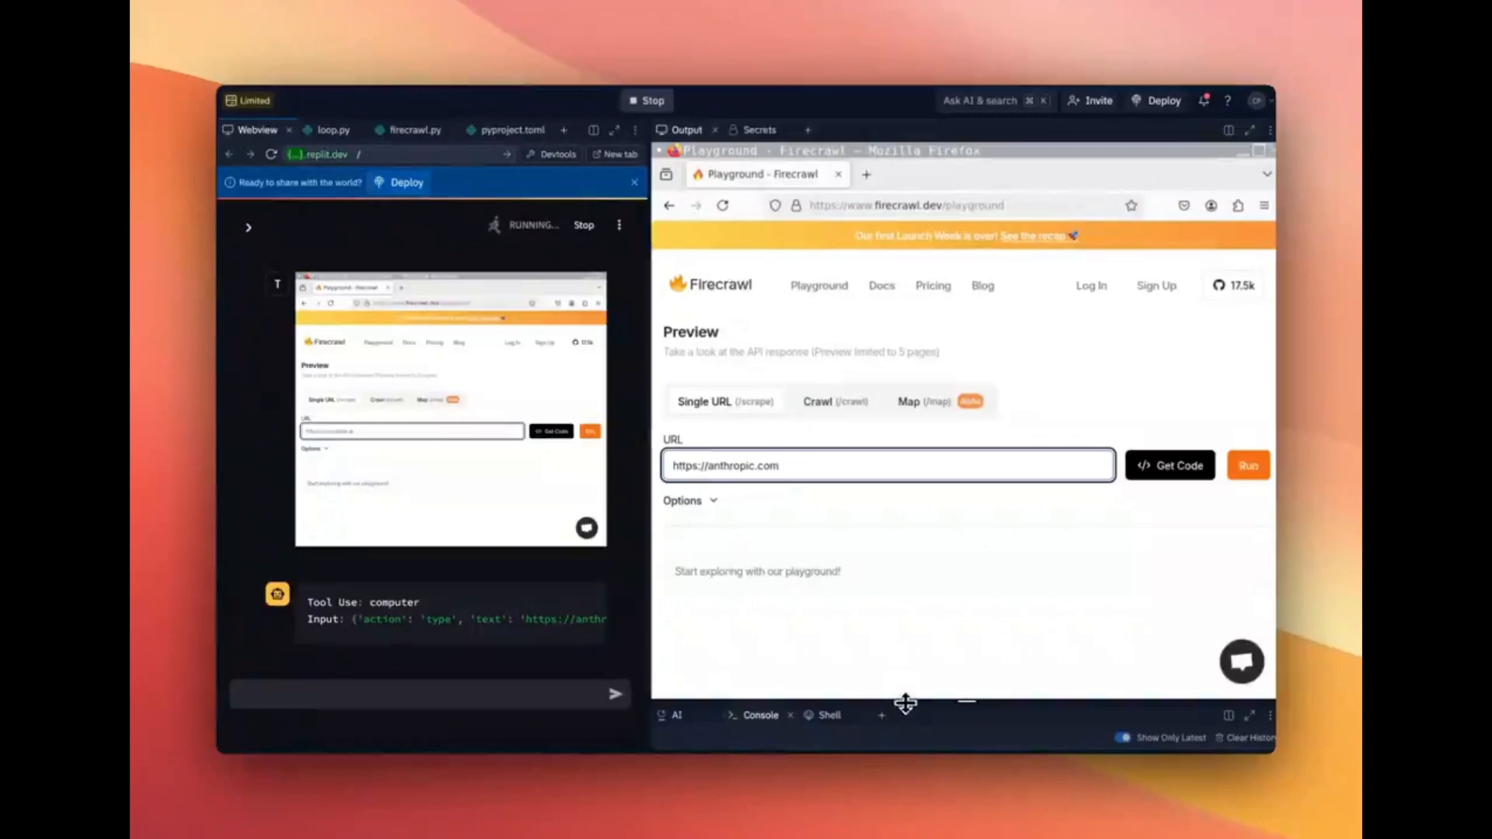
left_click(1248, 464)
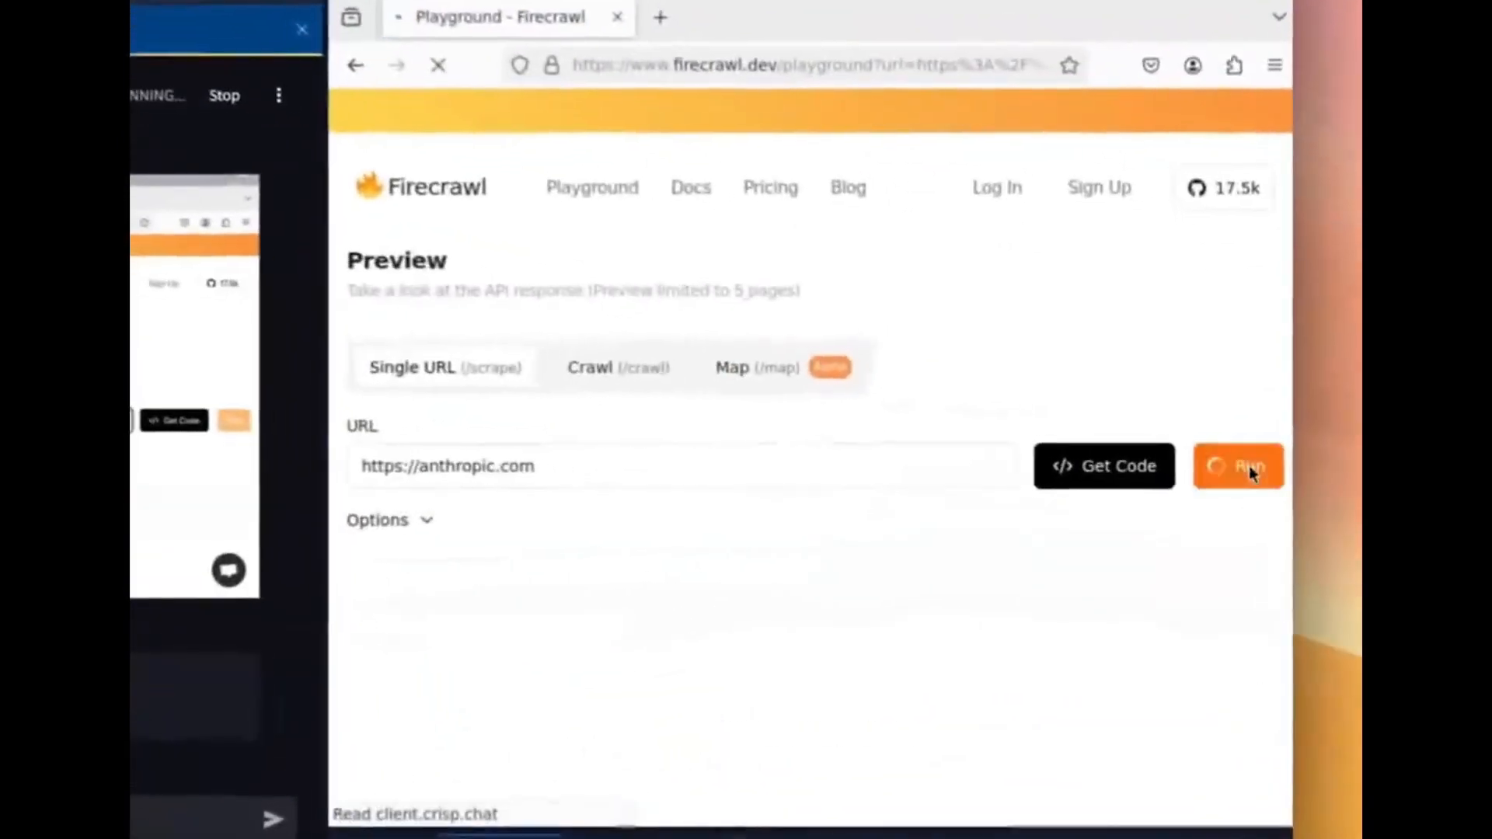
left_click(1239, 465)
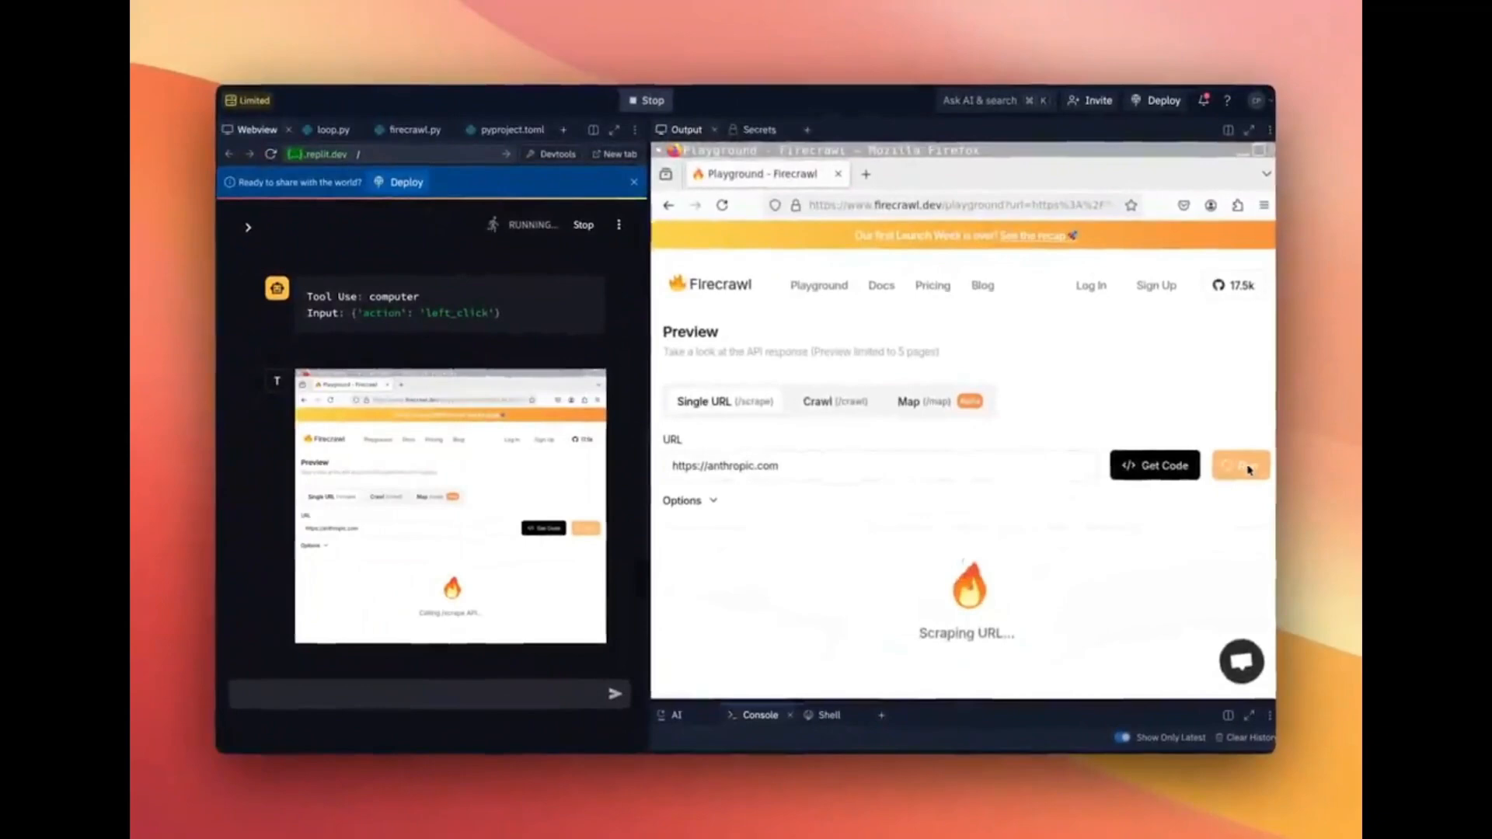
left_click(1240, 465)
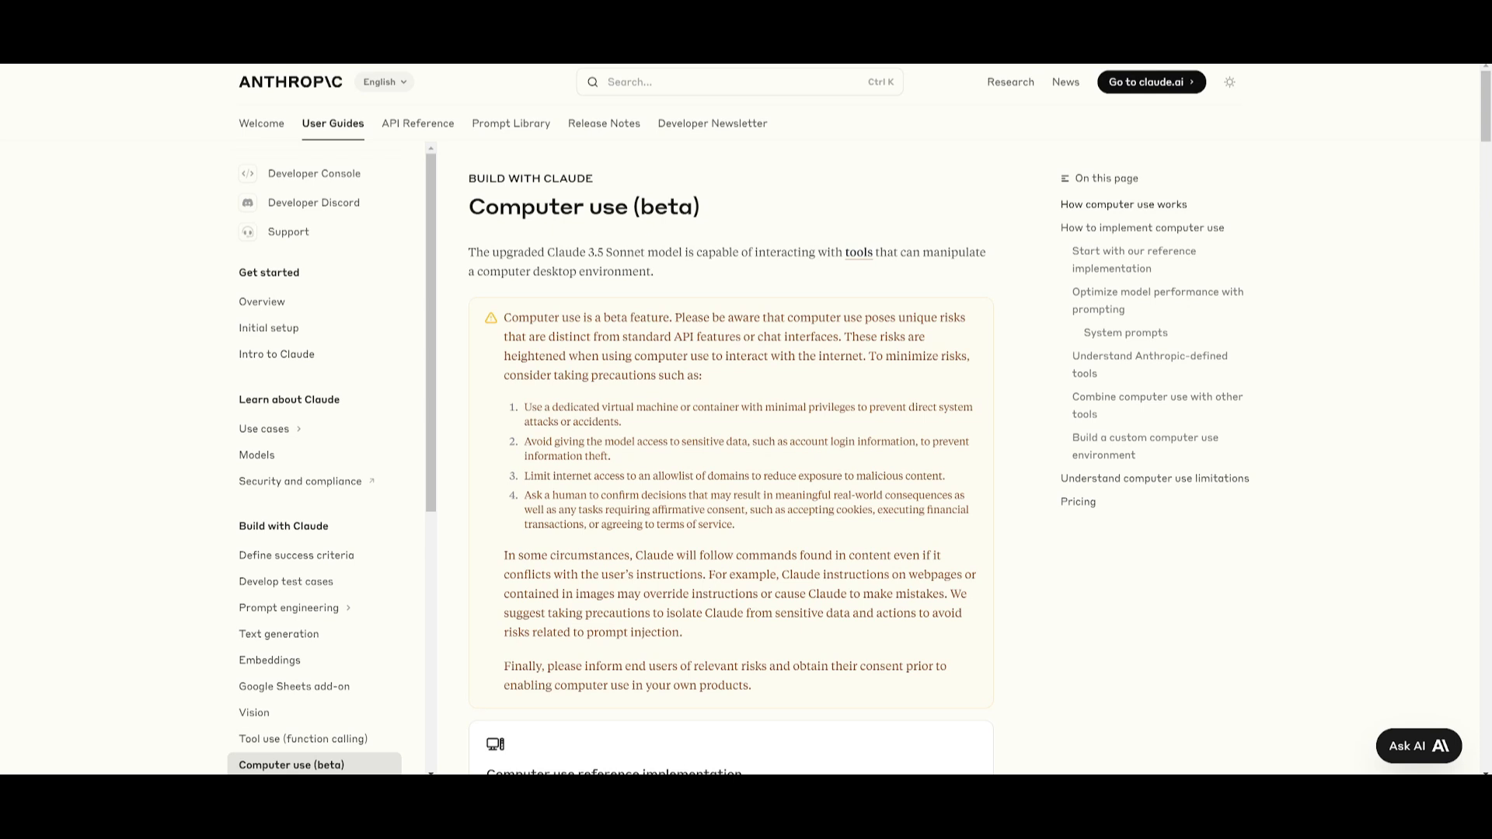
Scroll the Computer use (beta) docs past the curl example to 'How computer use works'.
scroll("down", 3)
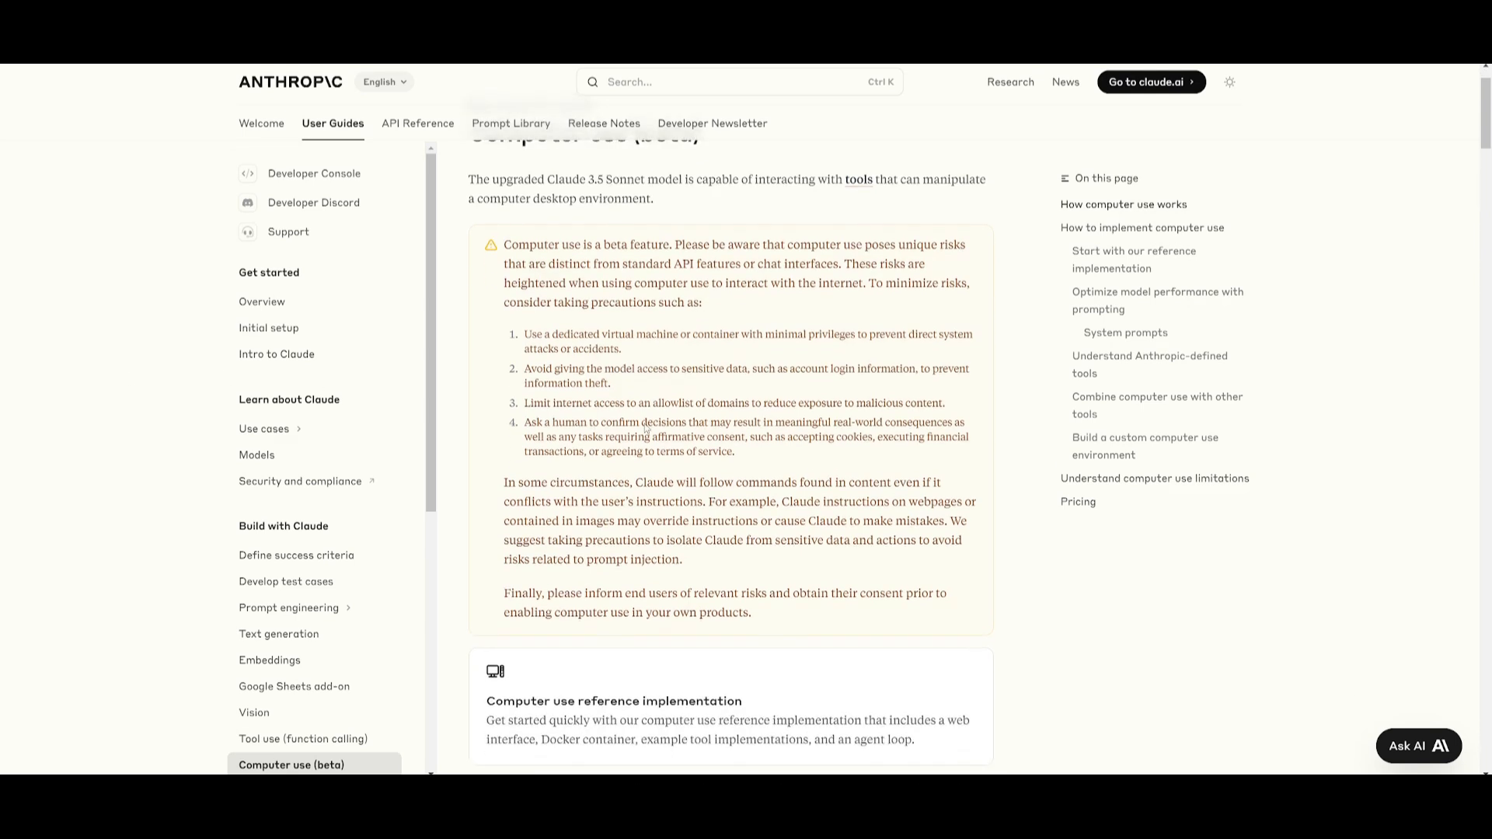
scroll("down", 3)
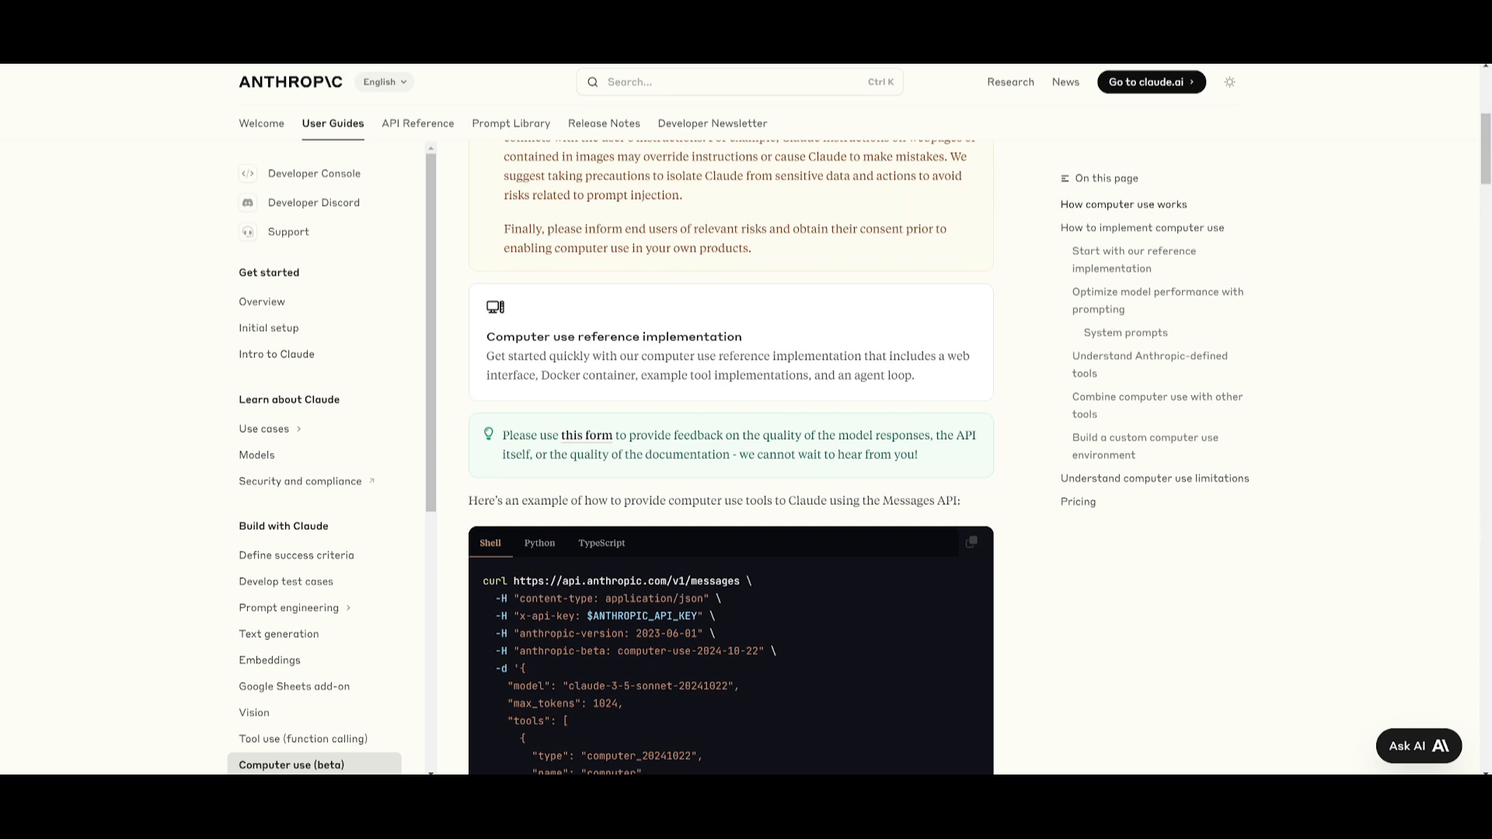
scroll("down", 3)
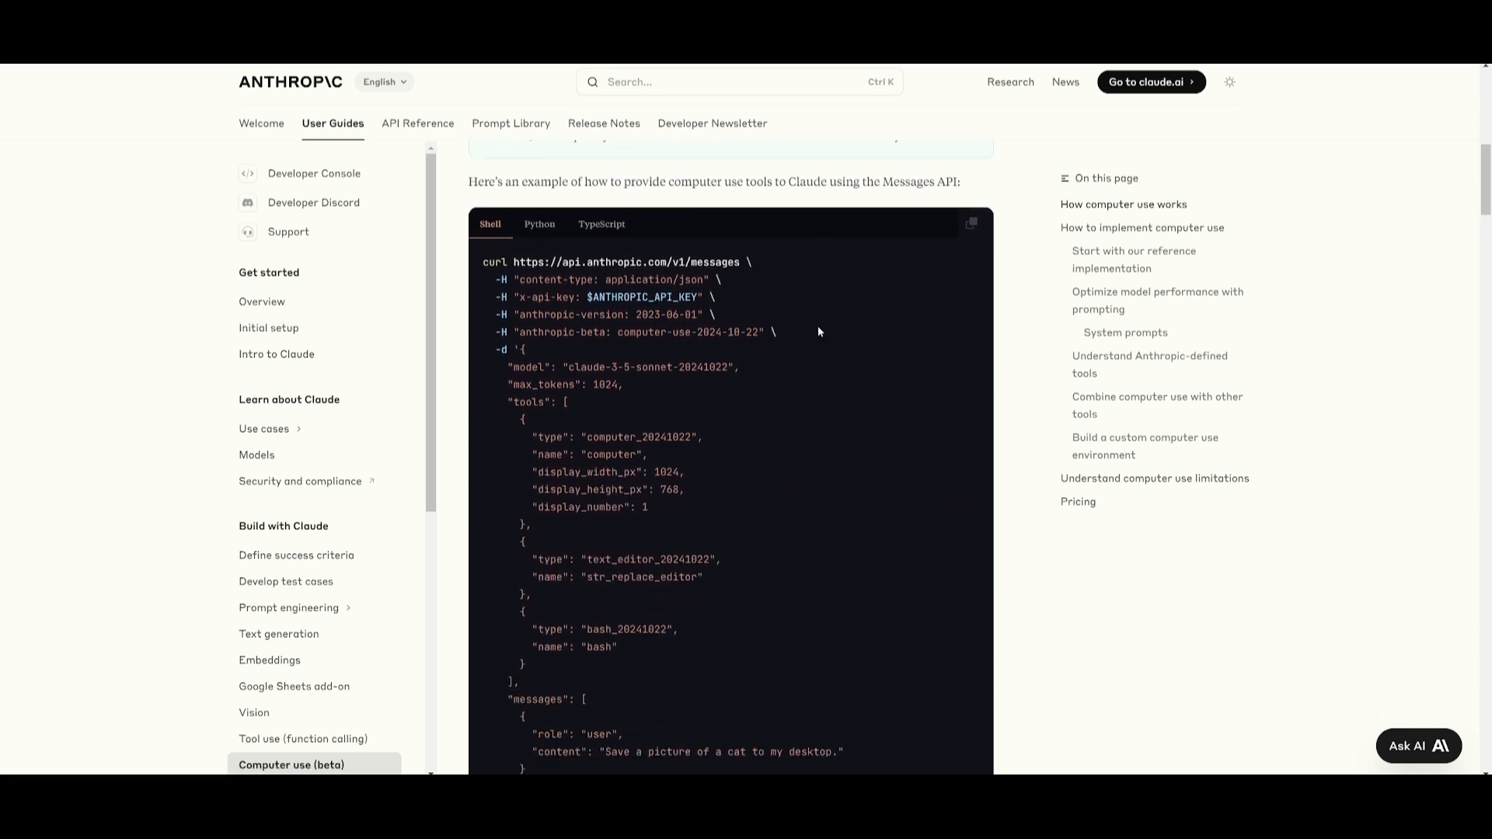
scroll("down", 3)
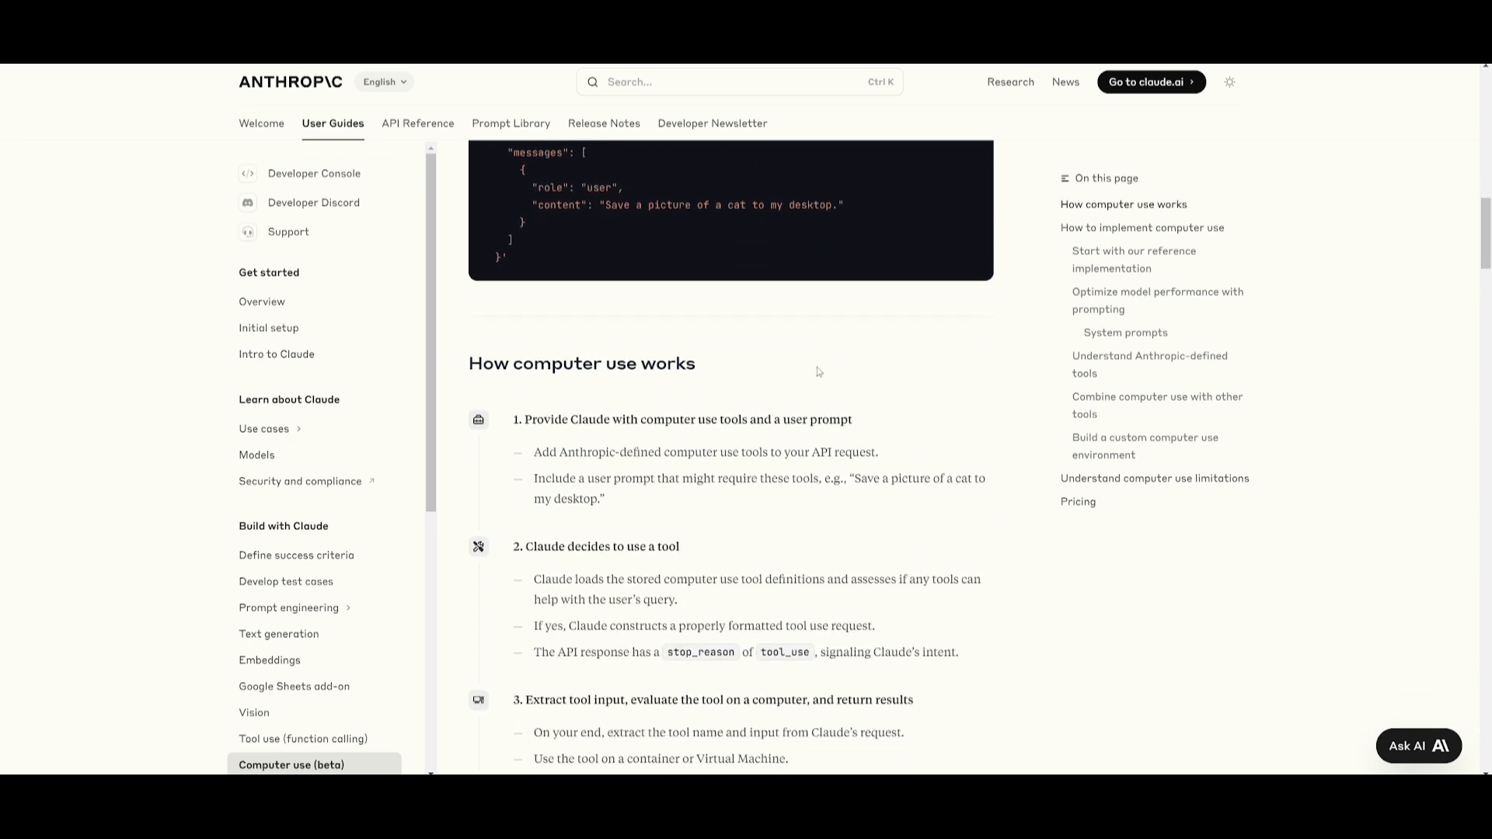
scroll("down", 3)
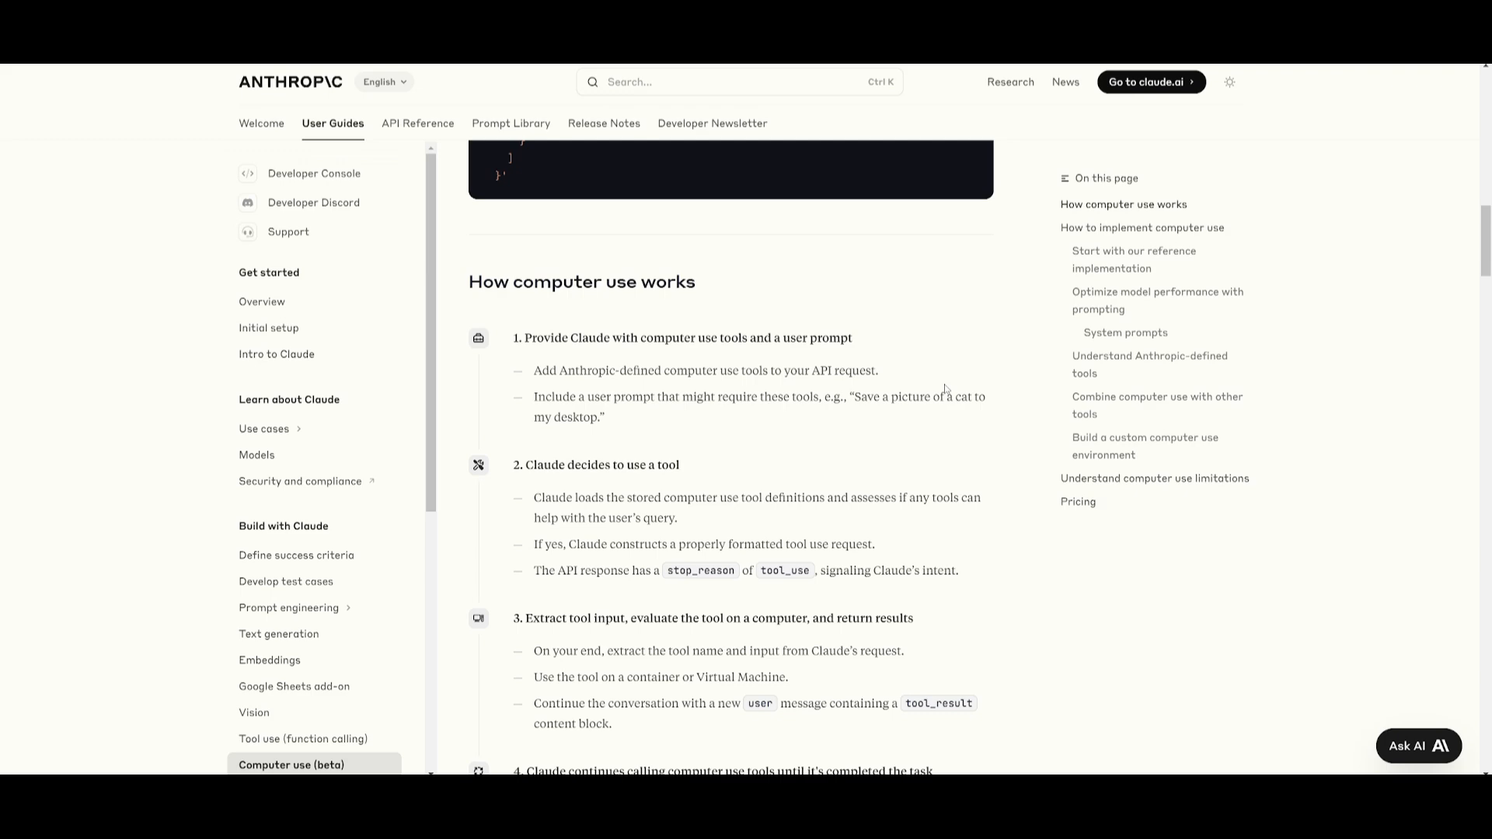
scroll("down", 3)
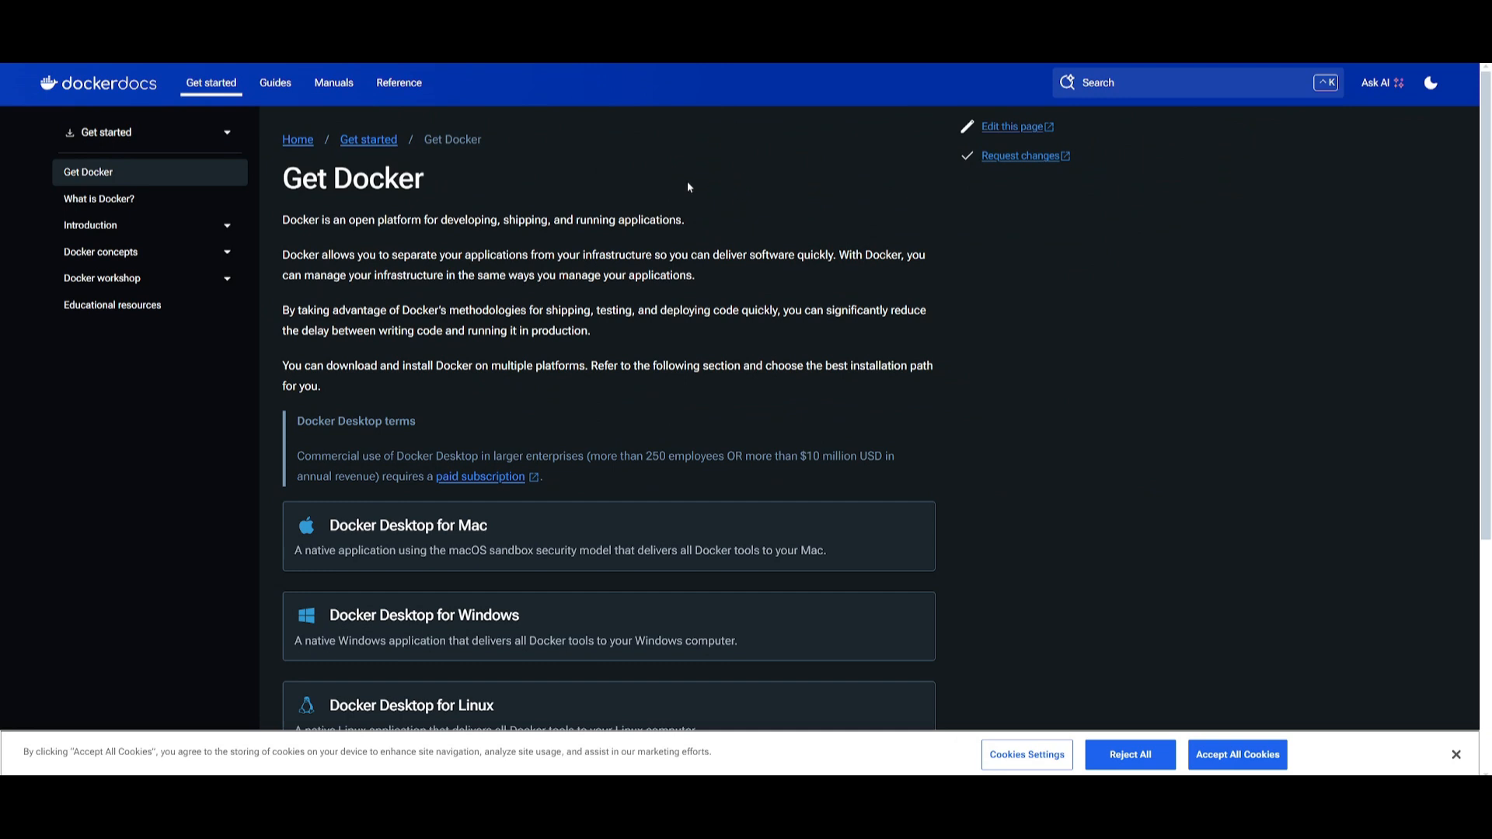
Scroll through the Docker Desktop installation options on the Get Docker page.
scroll("down", 3)
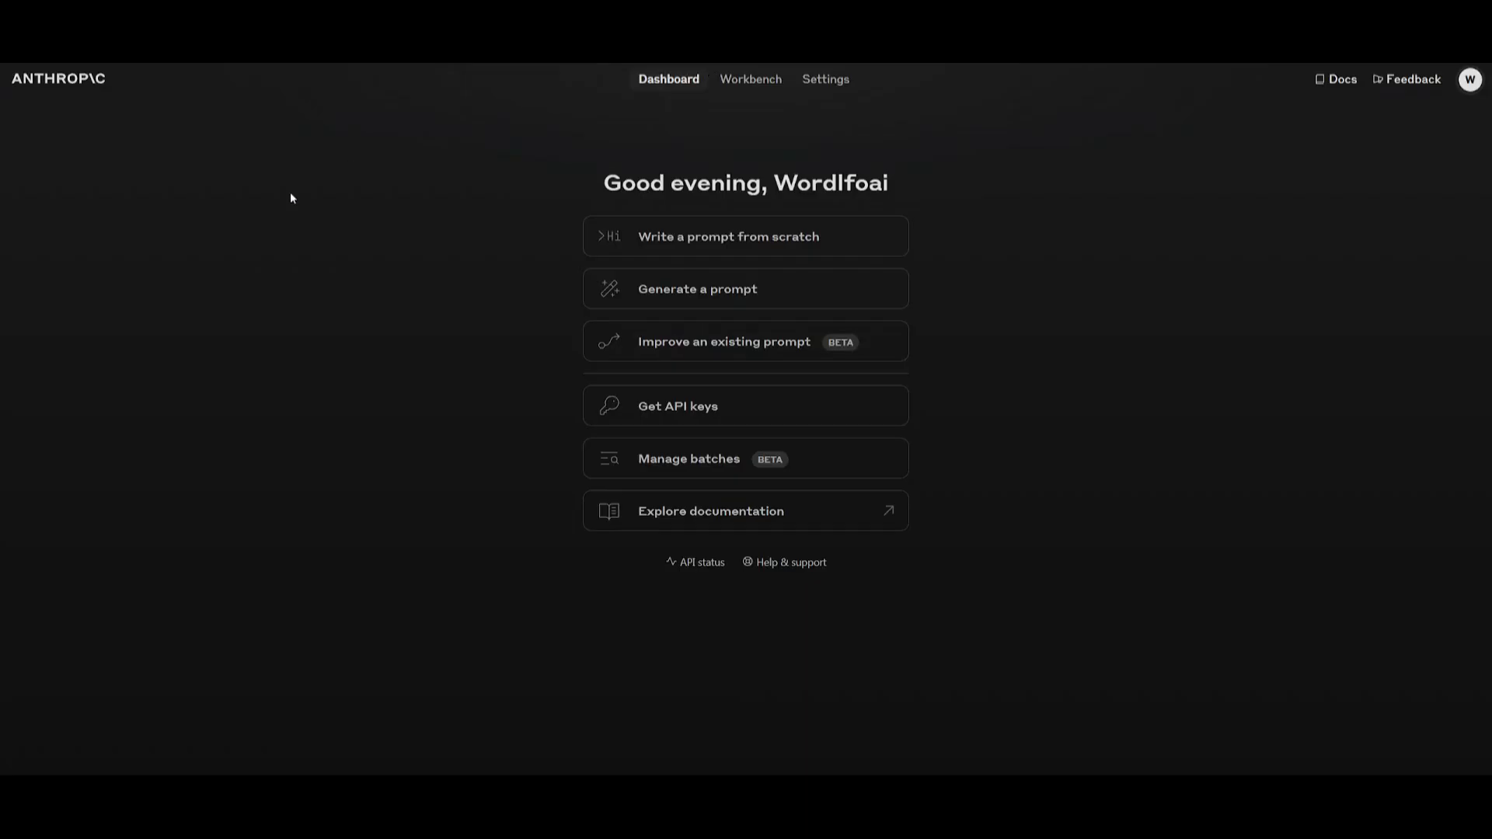
mouse_move(218, 260)
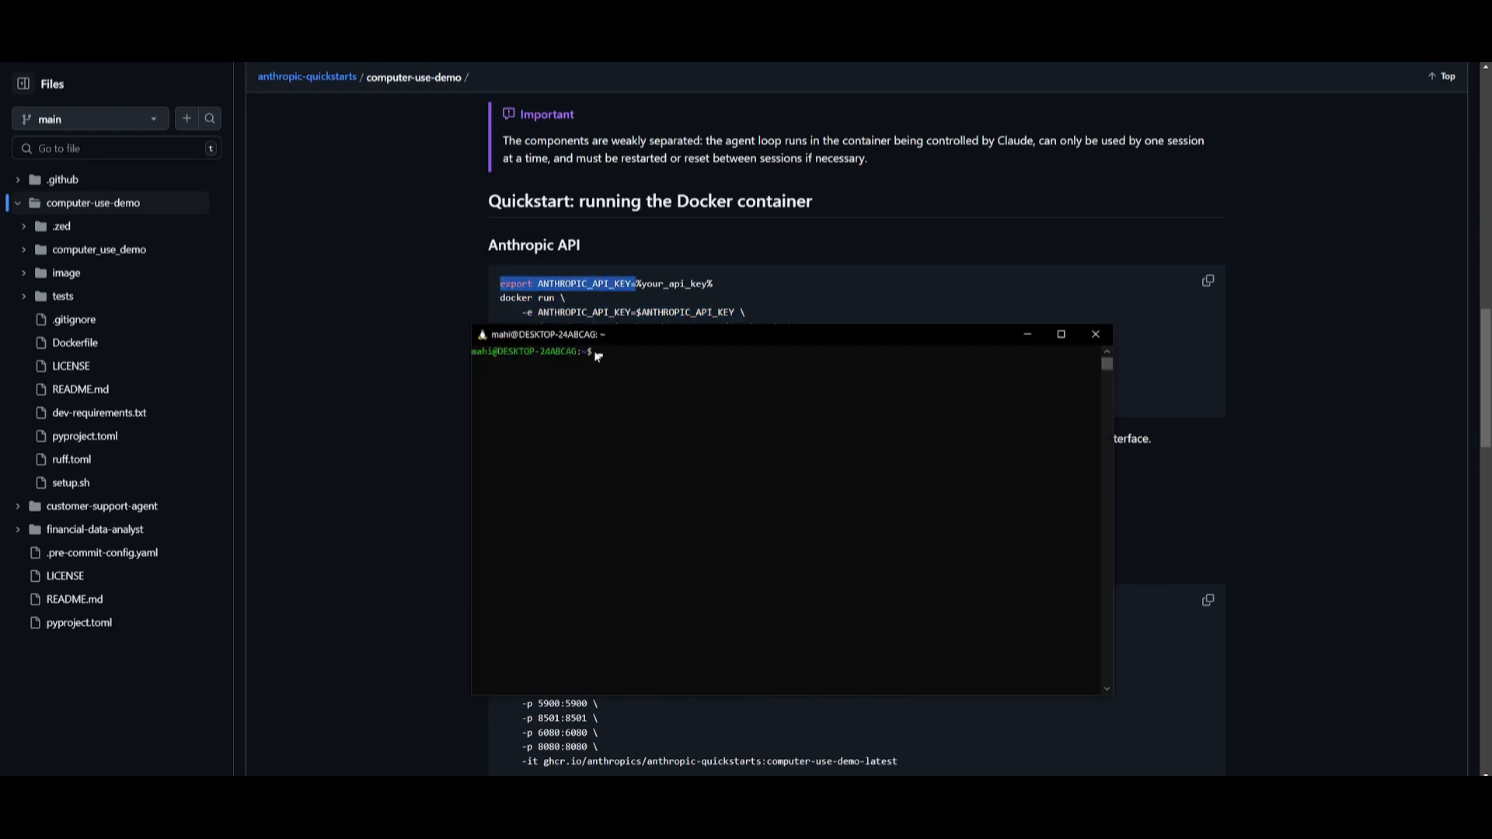
Export ANTHROPIC_API_KEY, run the demo container, and select its localhost:8080 address.
type("export ANTHROPIC_API_KEY=")
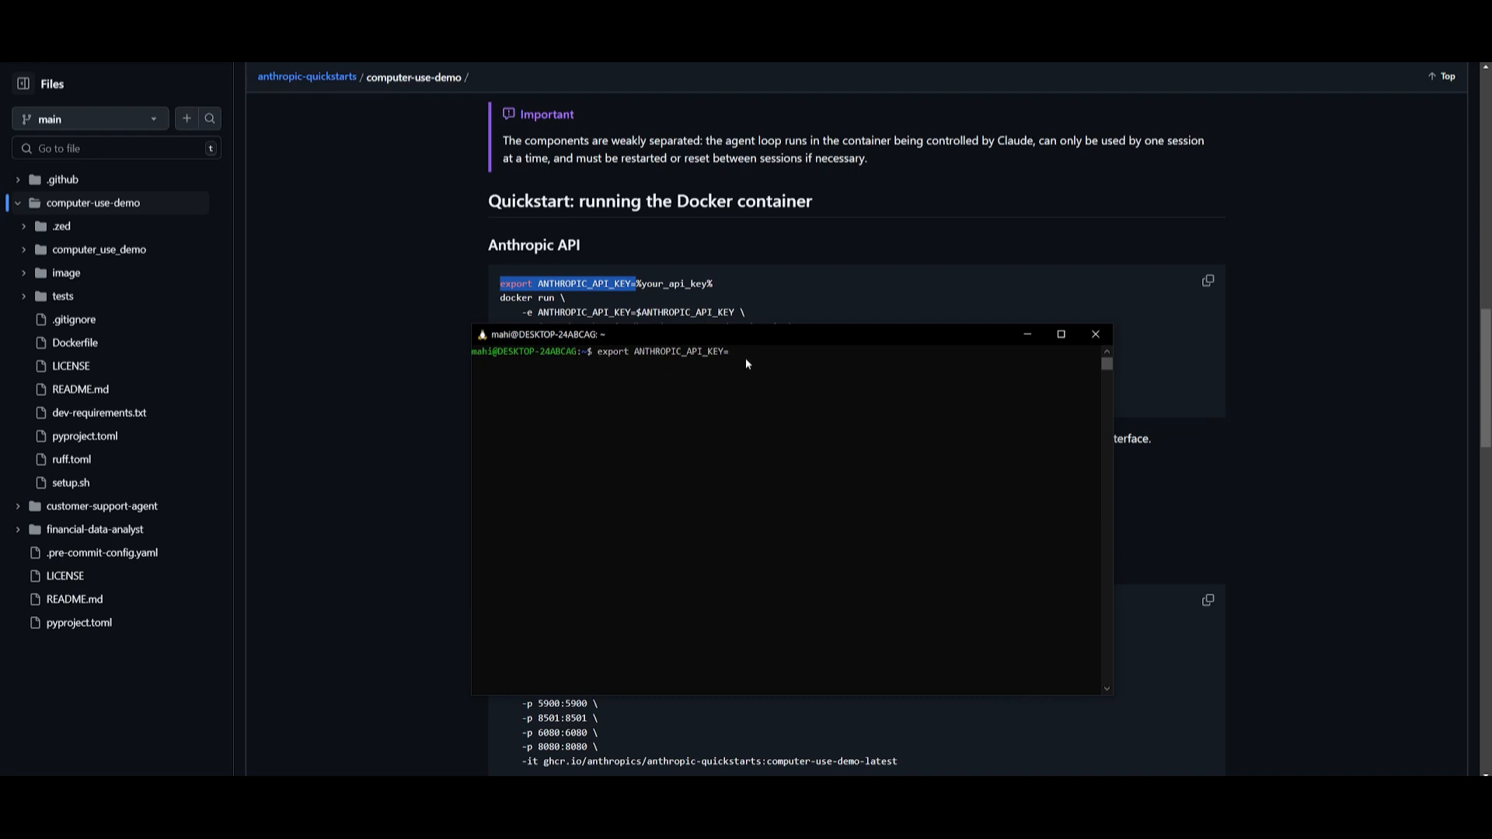
mouse_move(735, 346)
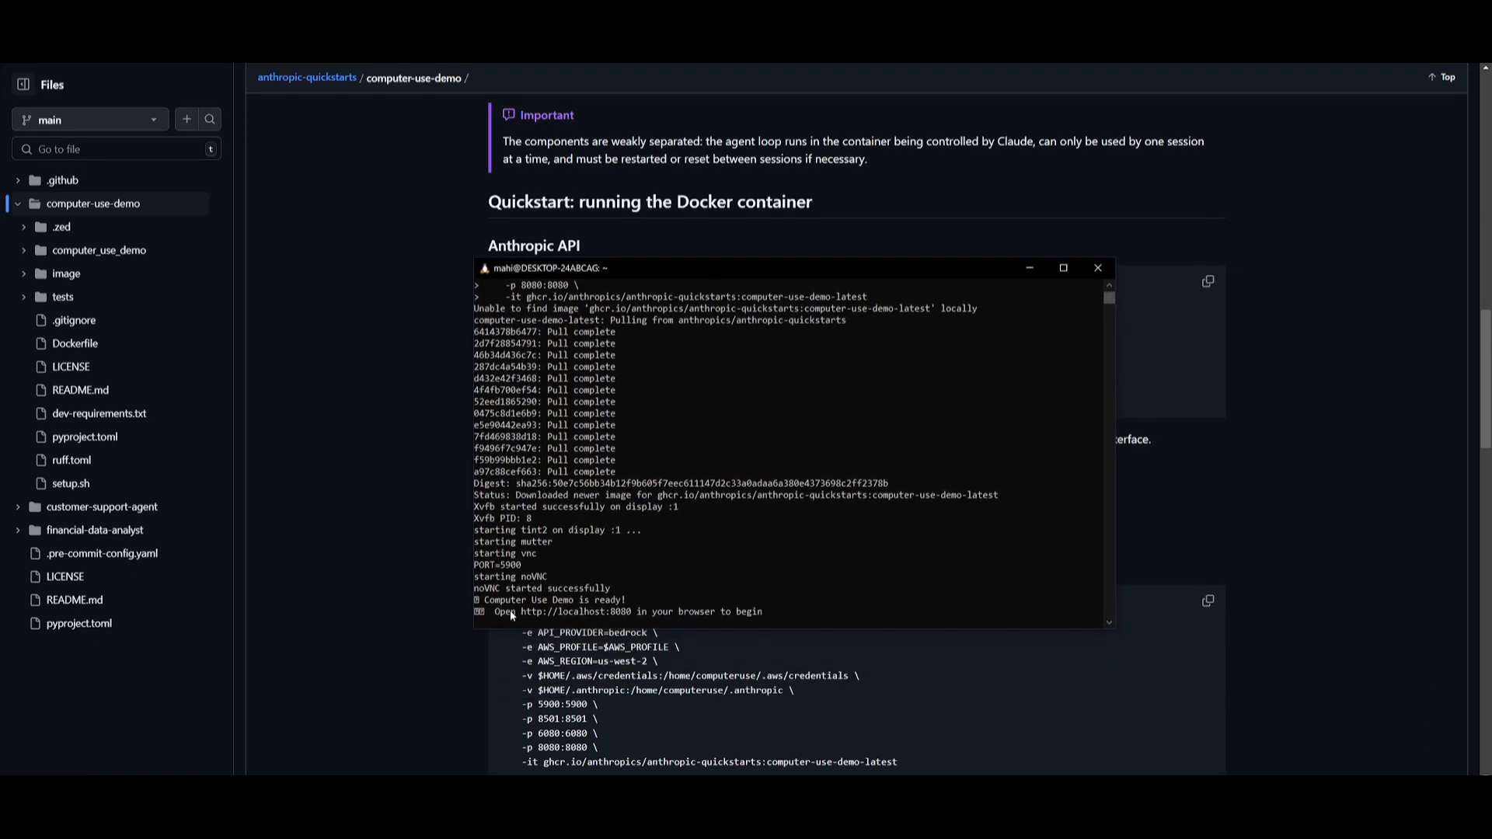
double_click(574, 613)
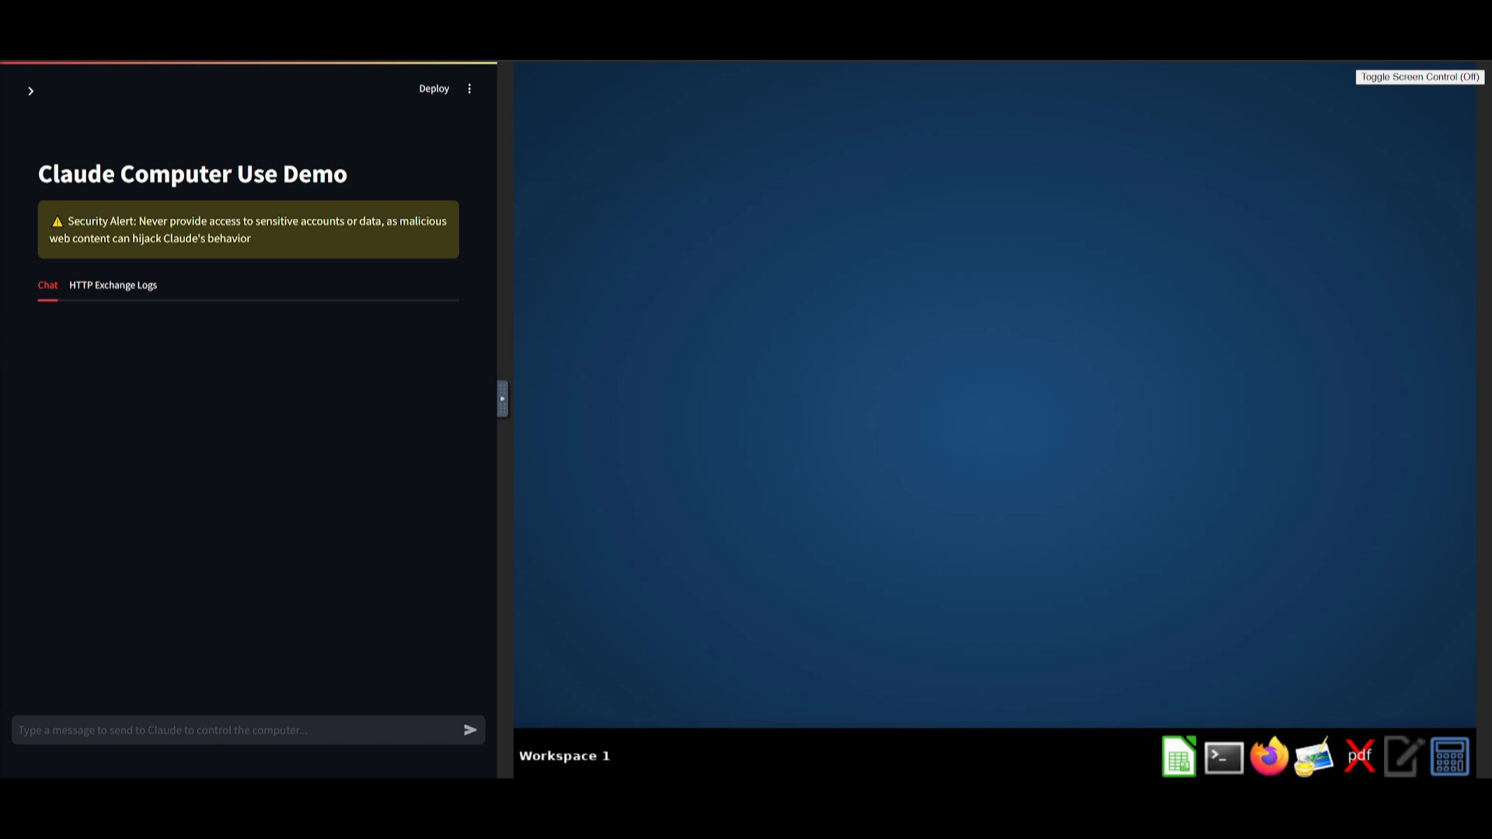
Send the request 'Can you please go over to the World of AI YouTube channel…' to the agent.
left_click(237, 731)
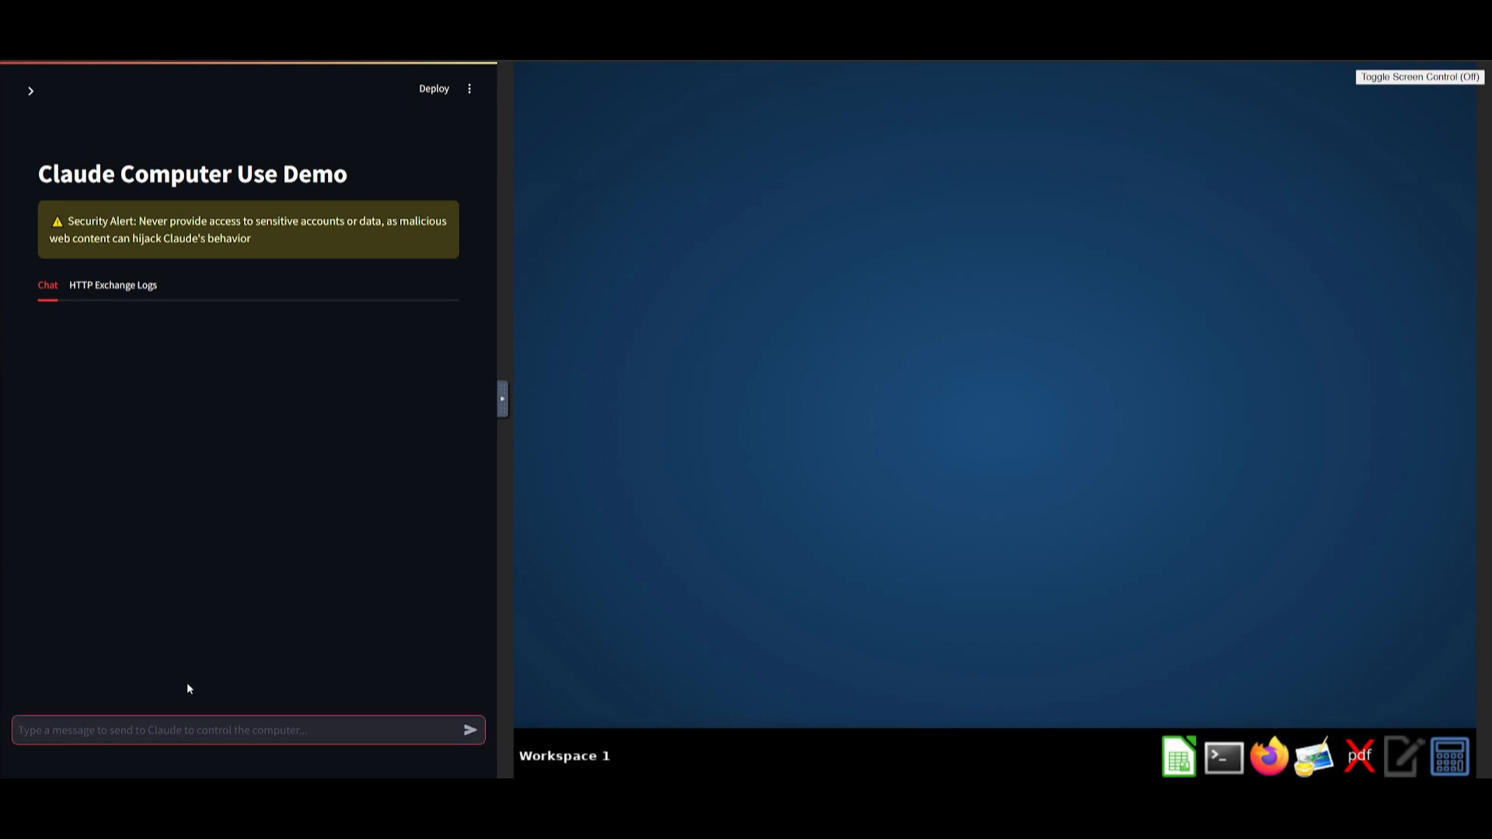
type("CAN YOU PLEASE G")
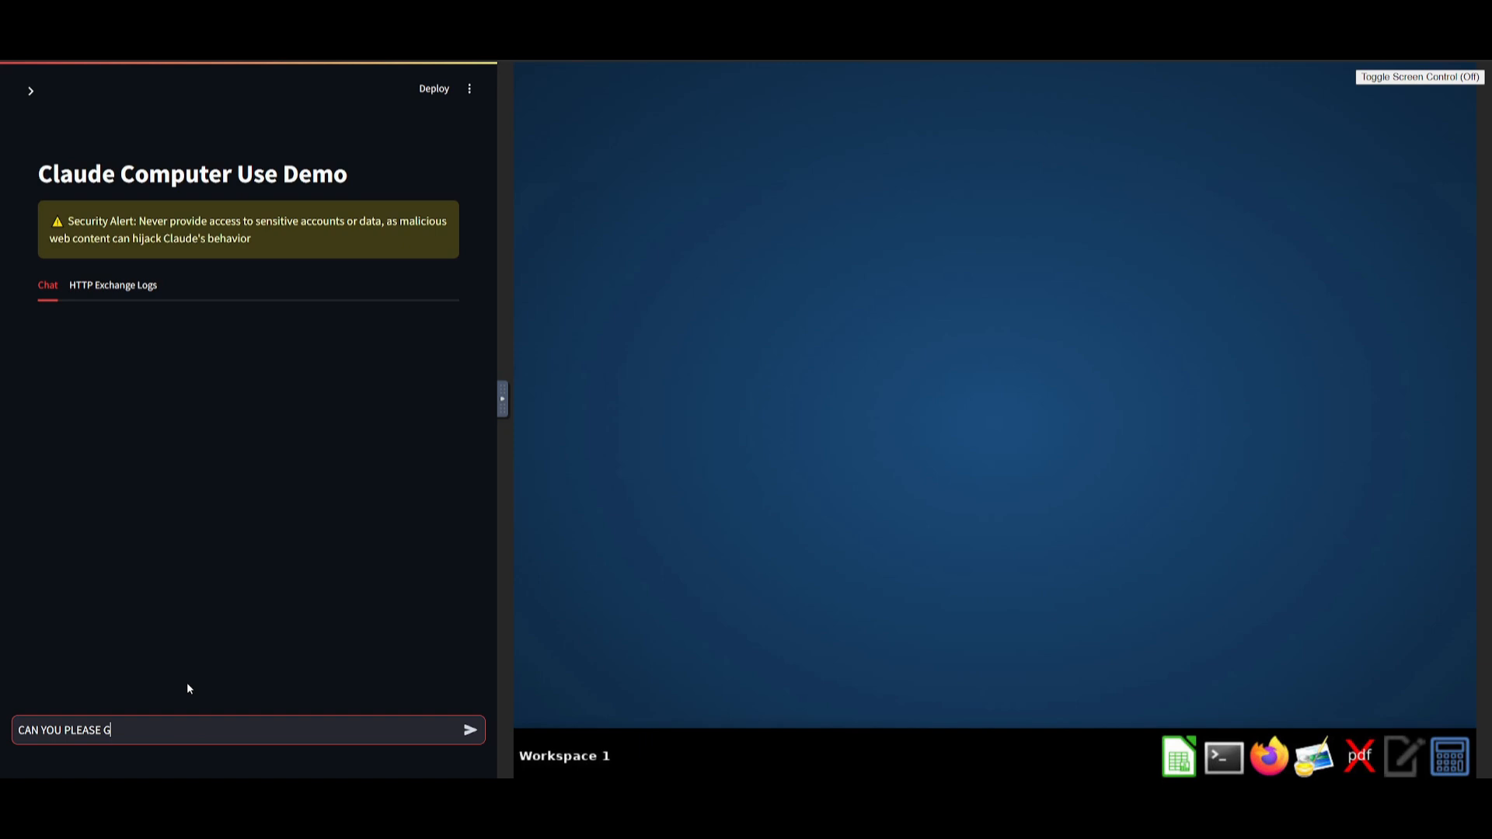
type("O OVER TO THE WORLD OF")
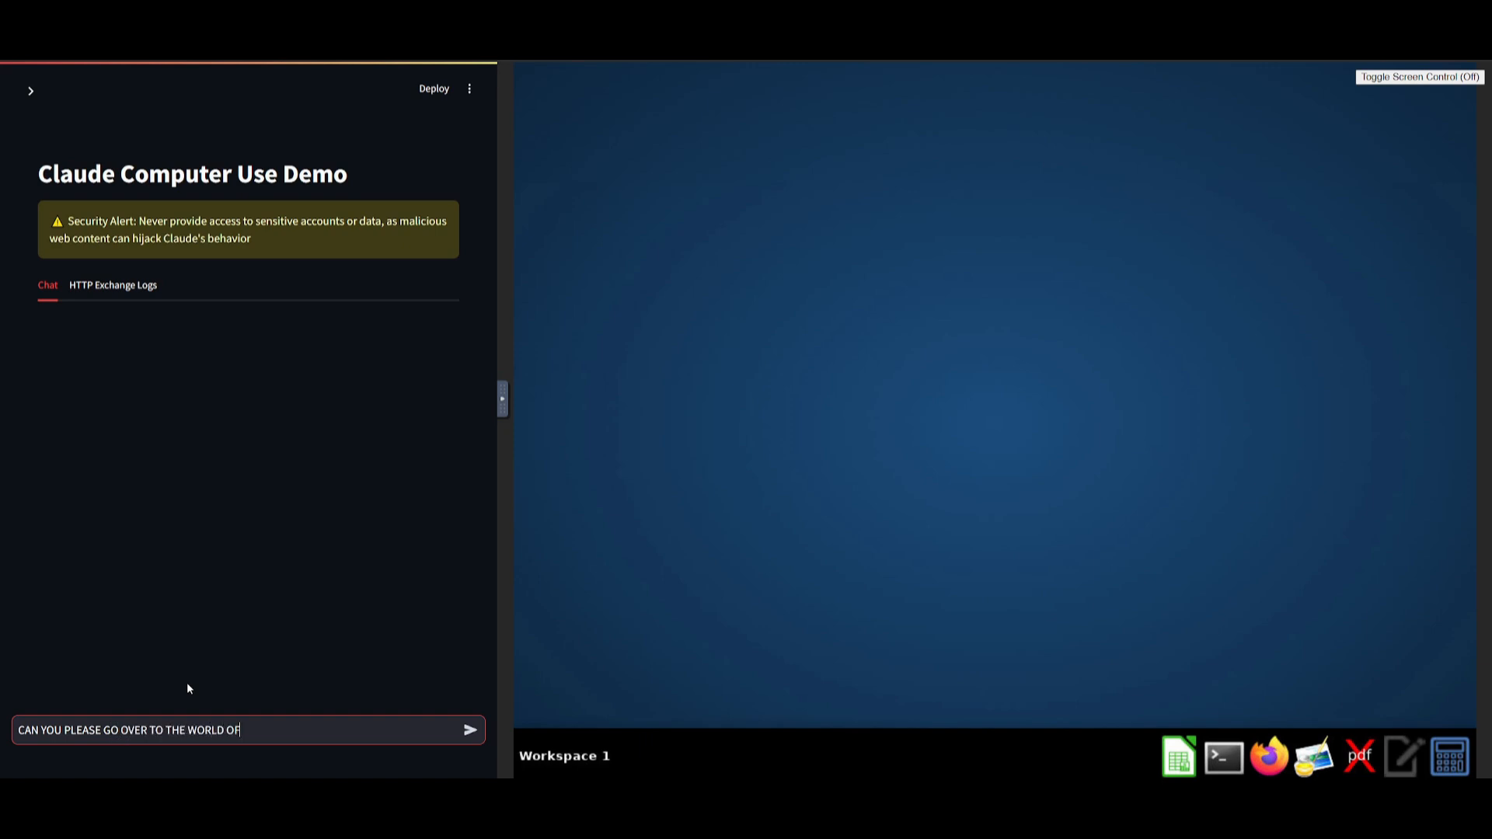
type("AI YOUTUBE CHANNEL AND CLIKC ON THE LATEST")
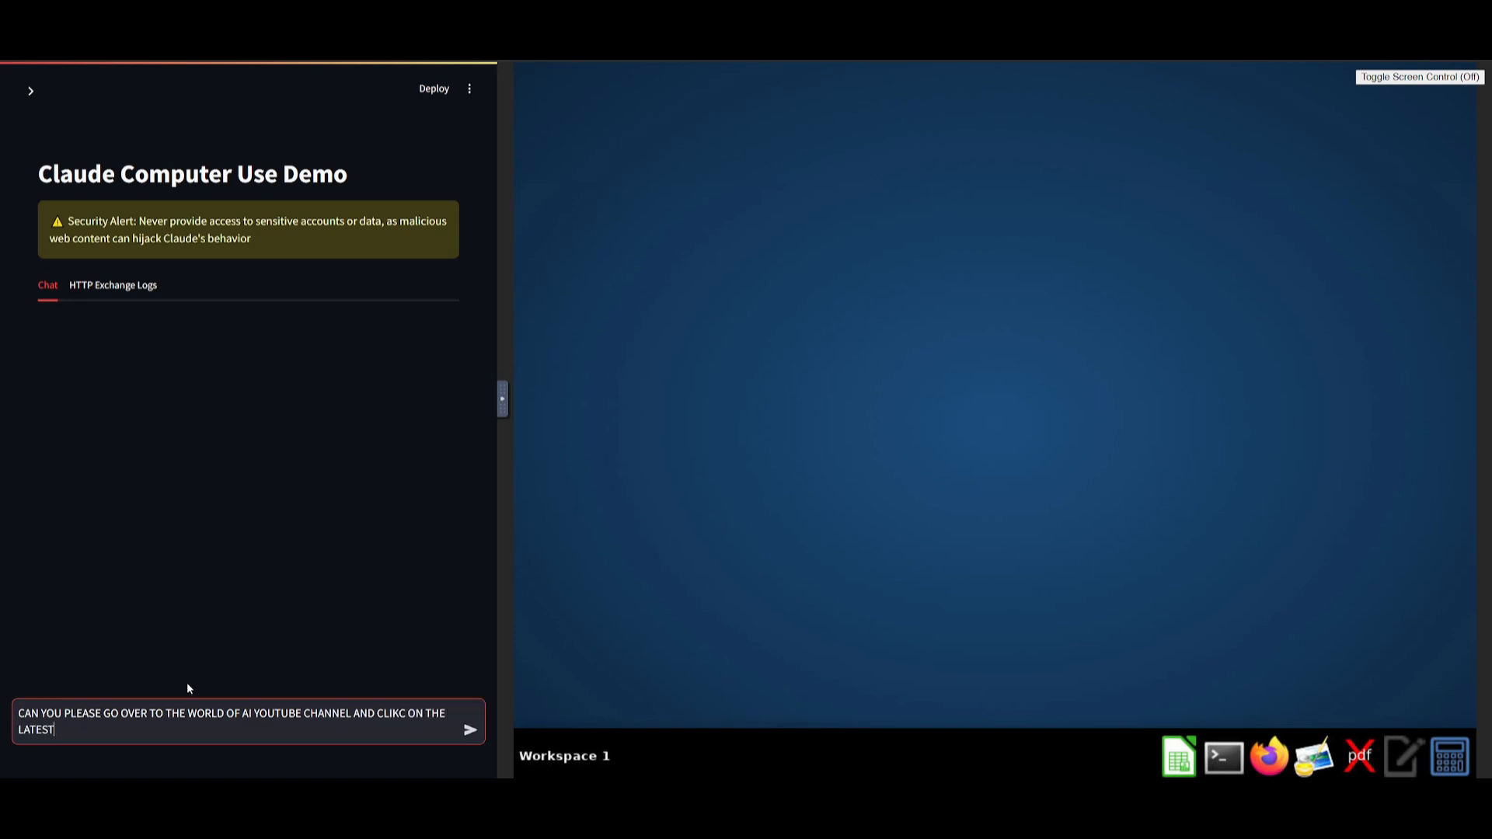
left_click(470, 729)
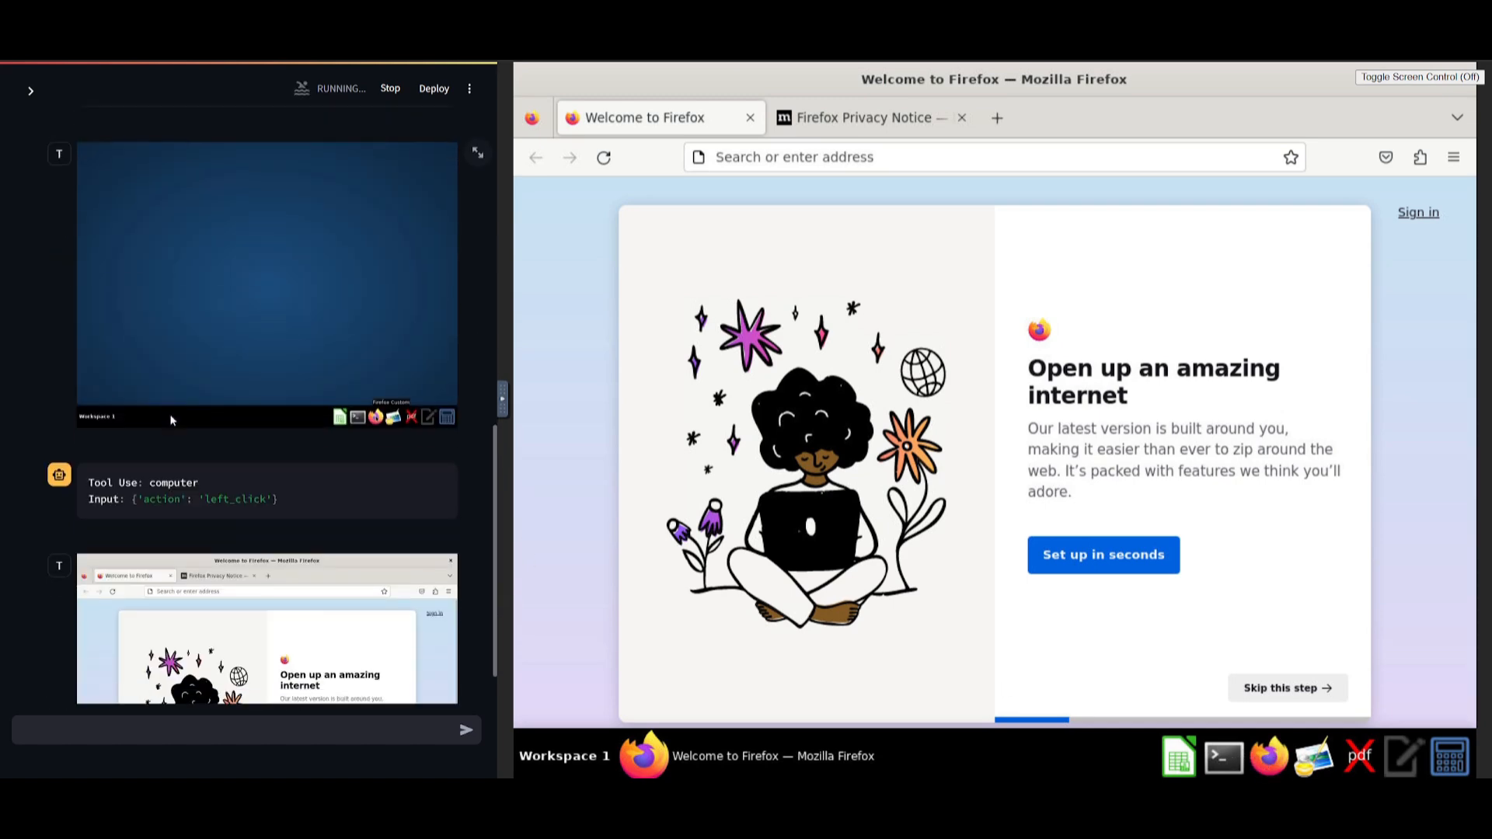
Let the agent navigate Firefox to youtube.com/c/TheWorldofAI, which returns a 404 page.
left_click(991, 157)
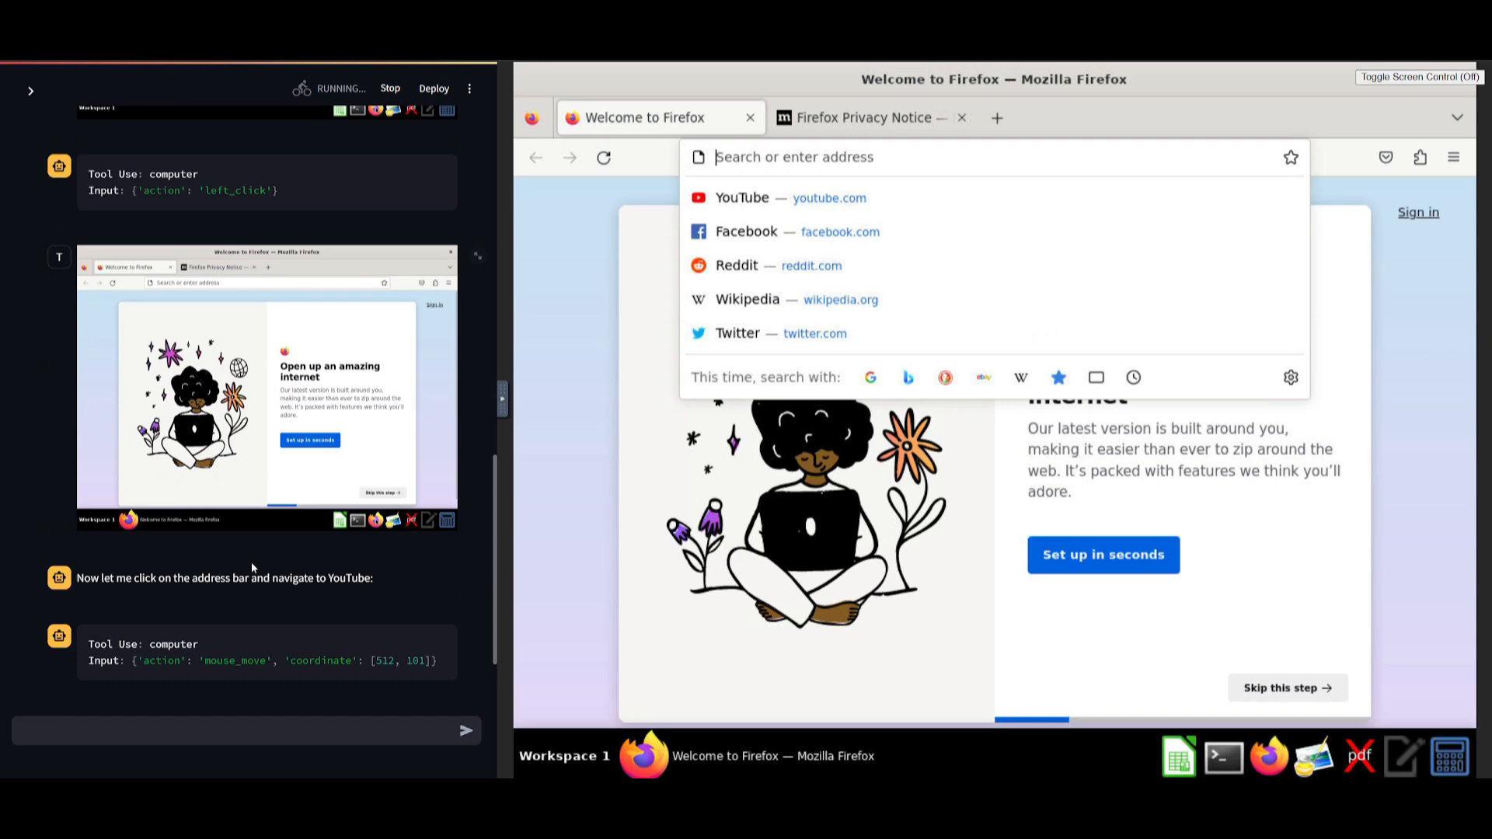
type("youtube.com/c/TheWorldofAI")
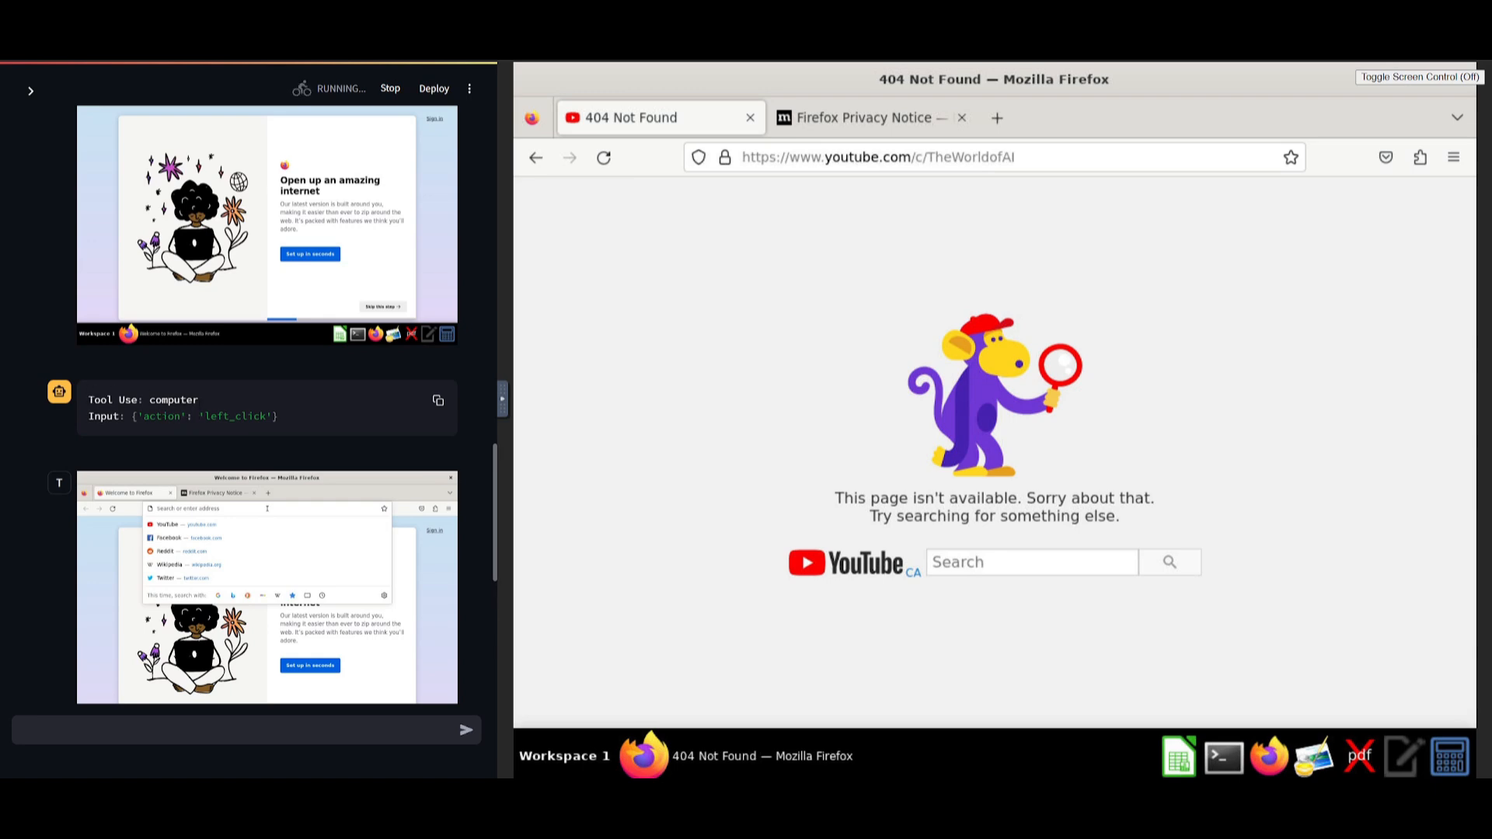
type("youtube.com/c/TheWorldofAI")
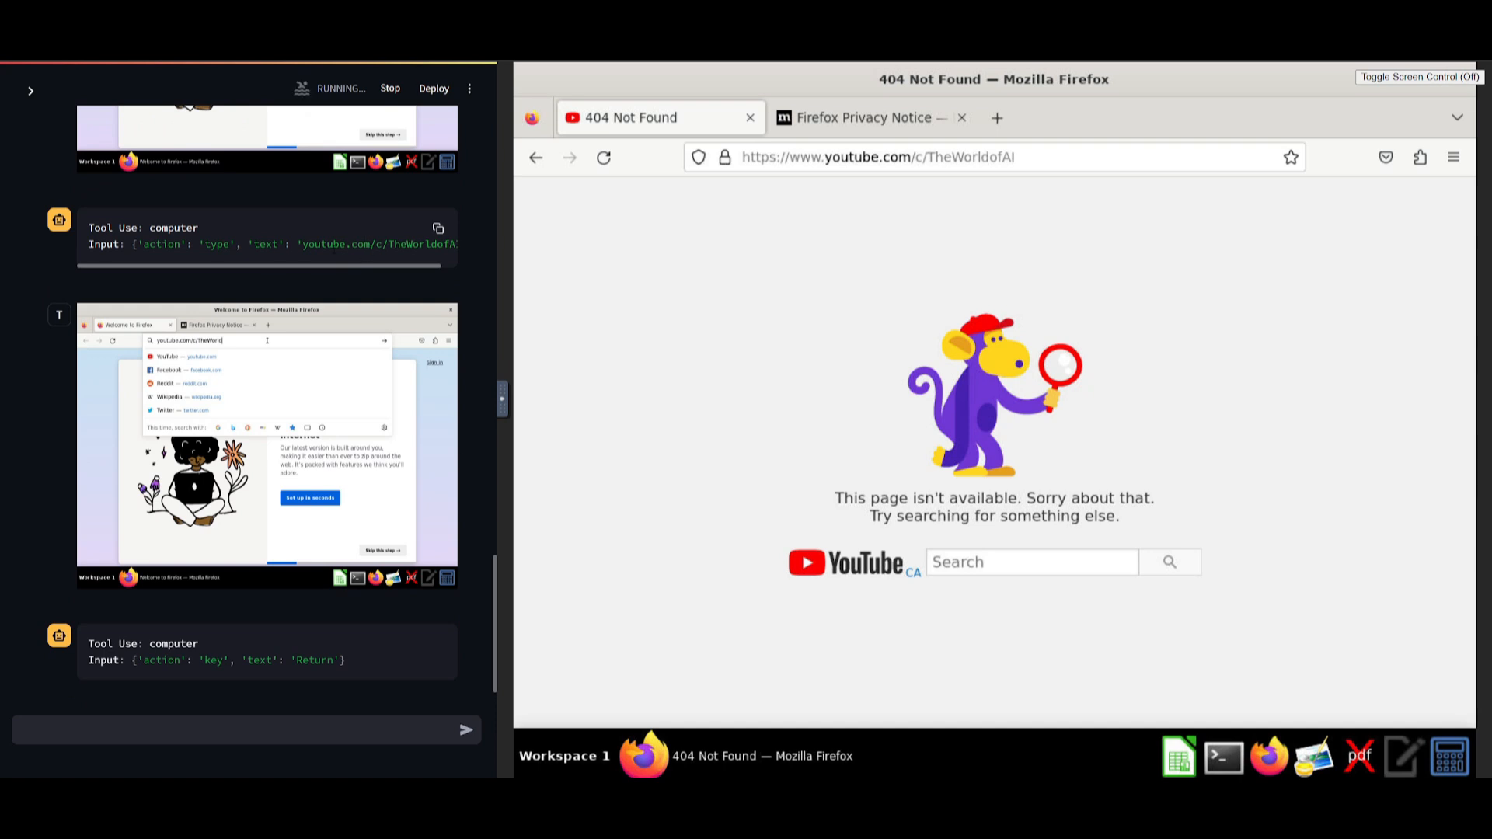
scroll("down", 3)
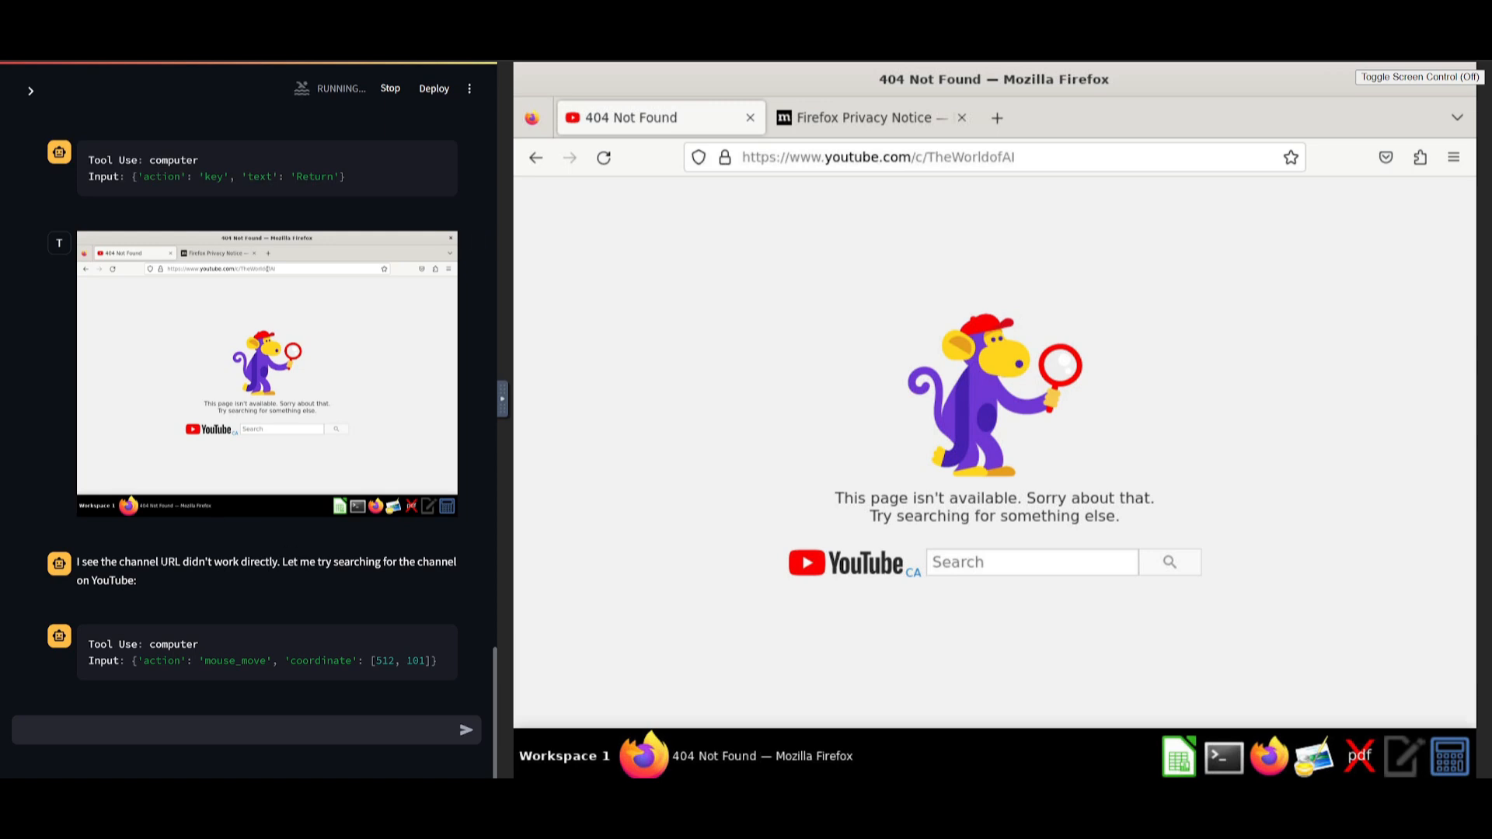
Let the agent load the YouTube home page and search for 'The World of AI'.
left_click(951, 157)
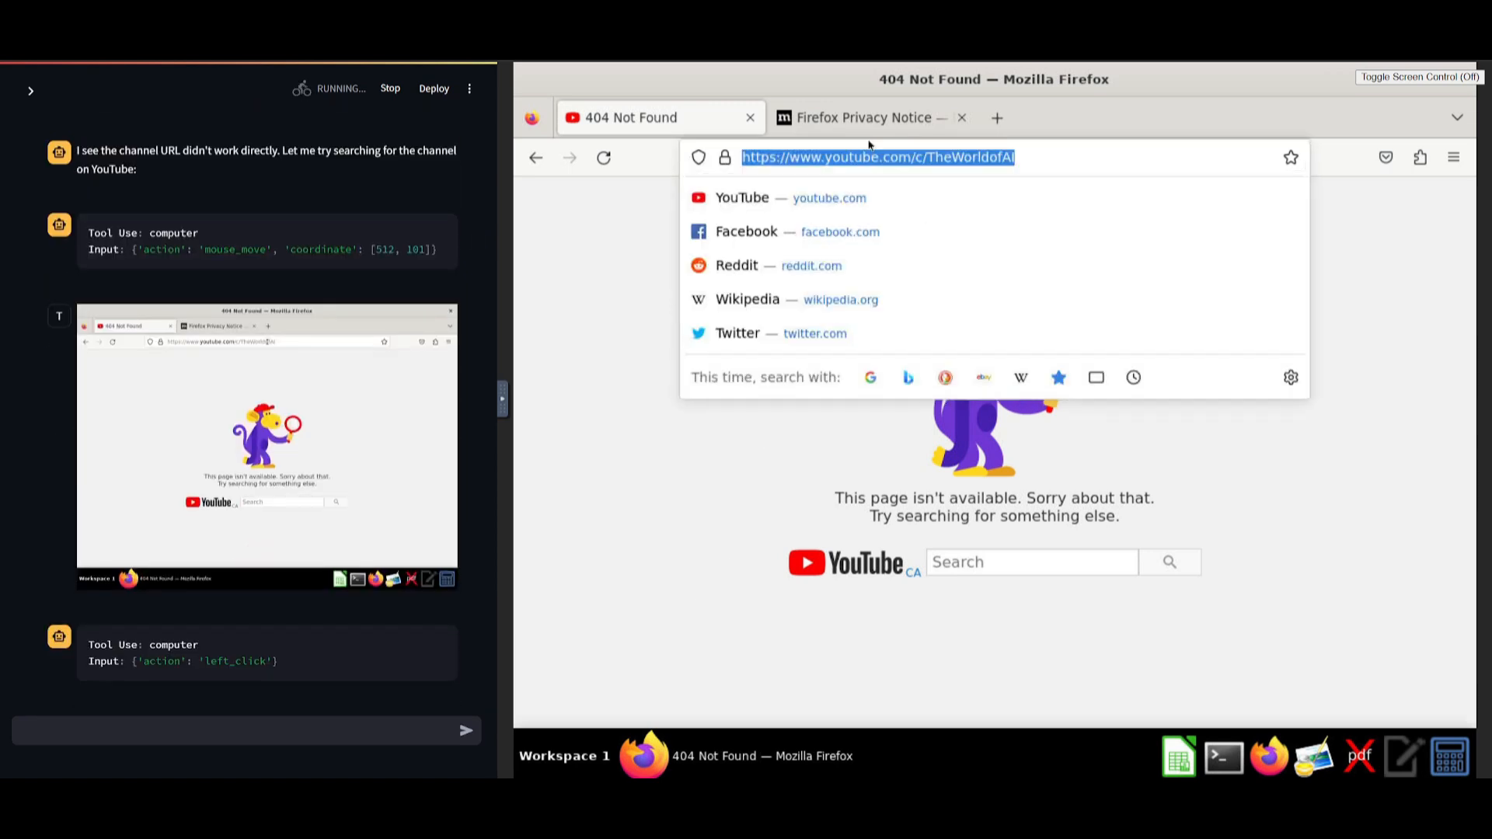
key("Return")
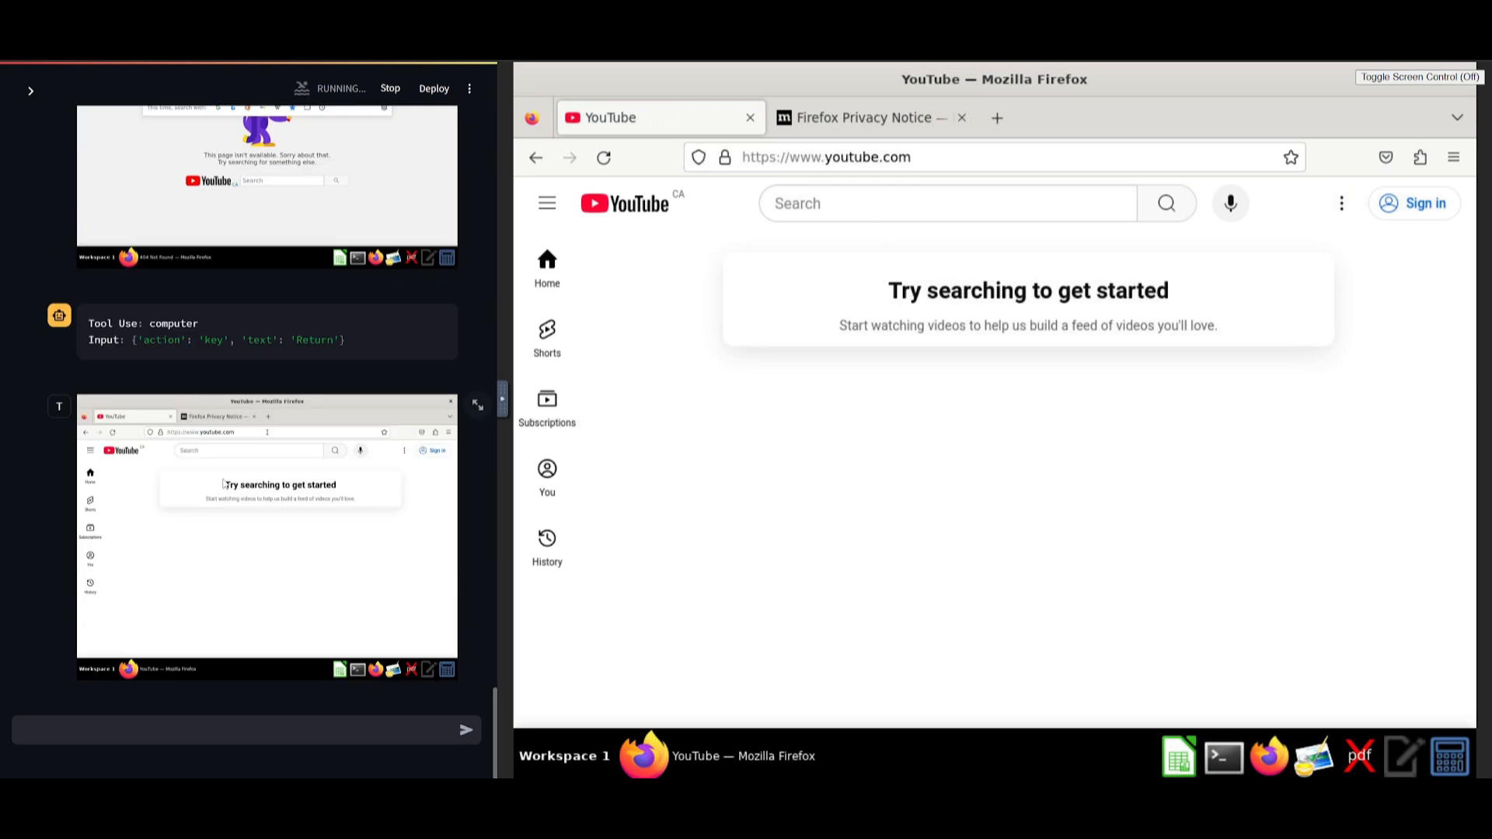
left_click(947, 202)
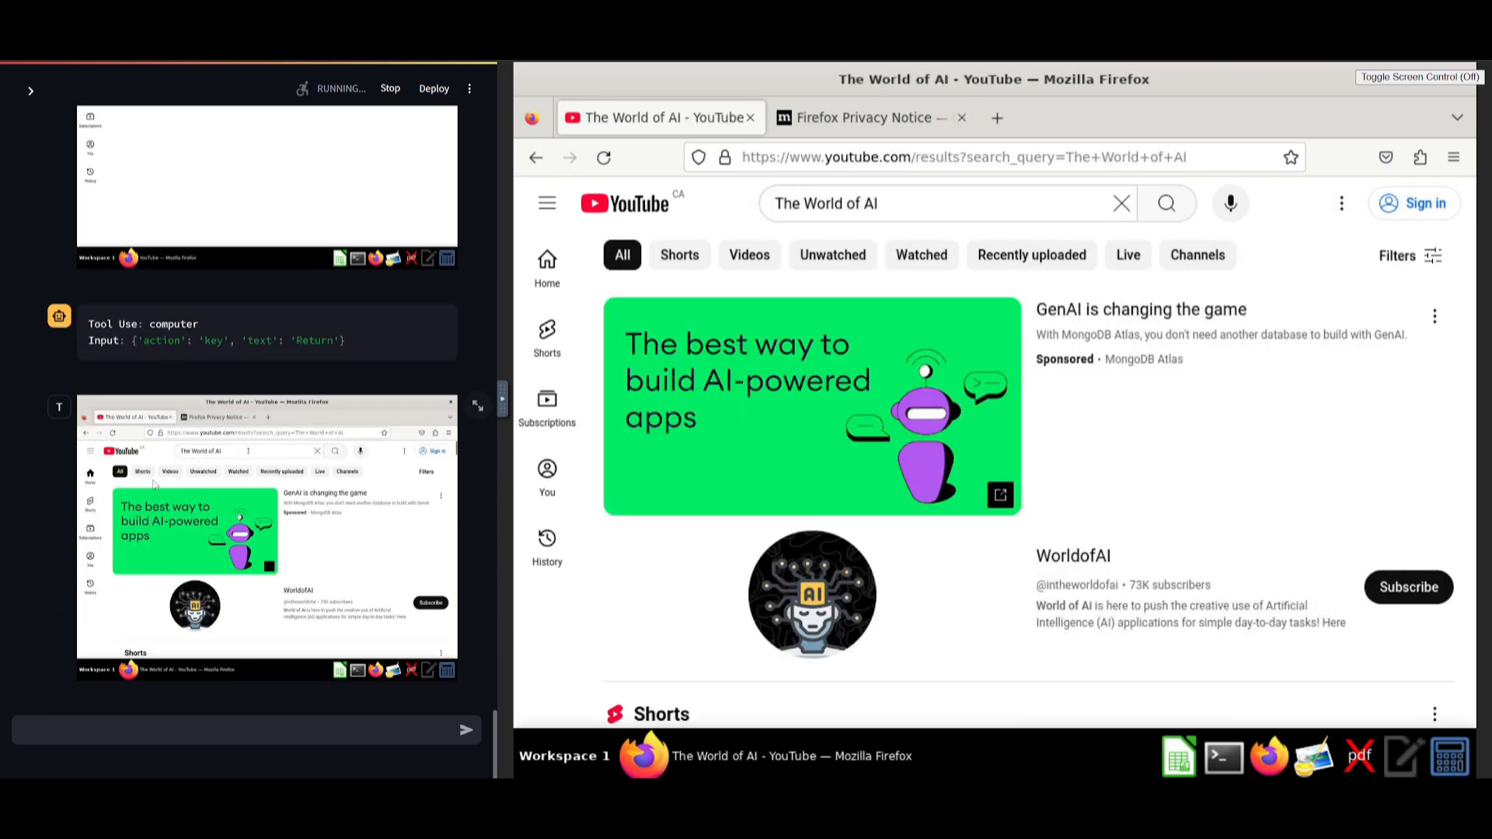
mouse_move(277, 292)
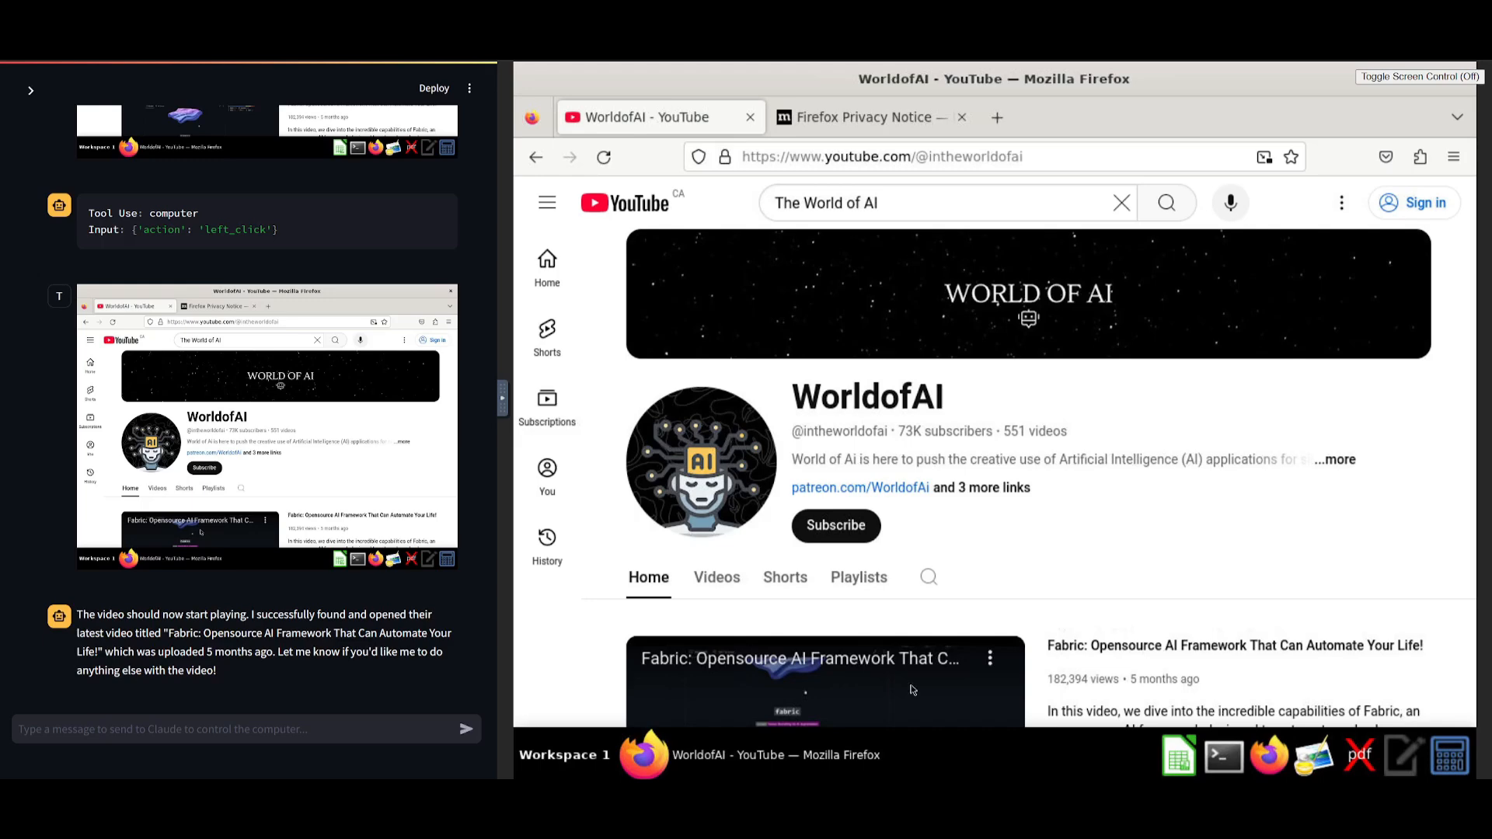
mouse_move(1023, 659)
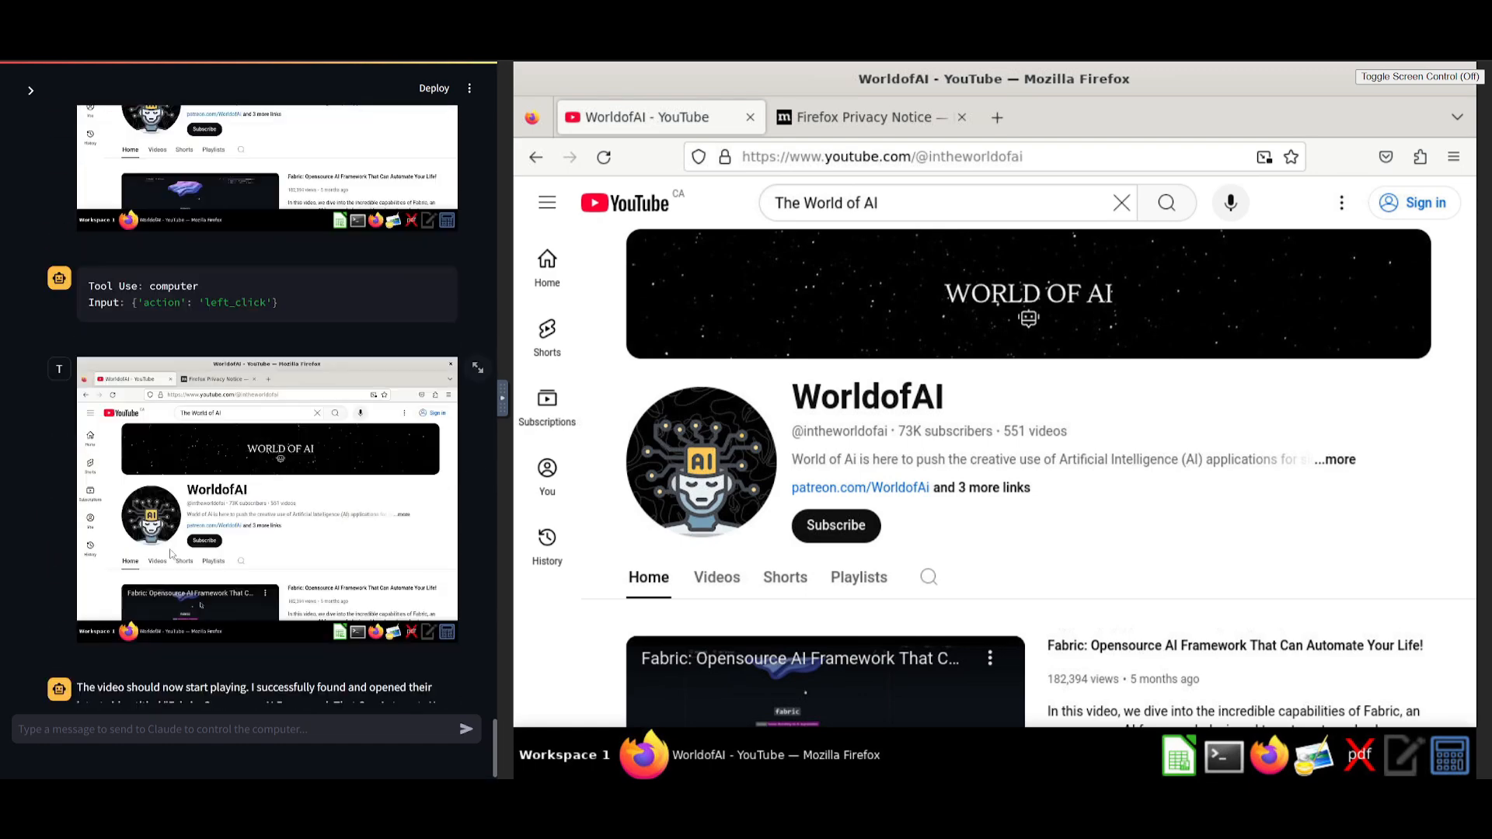
Reset the demo from the sidebar settings to clear the previous conversation.
left_click(29, 90)
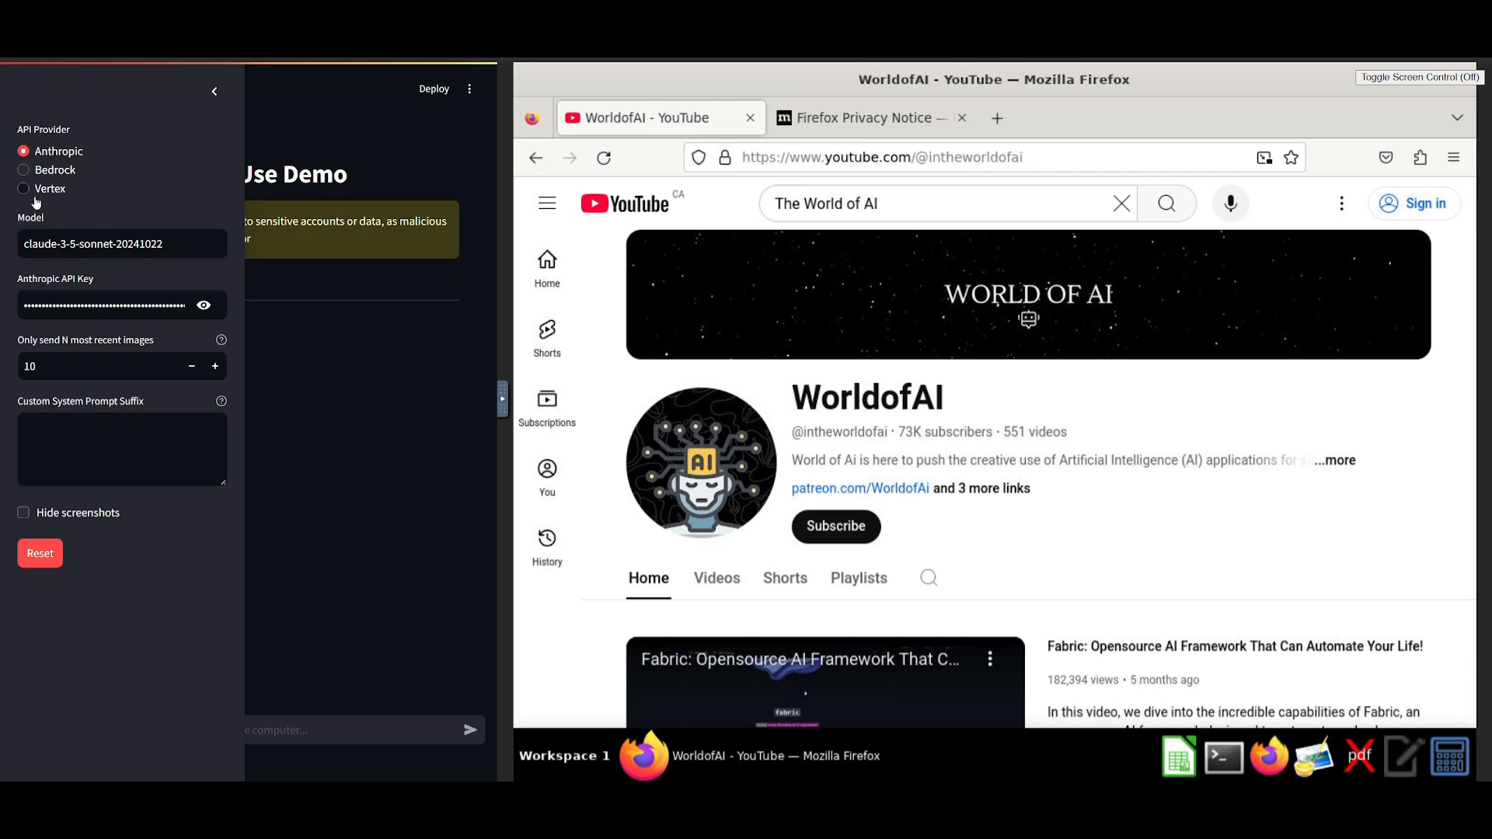
mouse_move(85, 154)
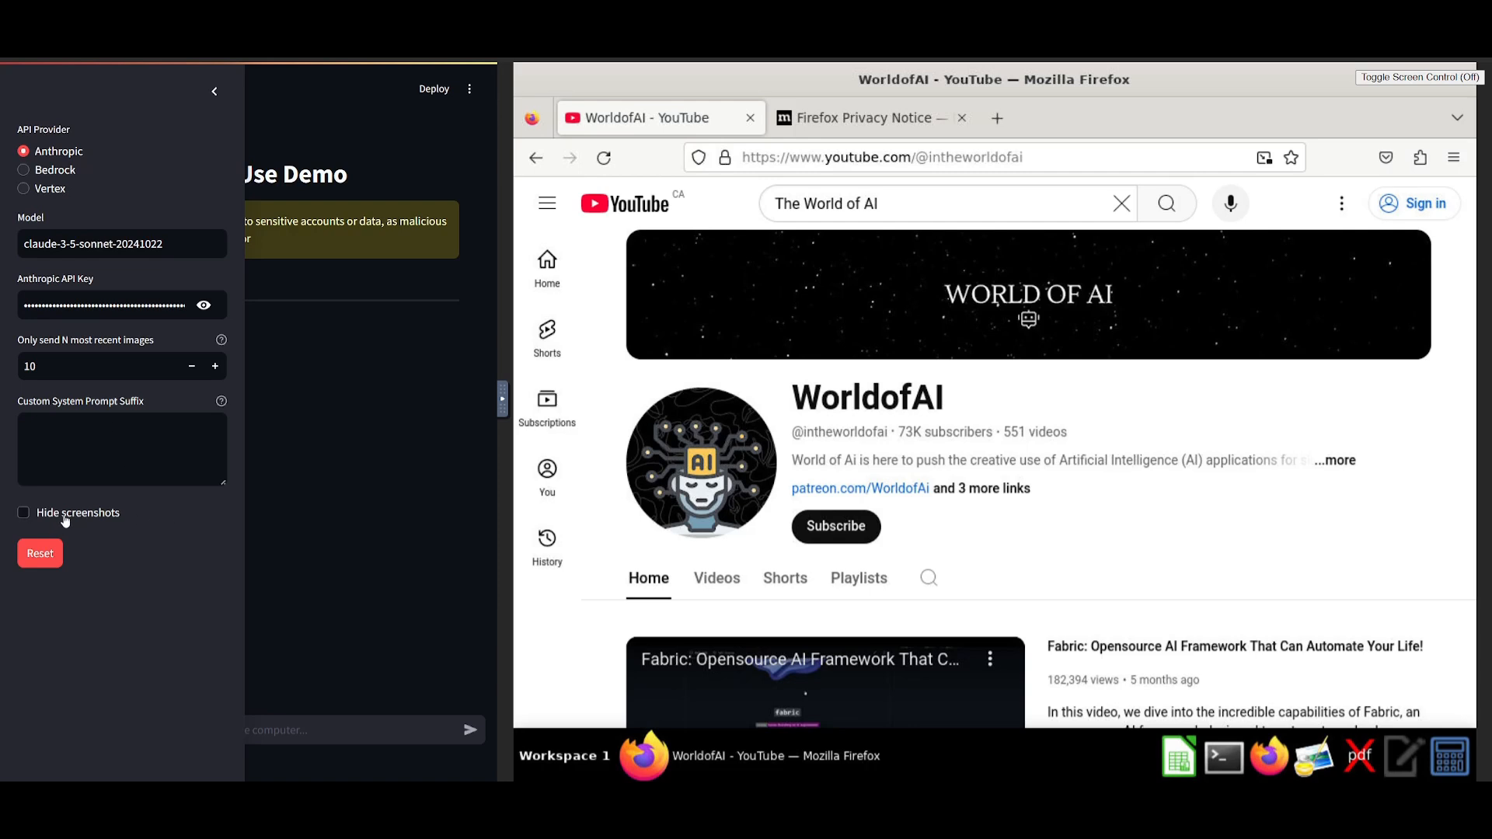
left_click(214, 92)
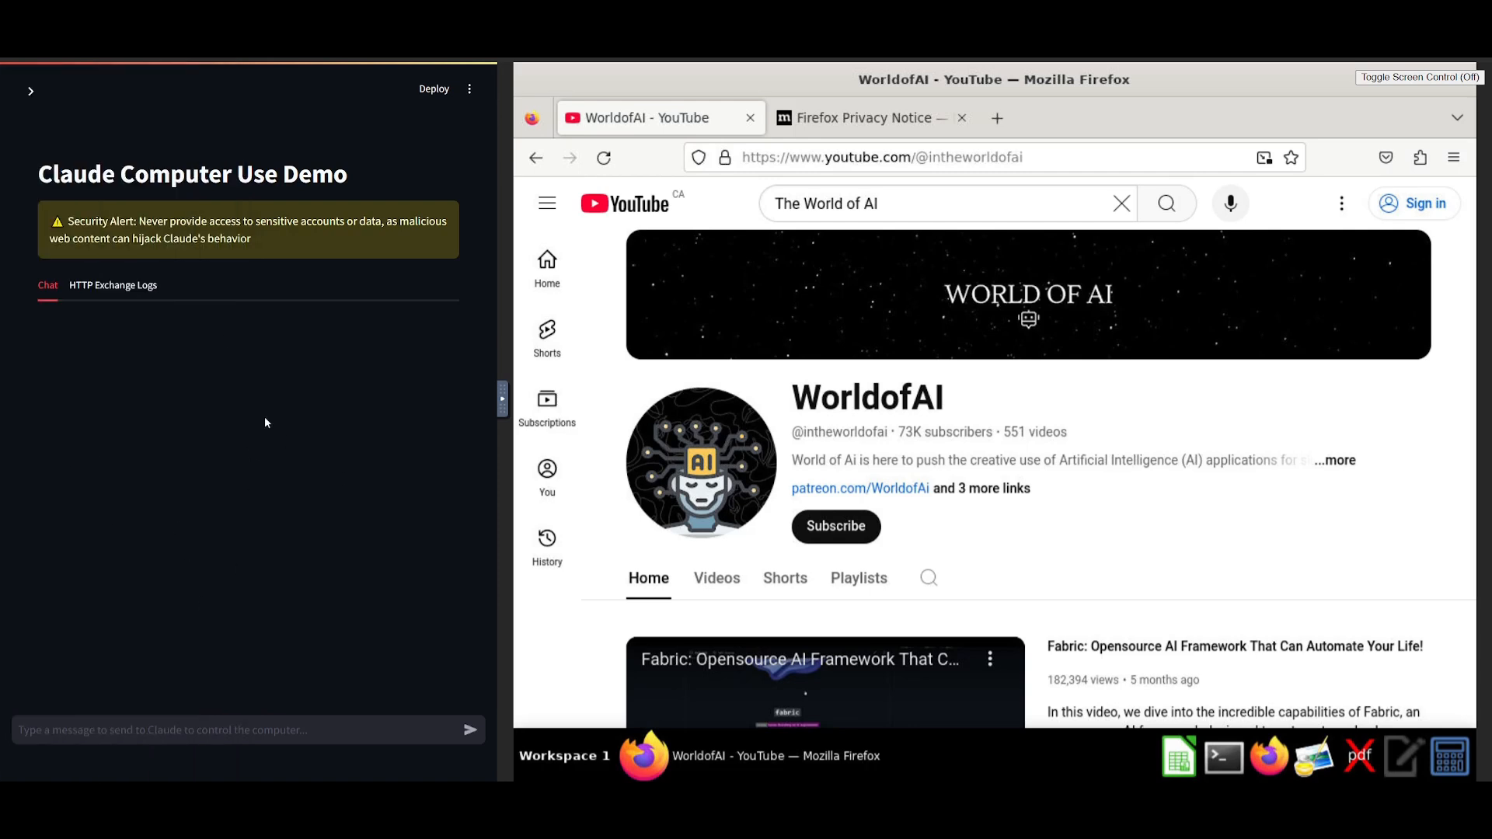
Send 'Please find the cheapest flights going to japan from new york' and let the agent head to google.com/travel/flights.
type("Please find the cheapest flights going to japan from new york")
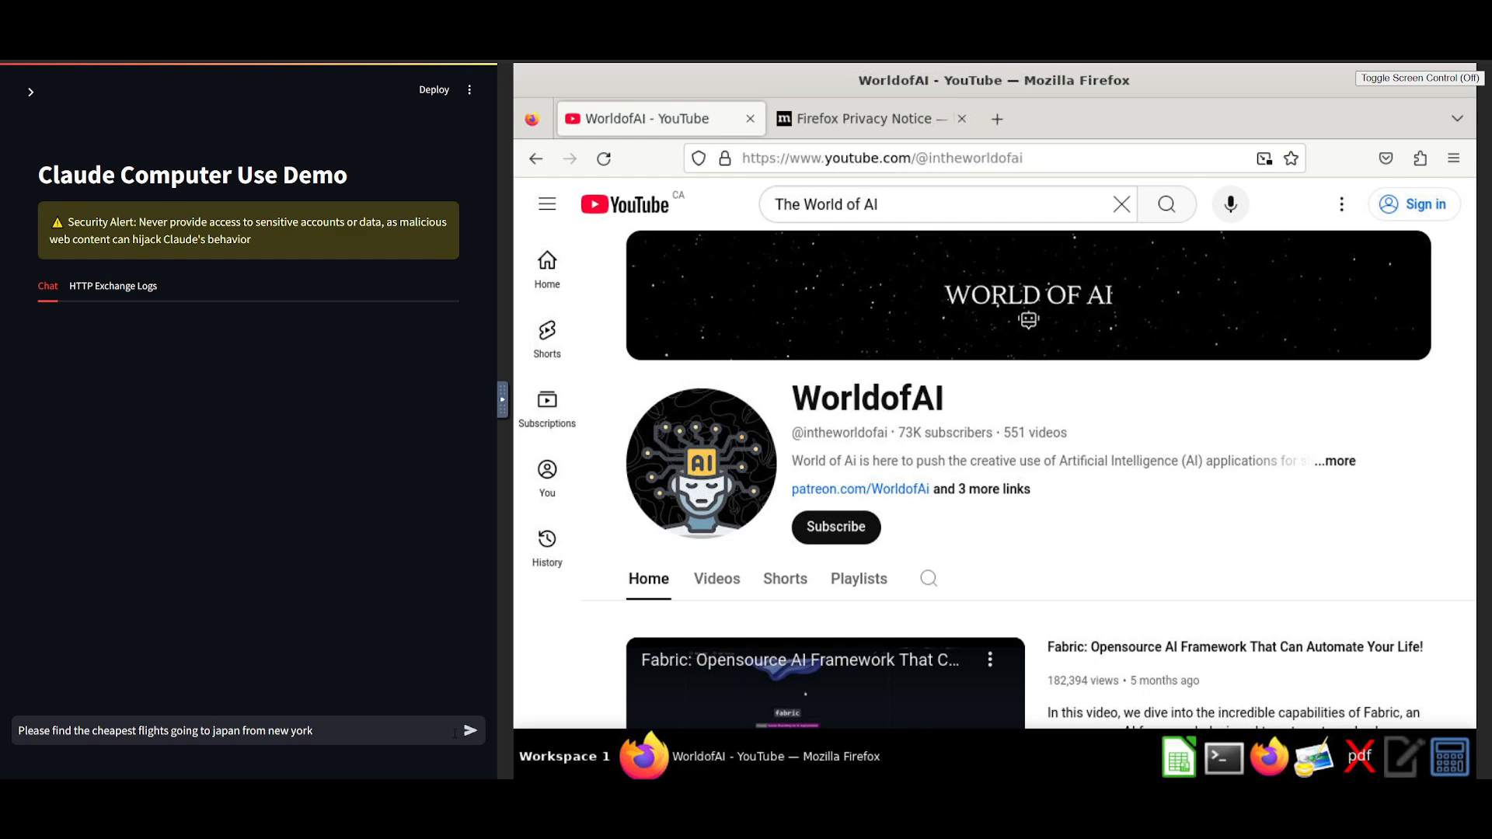
left_click(468, 731)
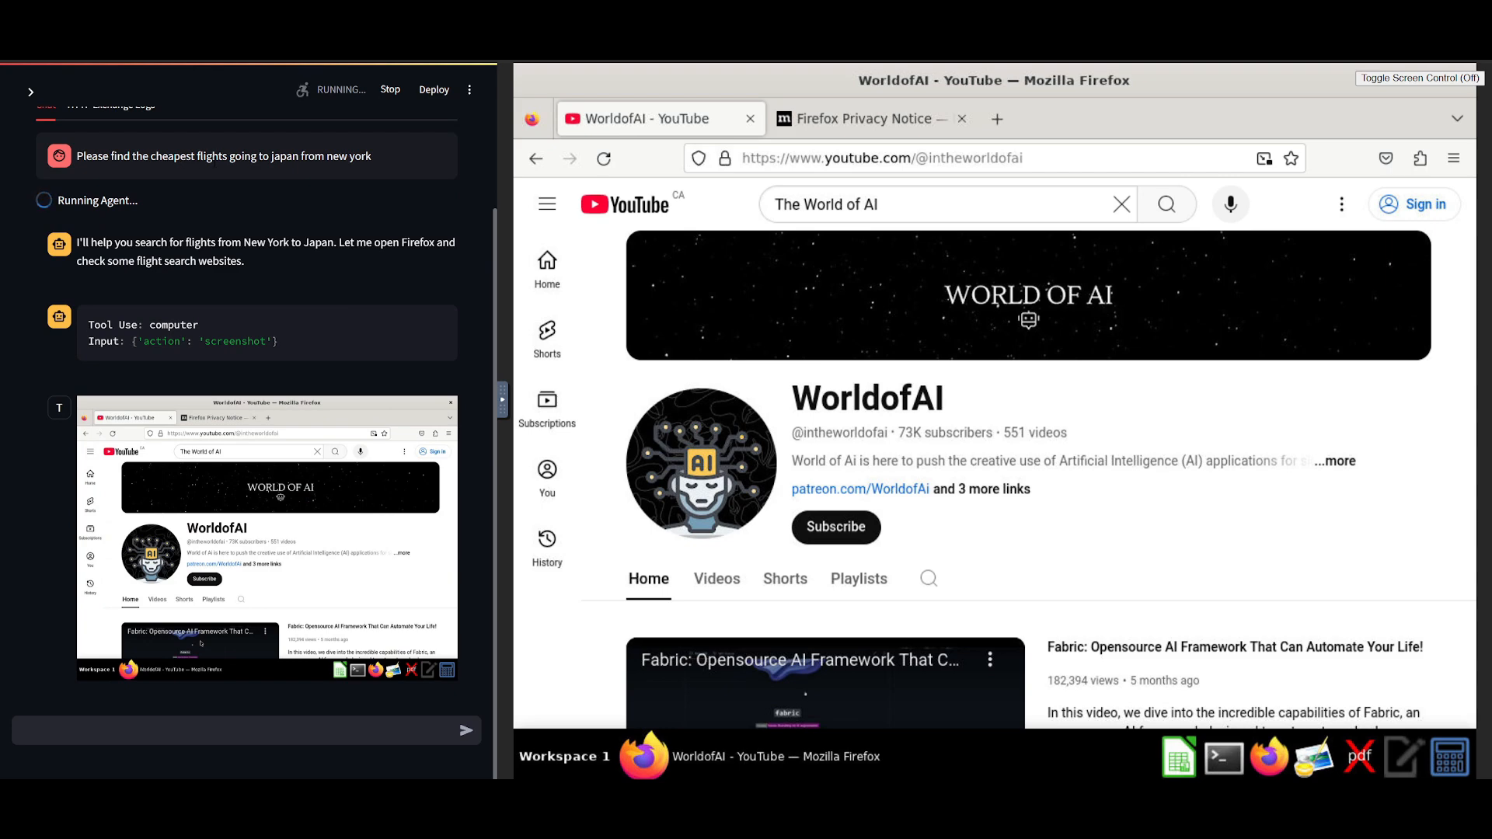
mouse_move(371, 165)
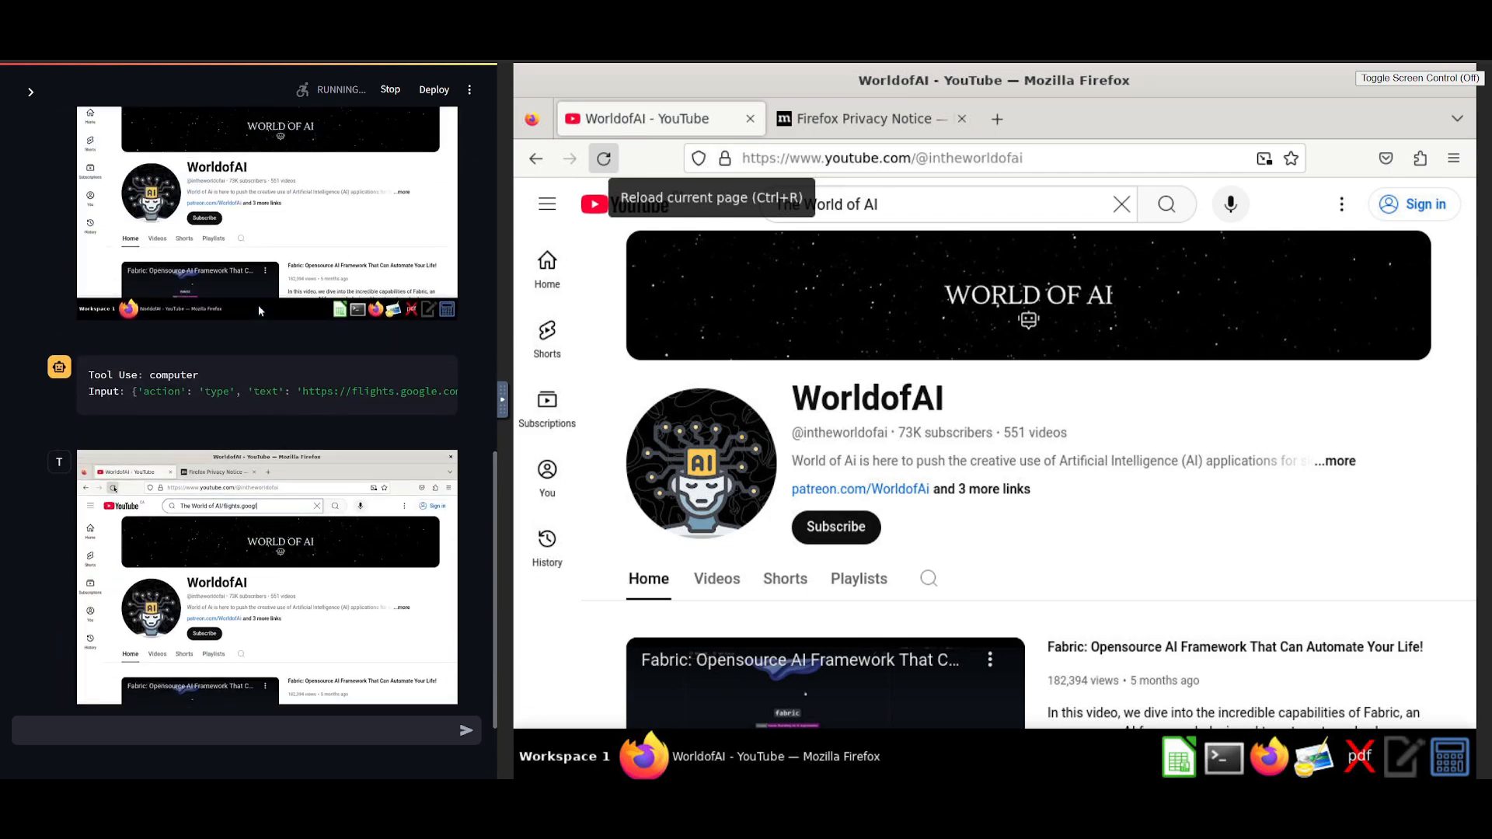
type("https://www.google.com/travel/flights")
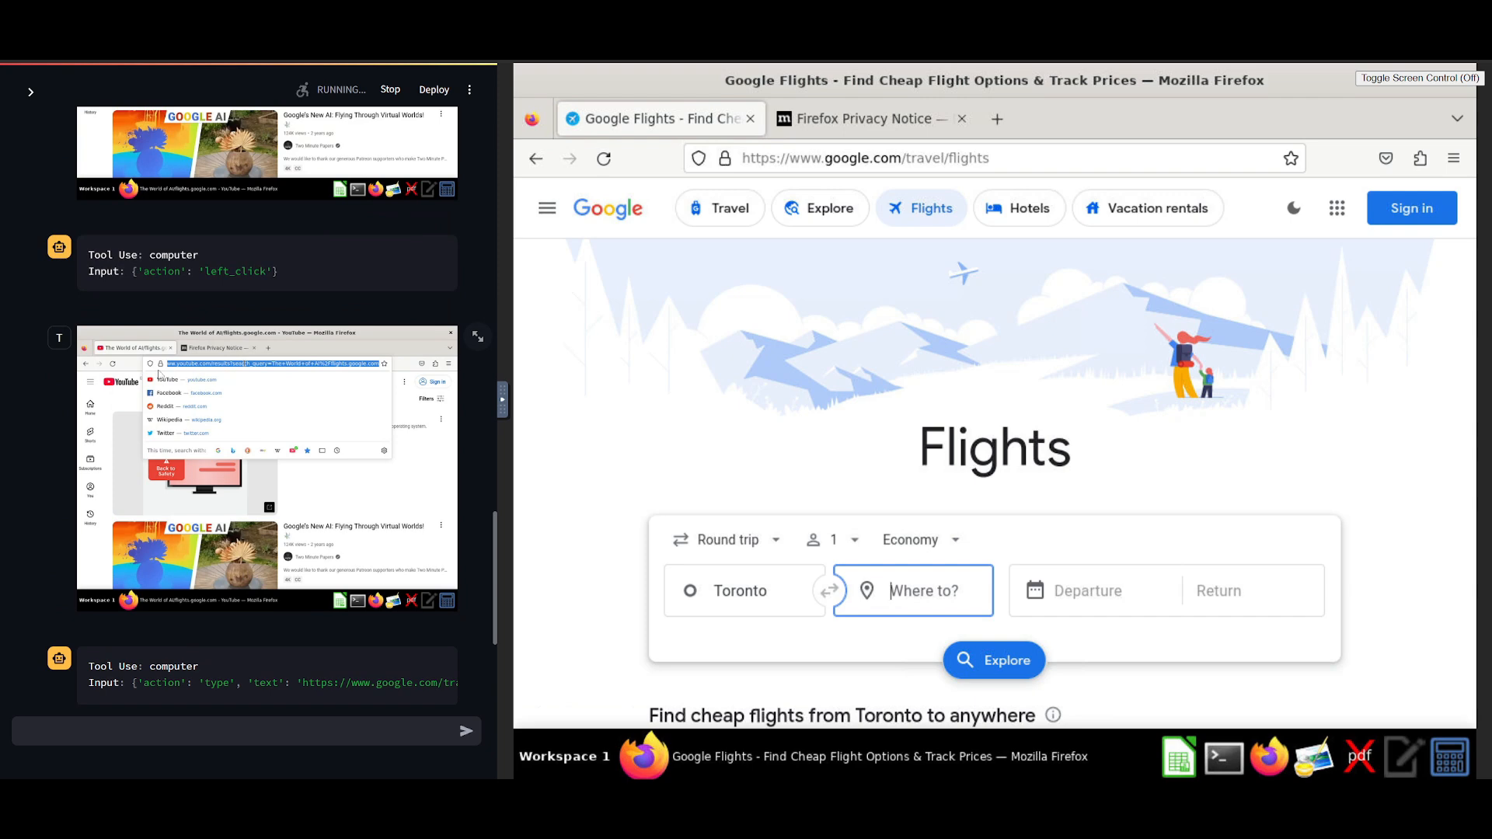
Let the agent load Google Flights and set the route from New York to Tokyo.
key("Return")
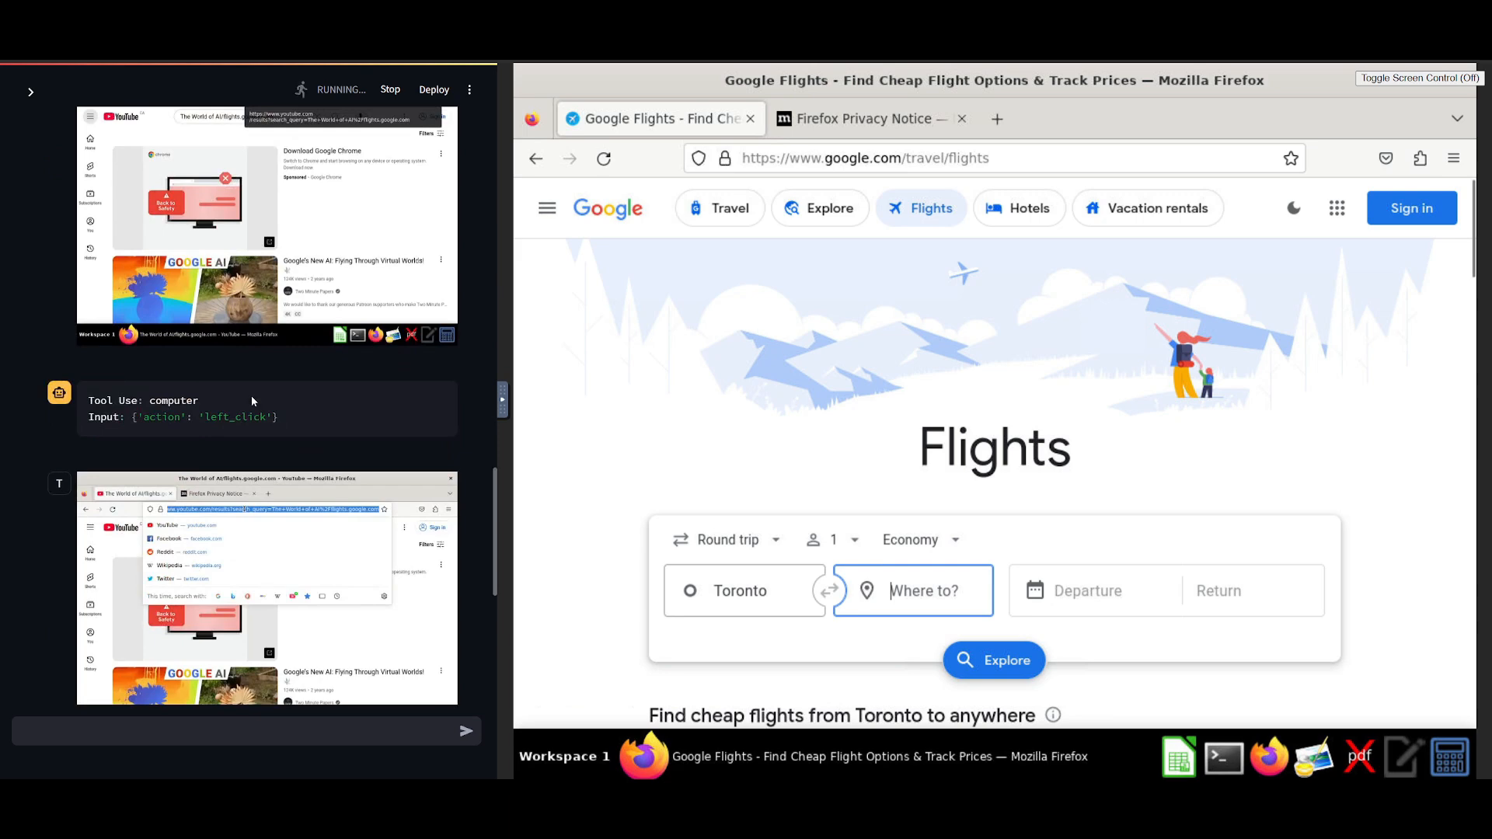
left_click(743, 590)
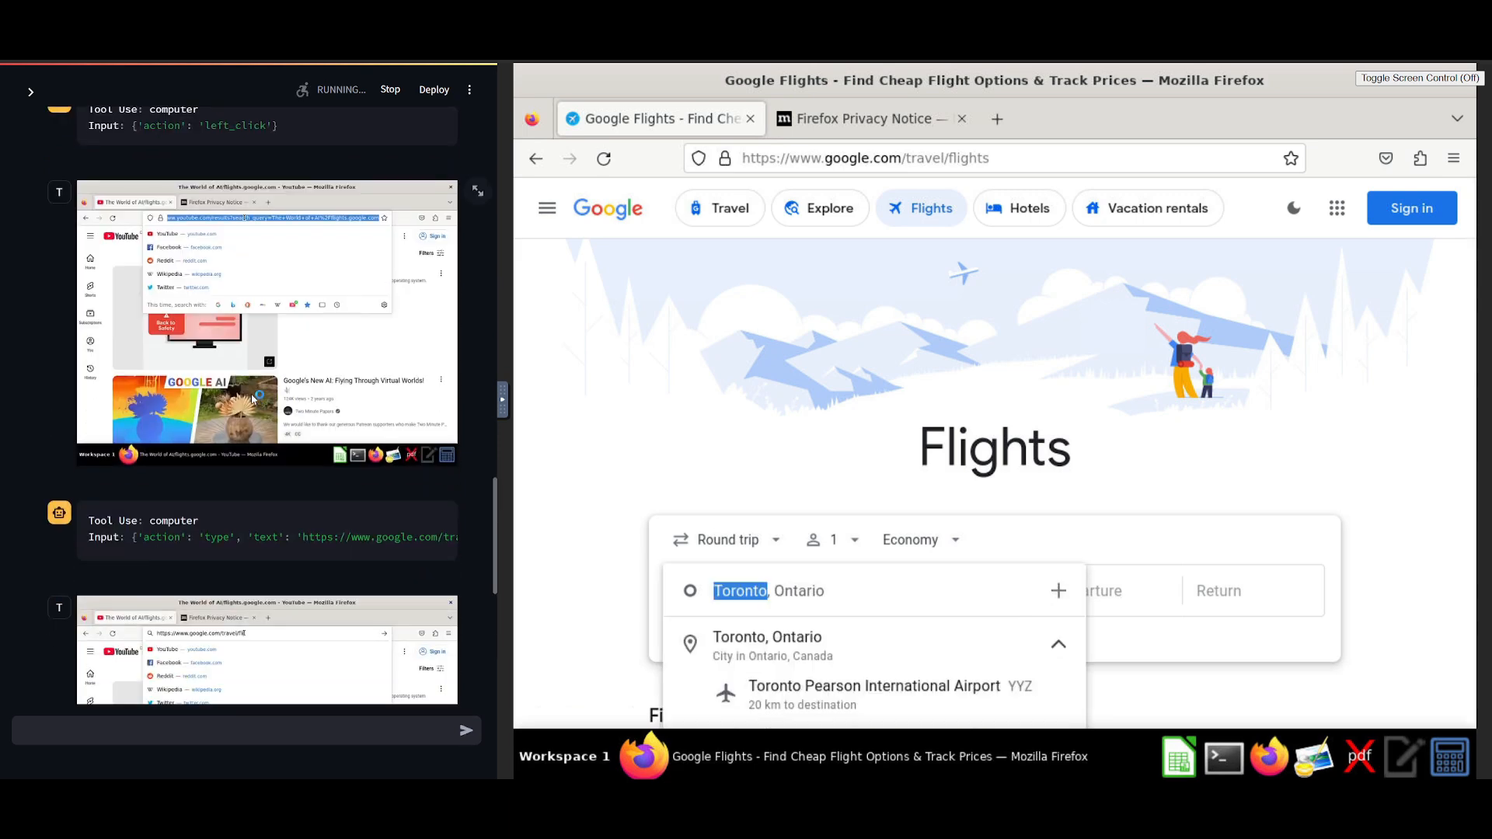
mouse_move(253, 393)
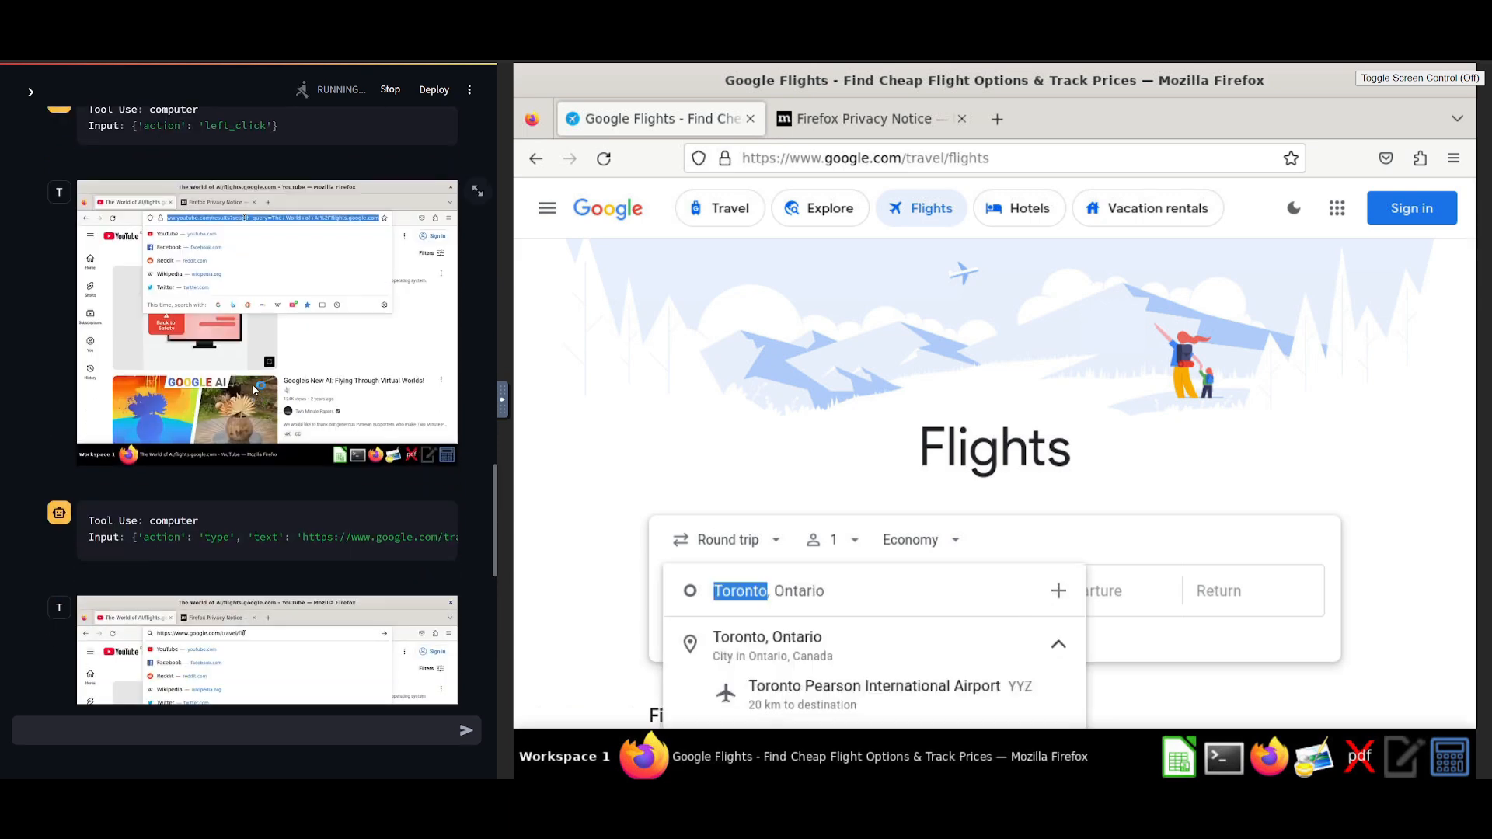
type("New York")
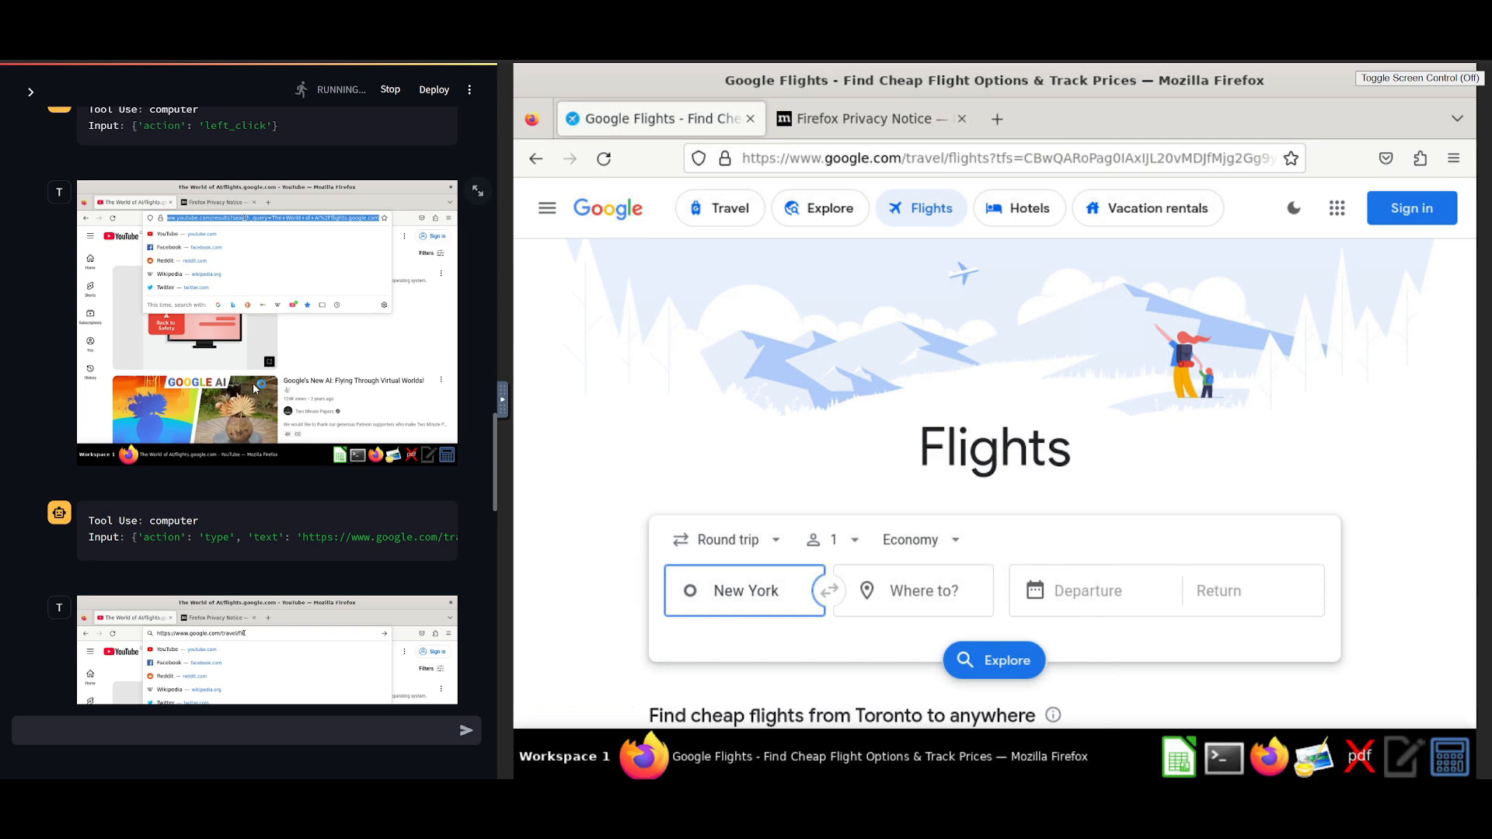
left_click(745, 591)
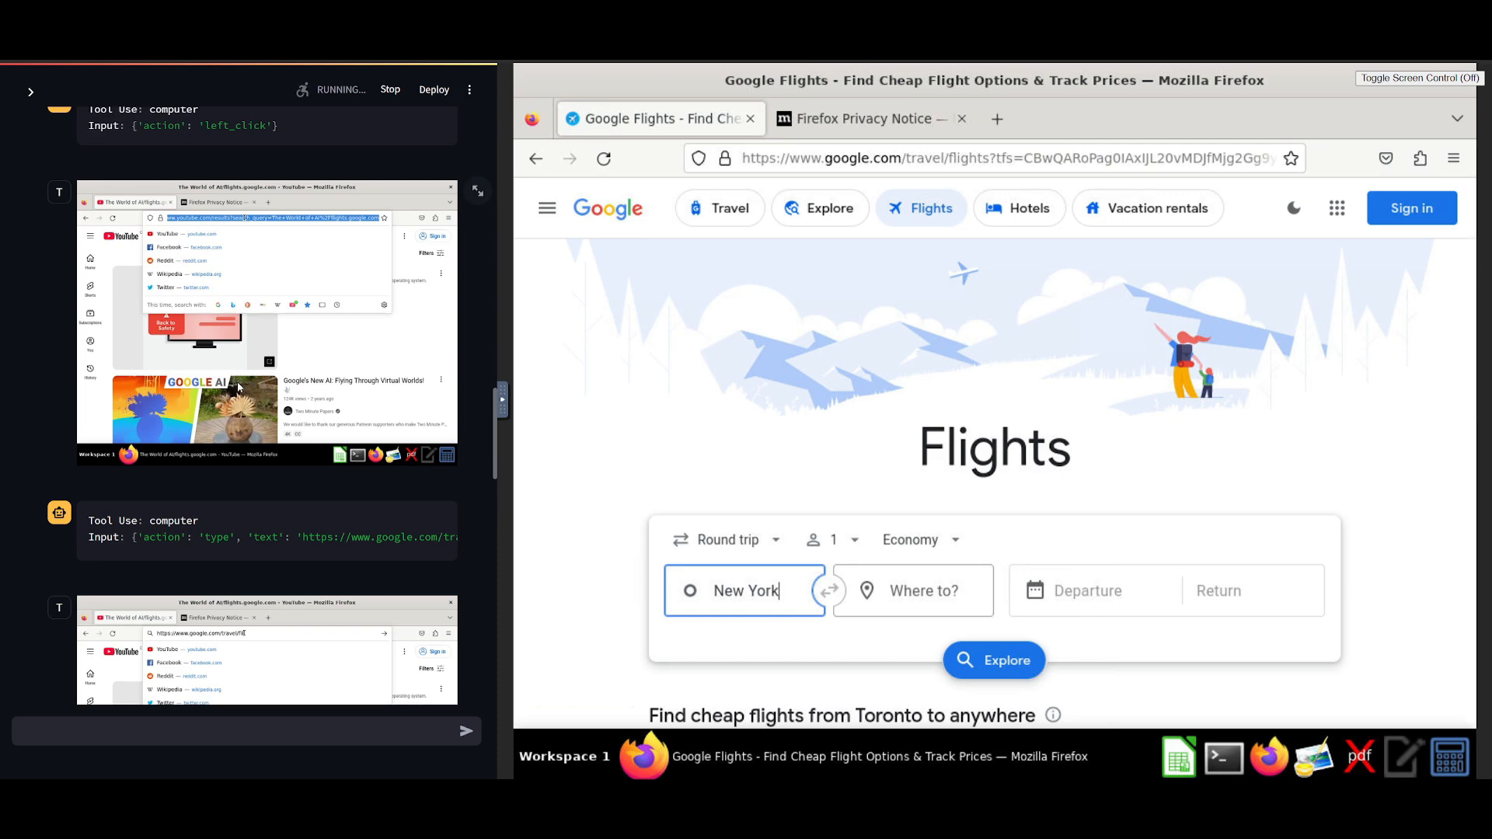
type("Tokyo")
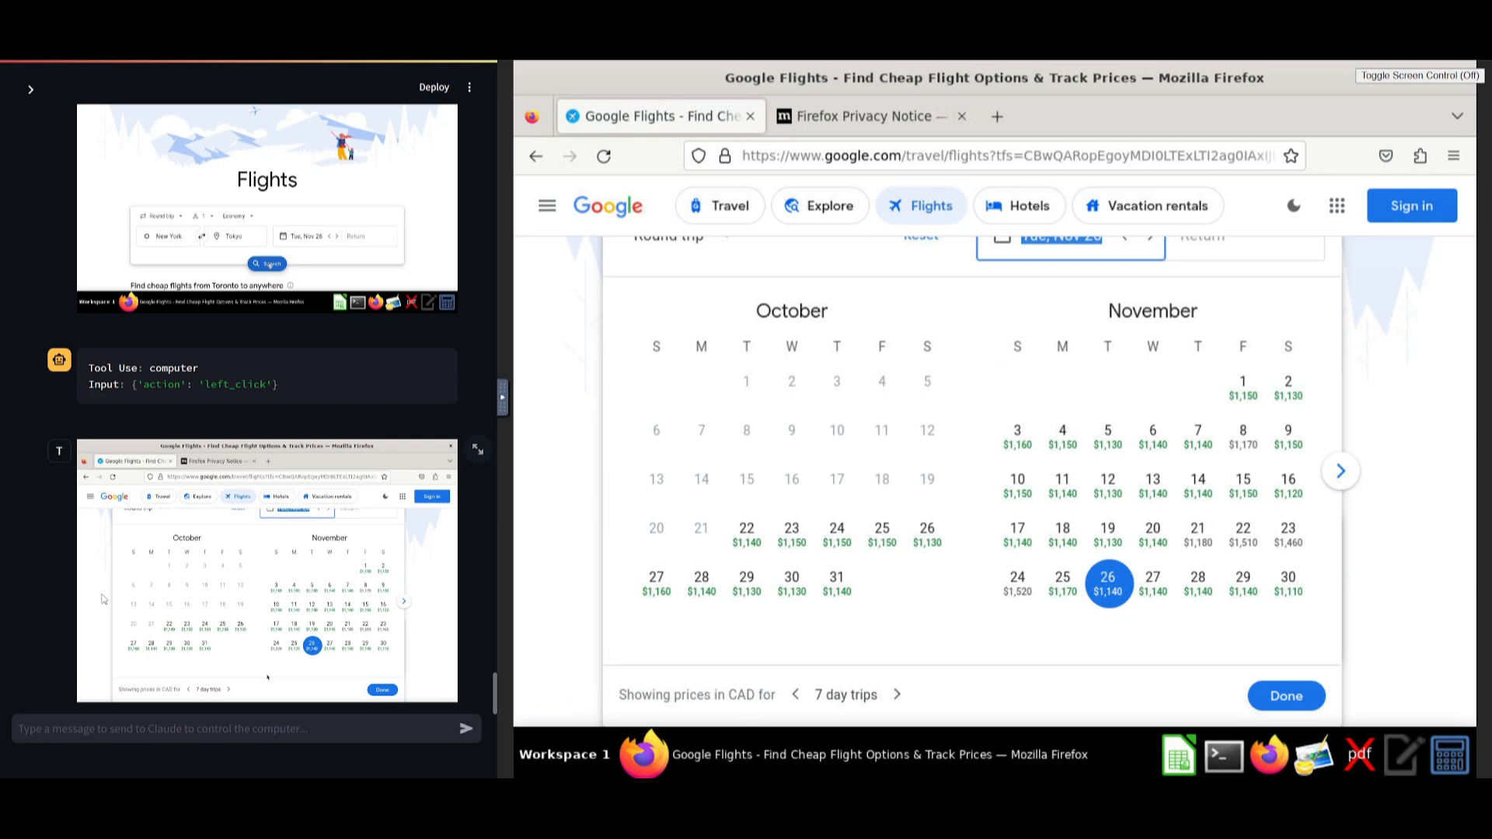
mouse_move(92, 565)
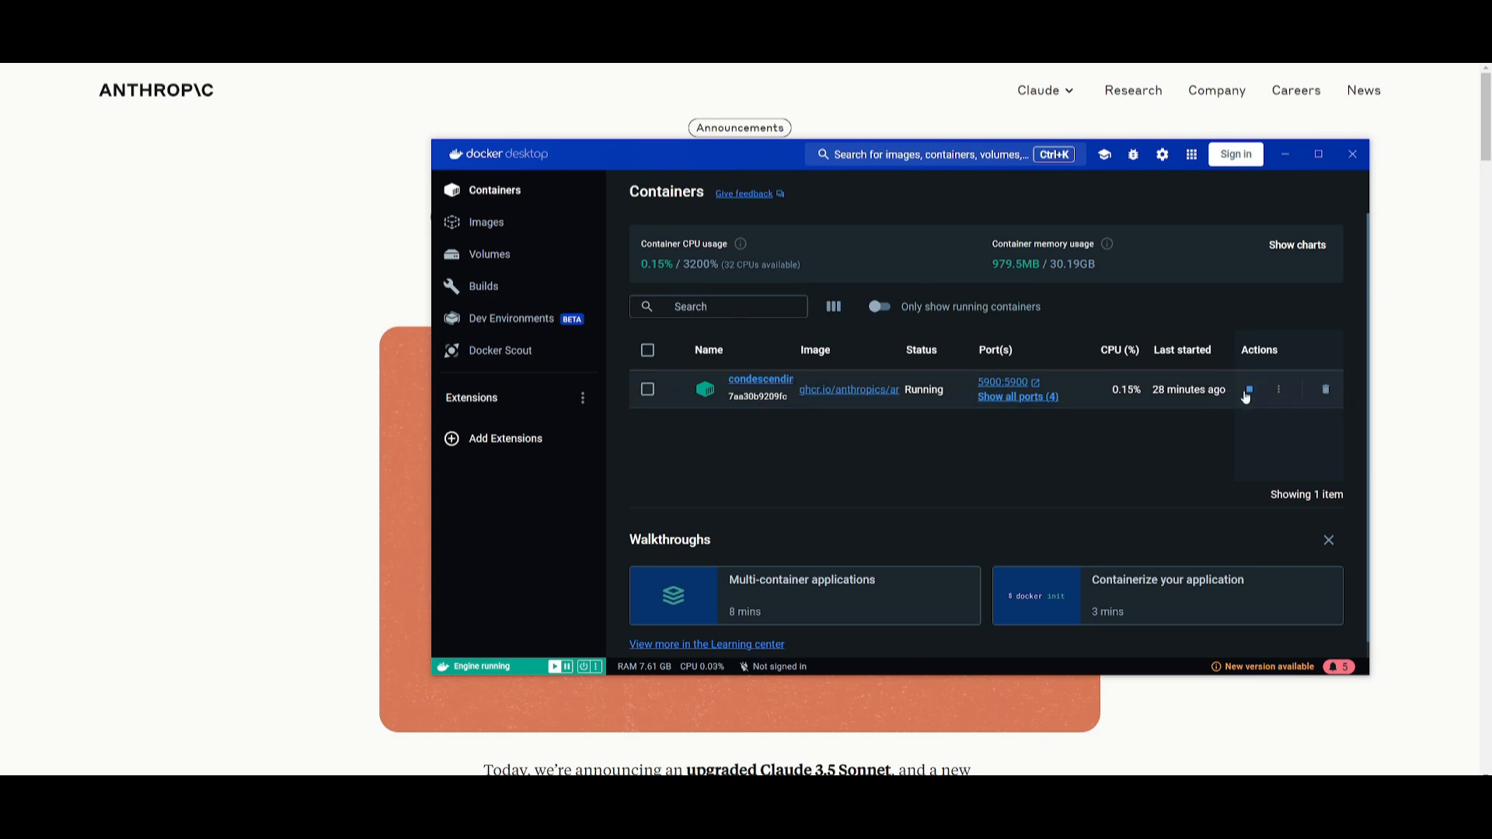
mouse_move(1248, 389)
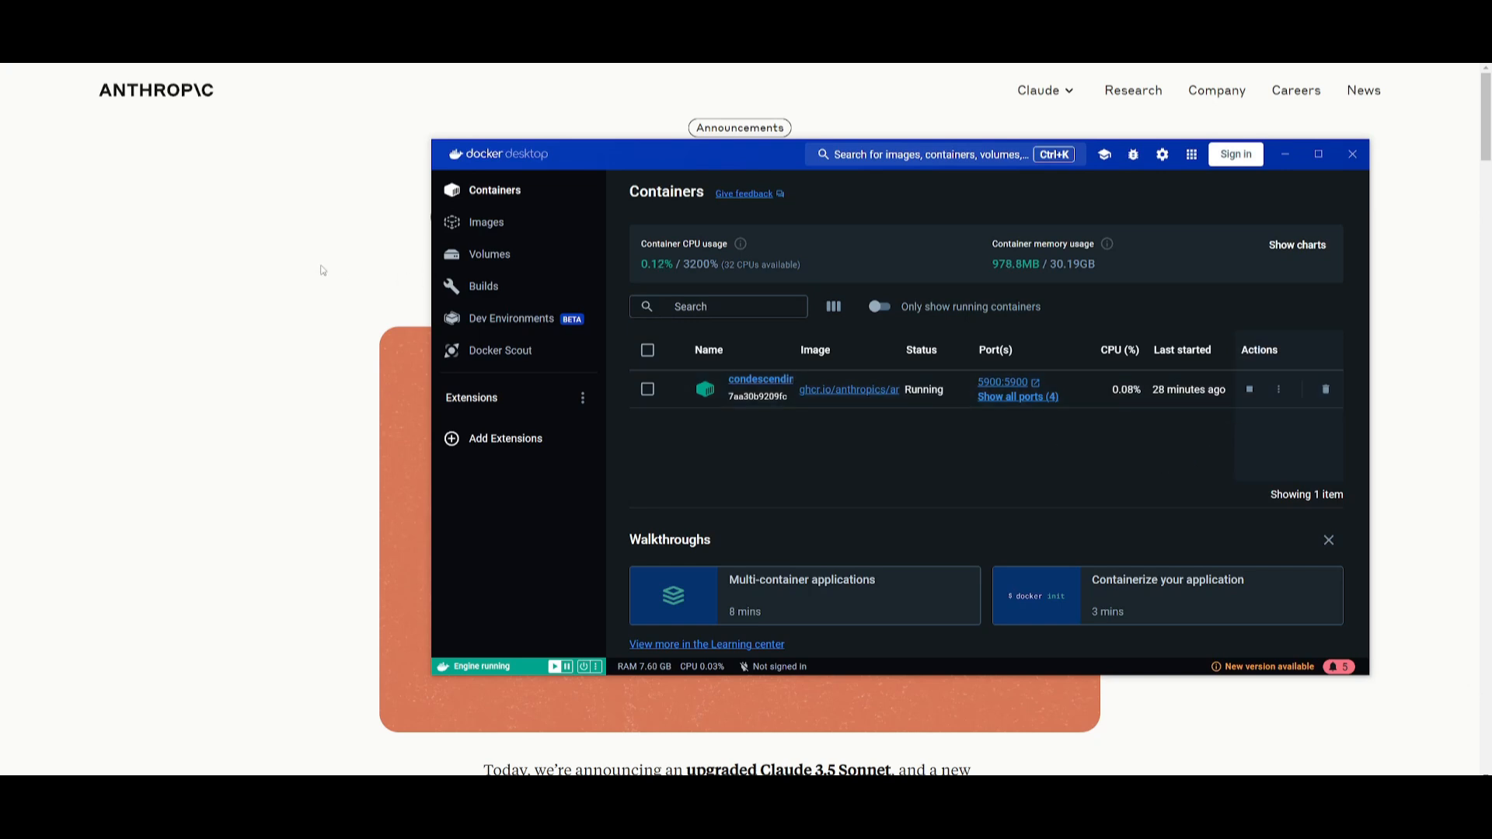
mouse_move(277, 239)
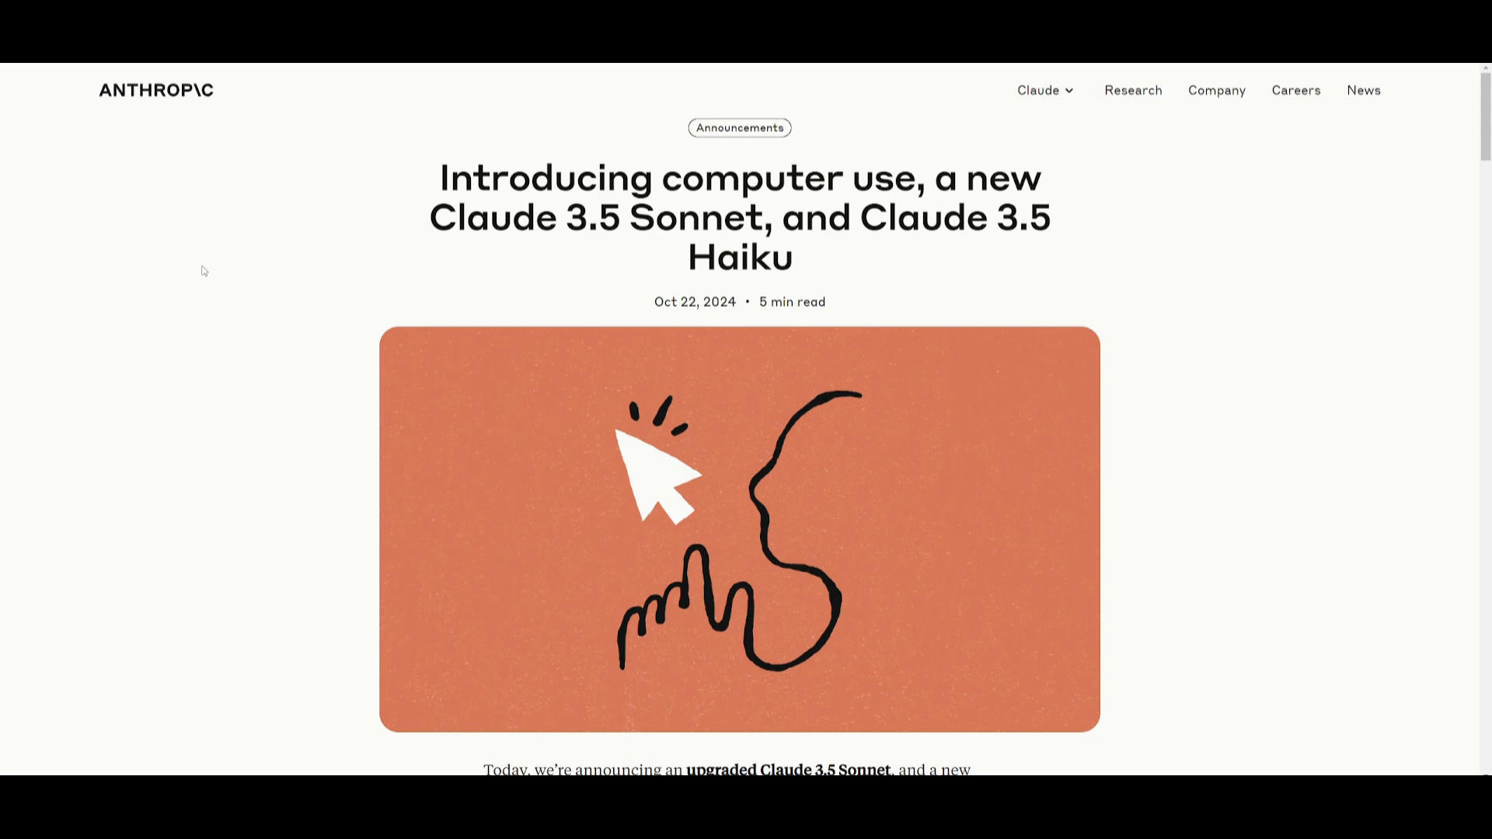
mouse_move(199, 220)
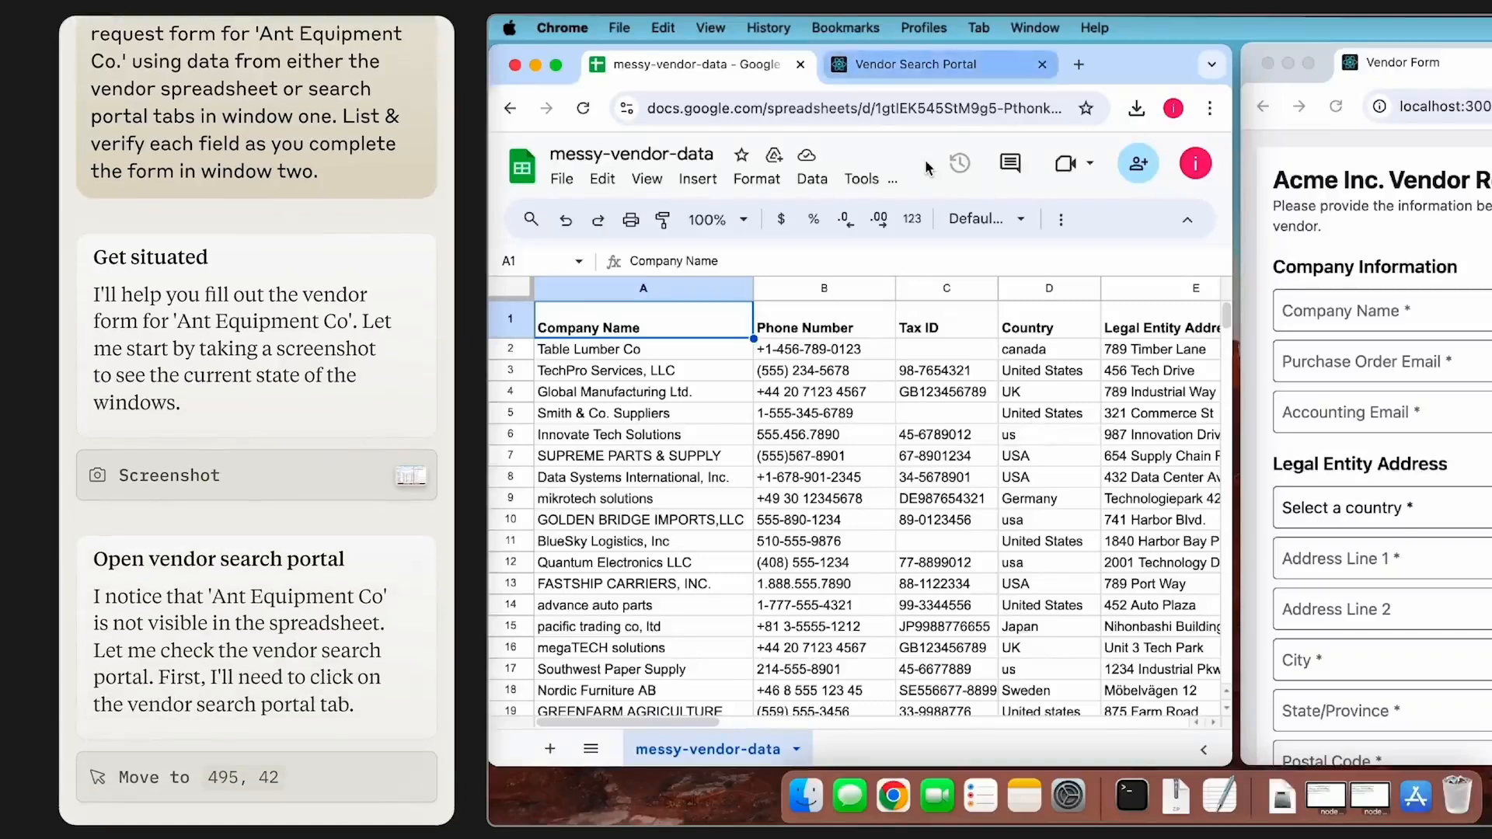
Search the vendor portal for 'Ant Equipment Co' and page down through its record details.
left_click(928, 64)
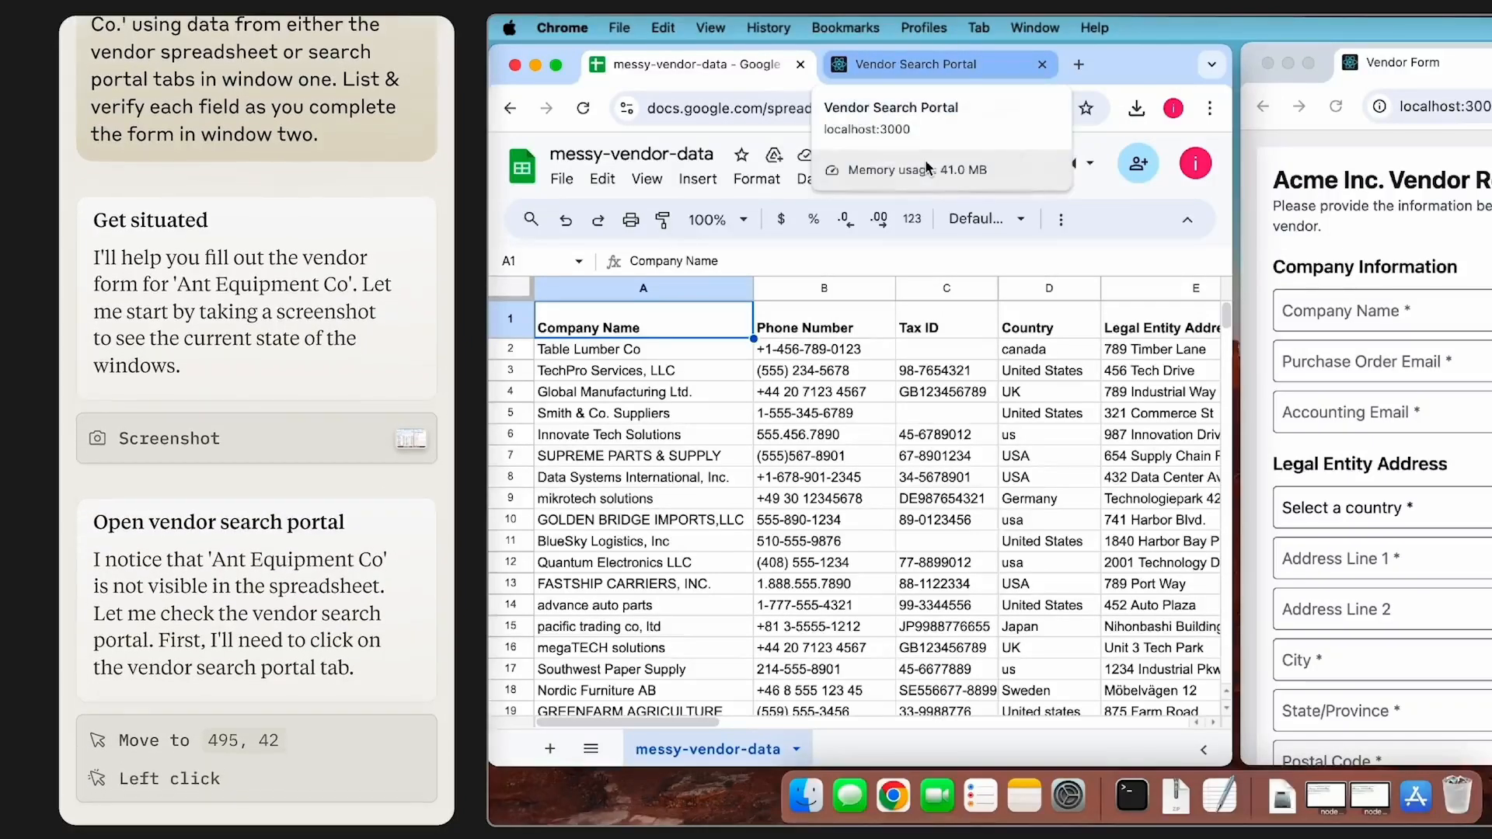
left_click(919, 64)
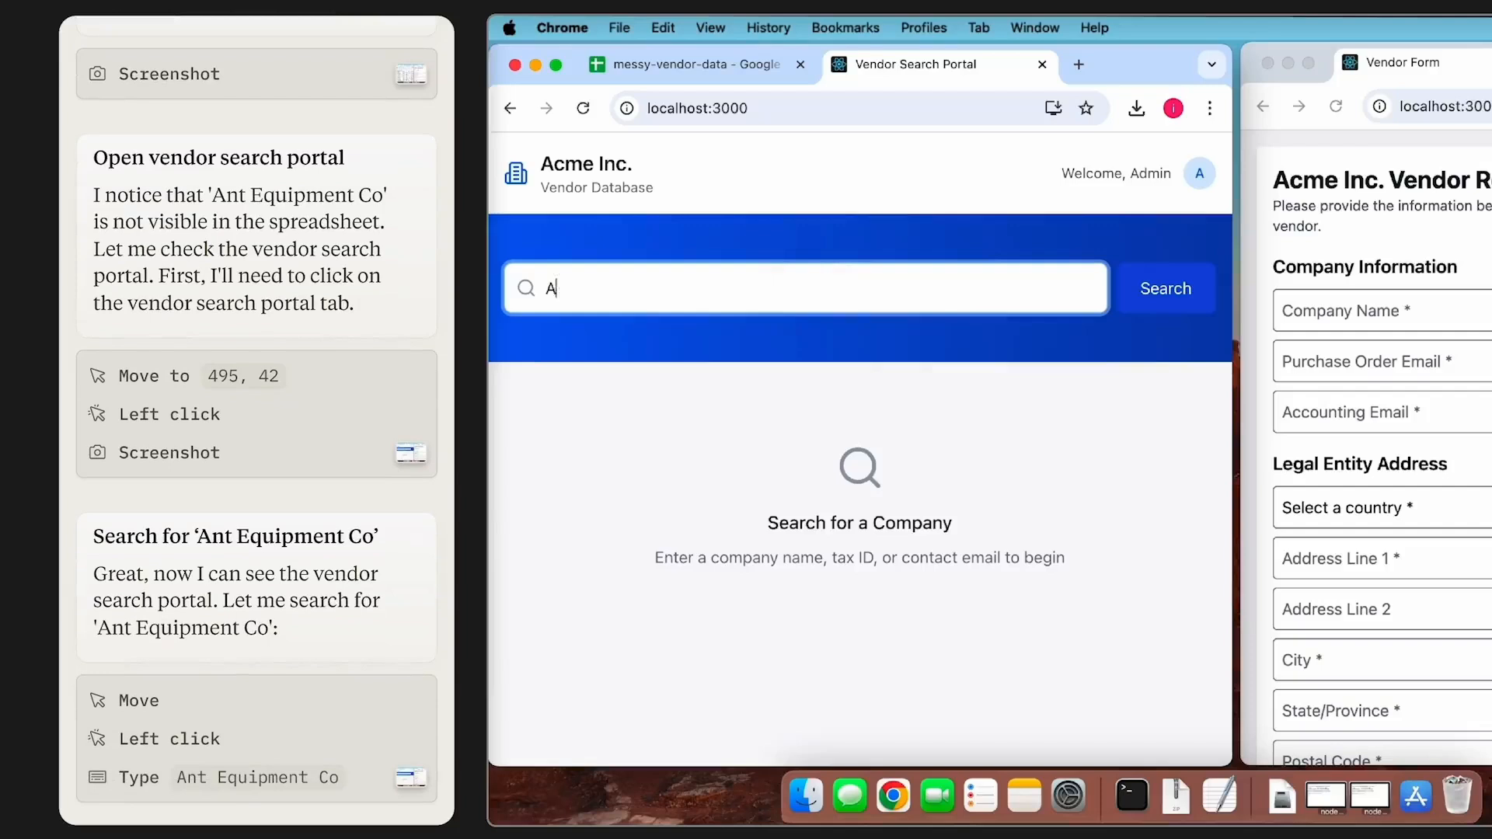
type("Ant Equipment Co")
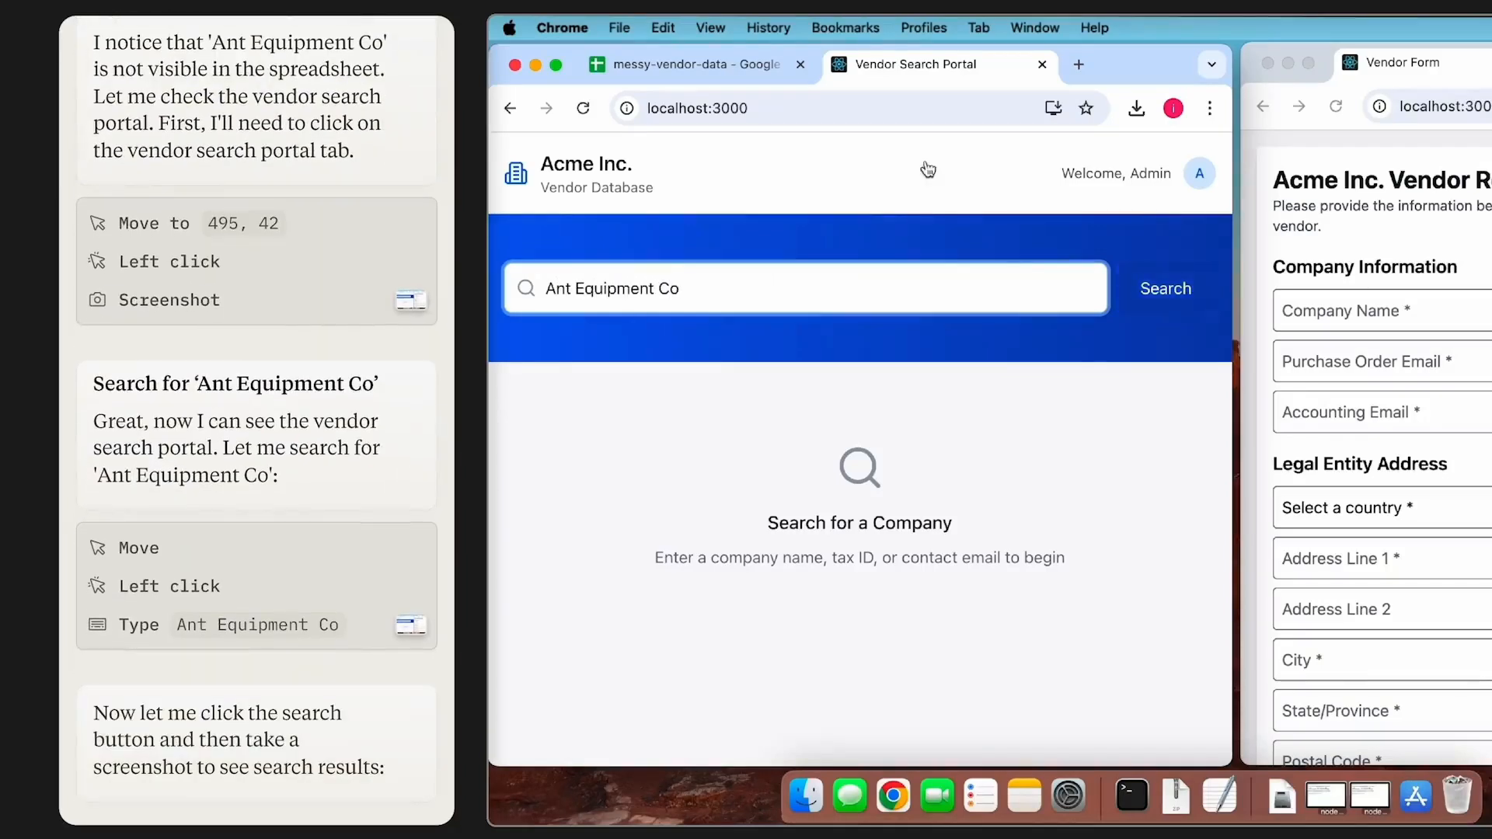
left_click(1165, 289)
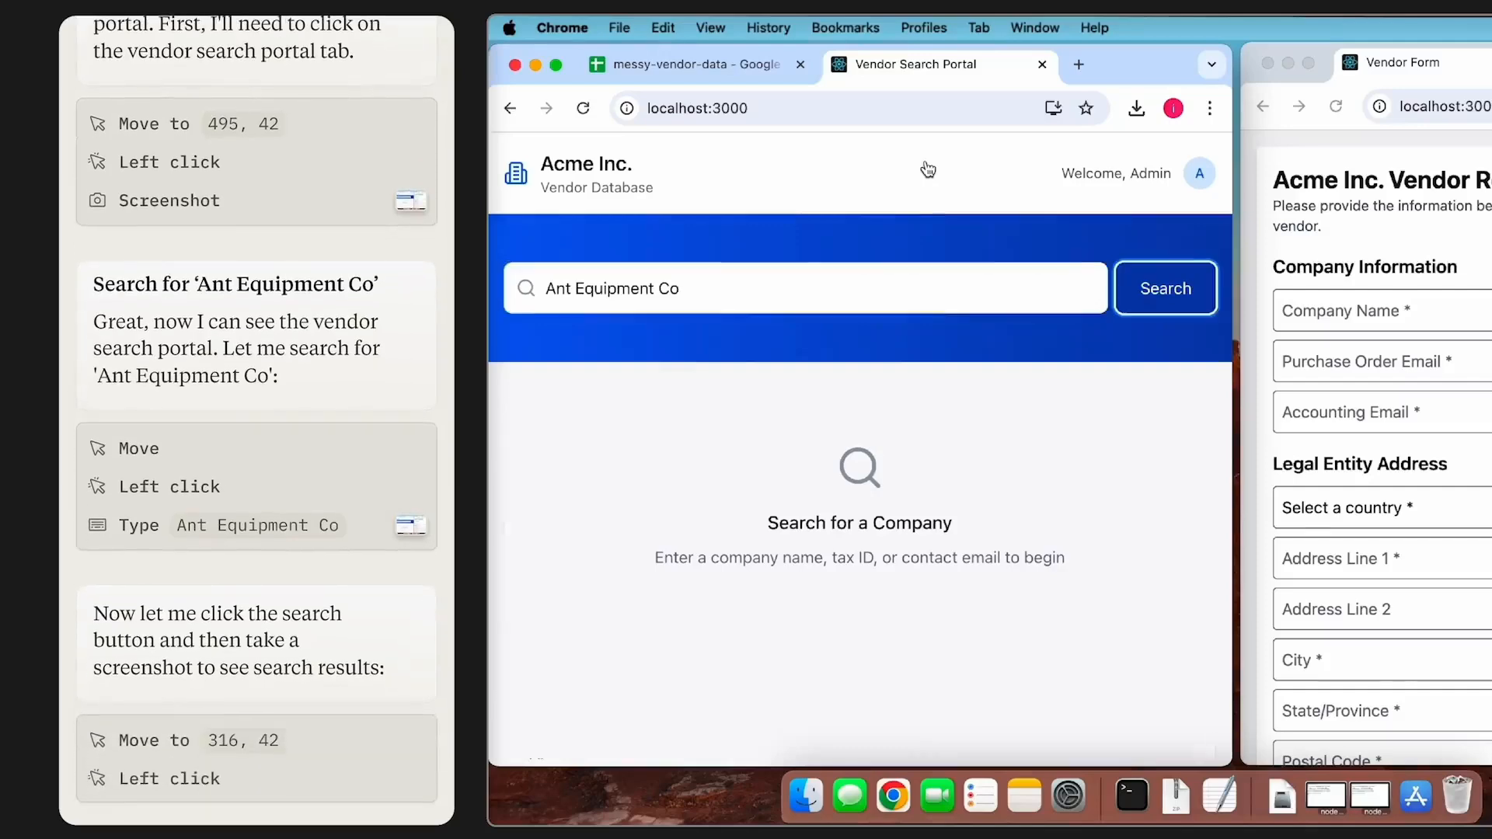
left_click(1164, 288)
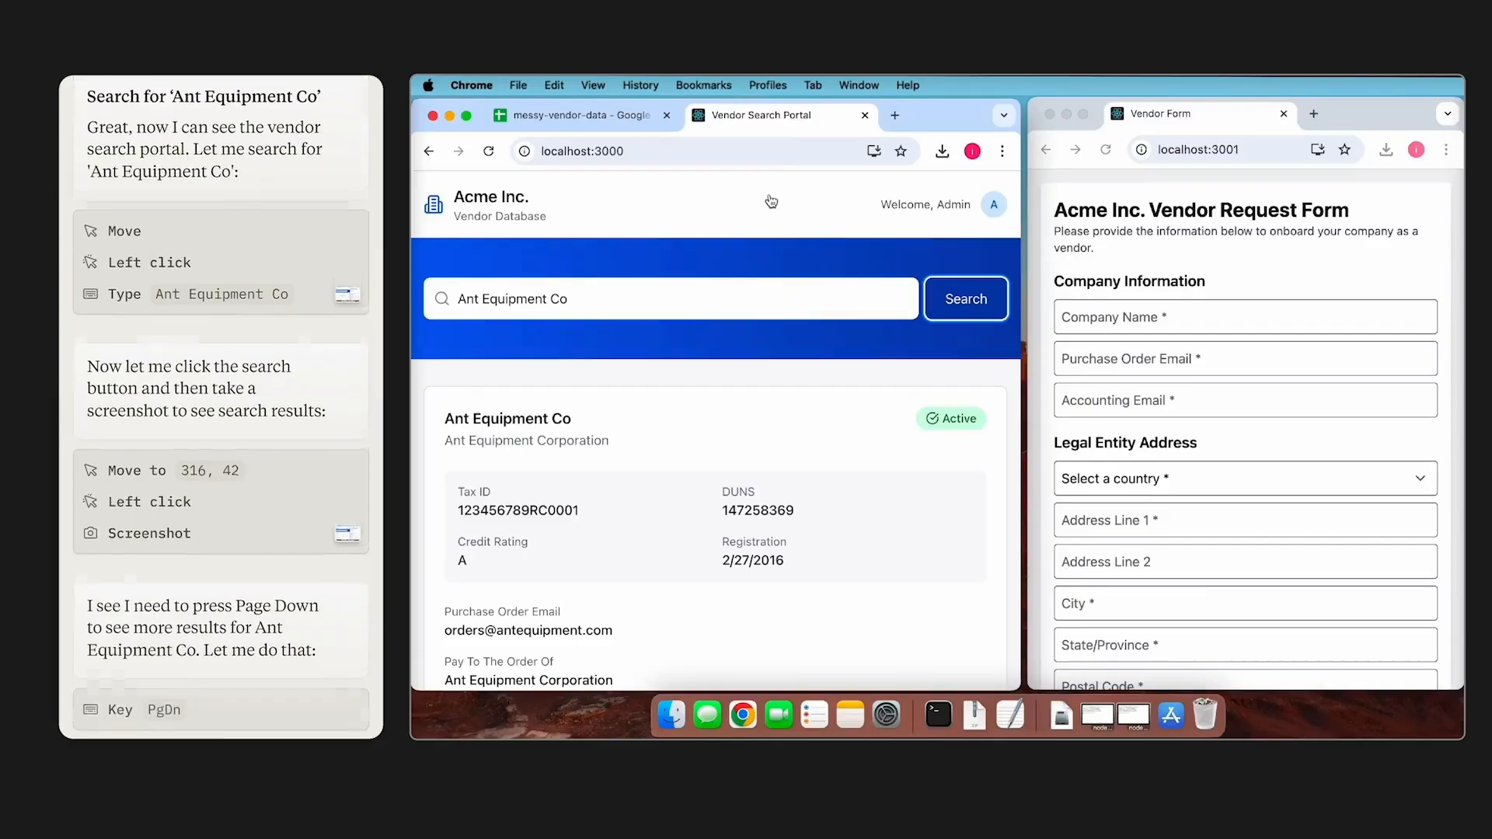
key("pagedown")
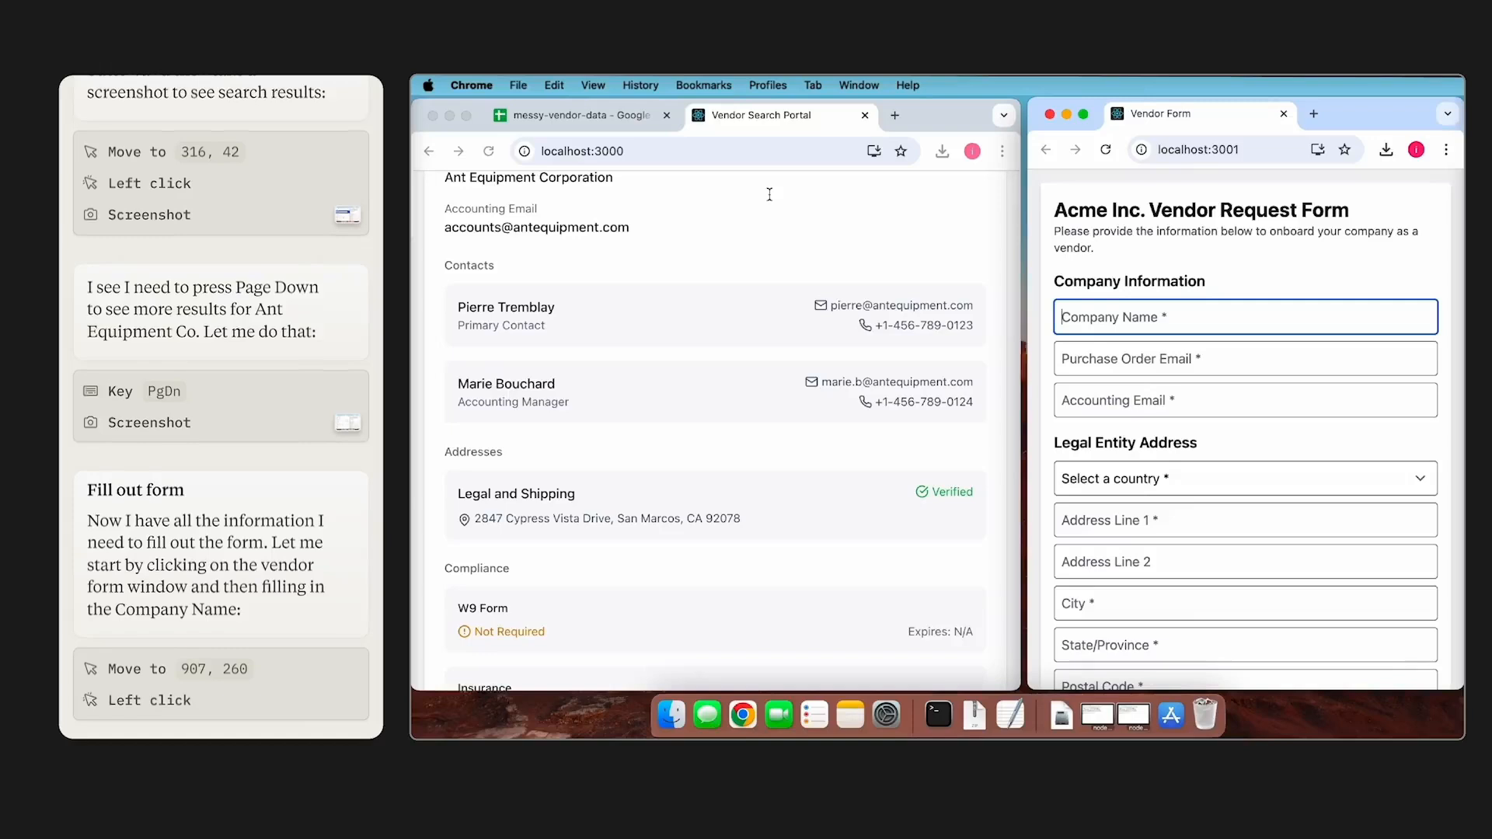
type("Ant Equipment Co")
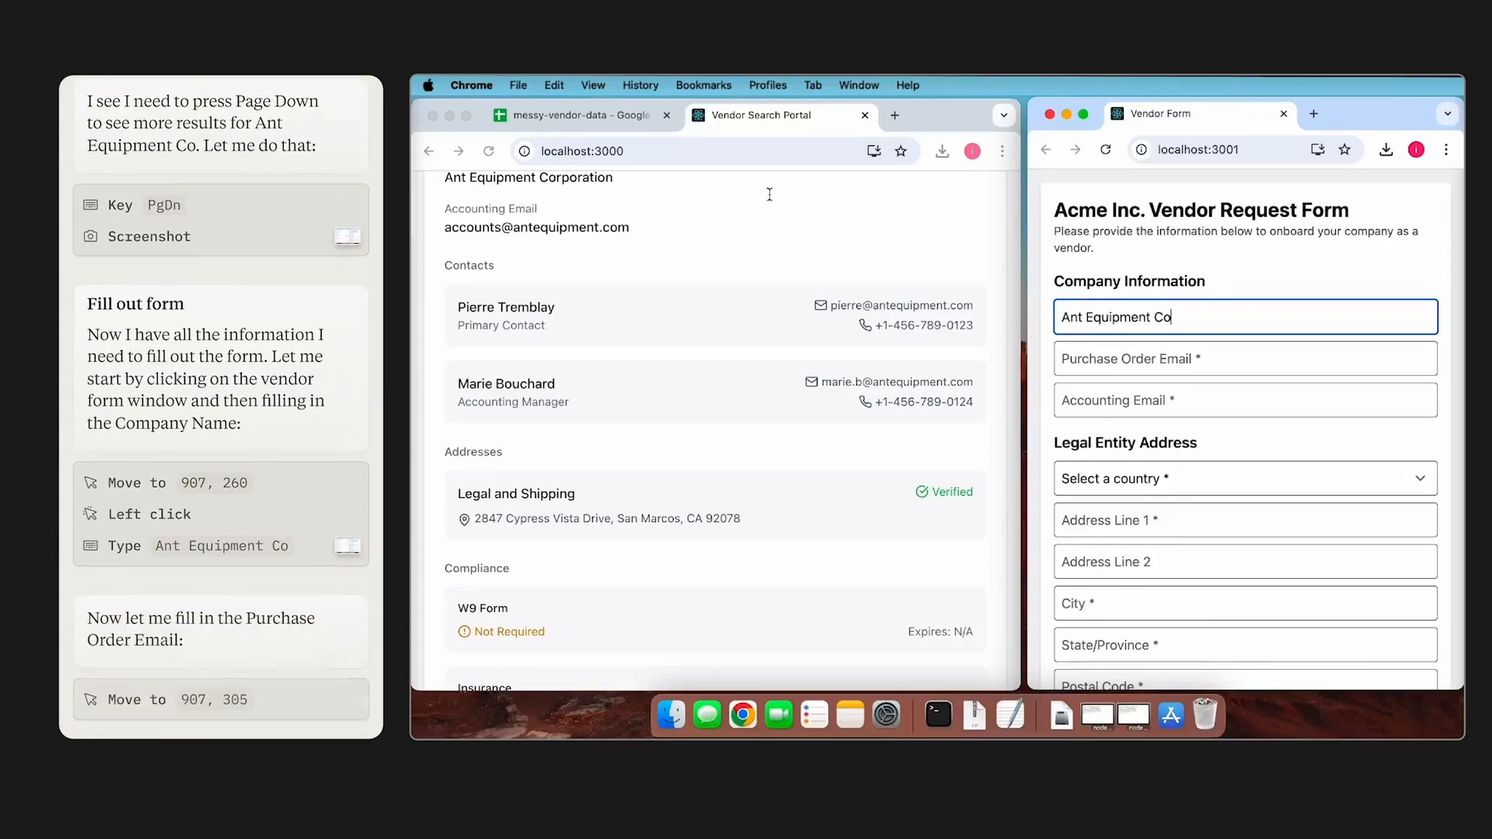
left_click(1244, 359)
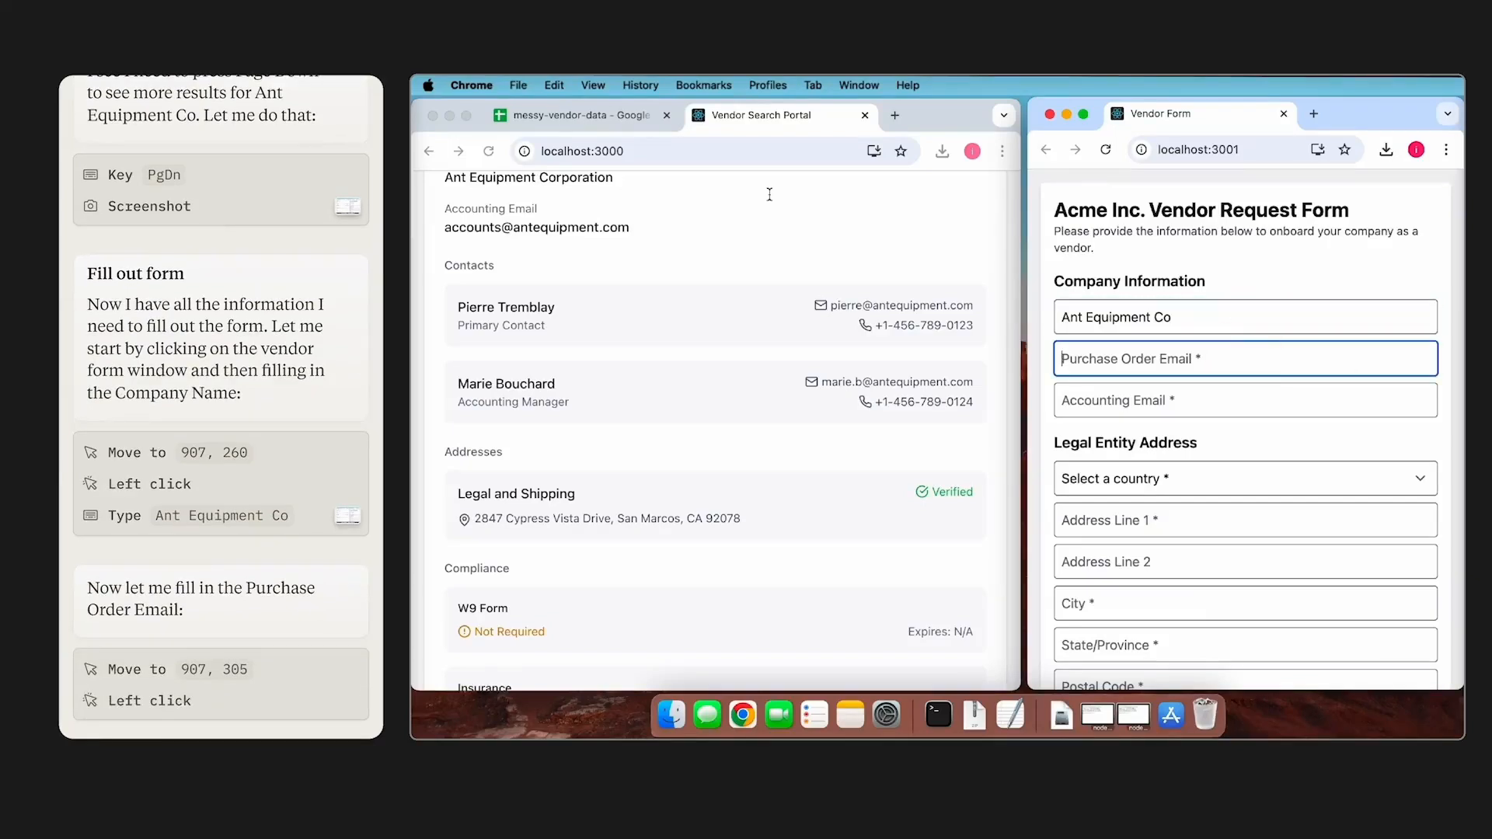
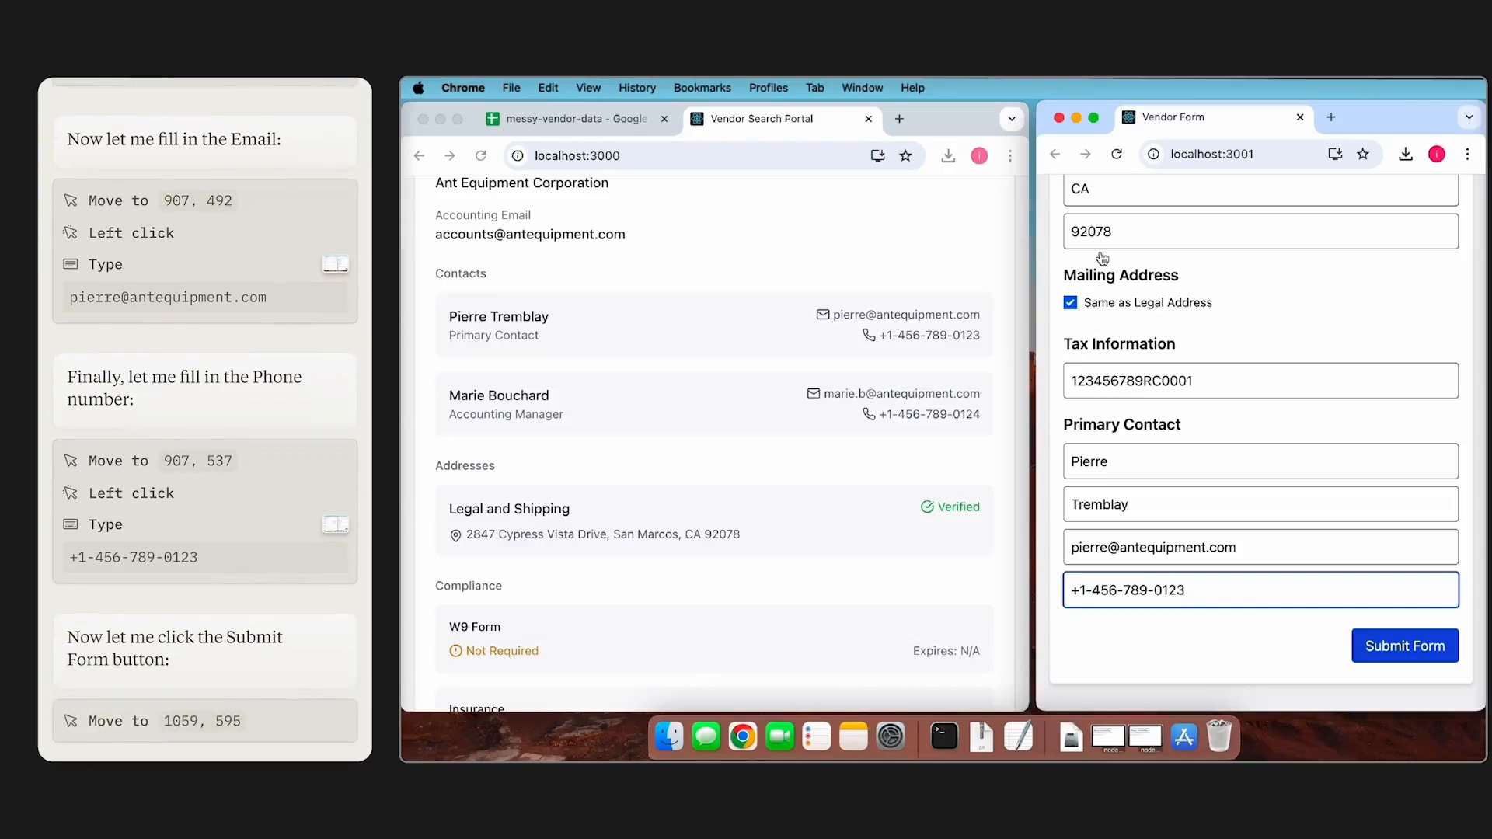
left_click(1405, 646)
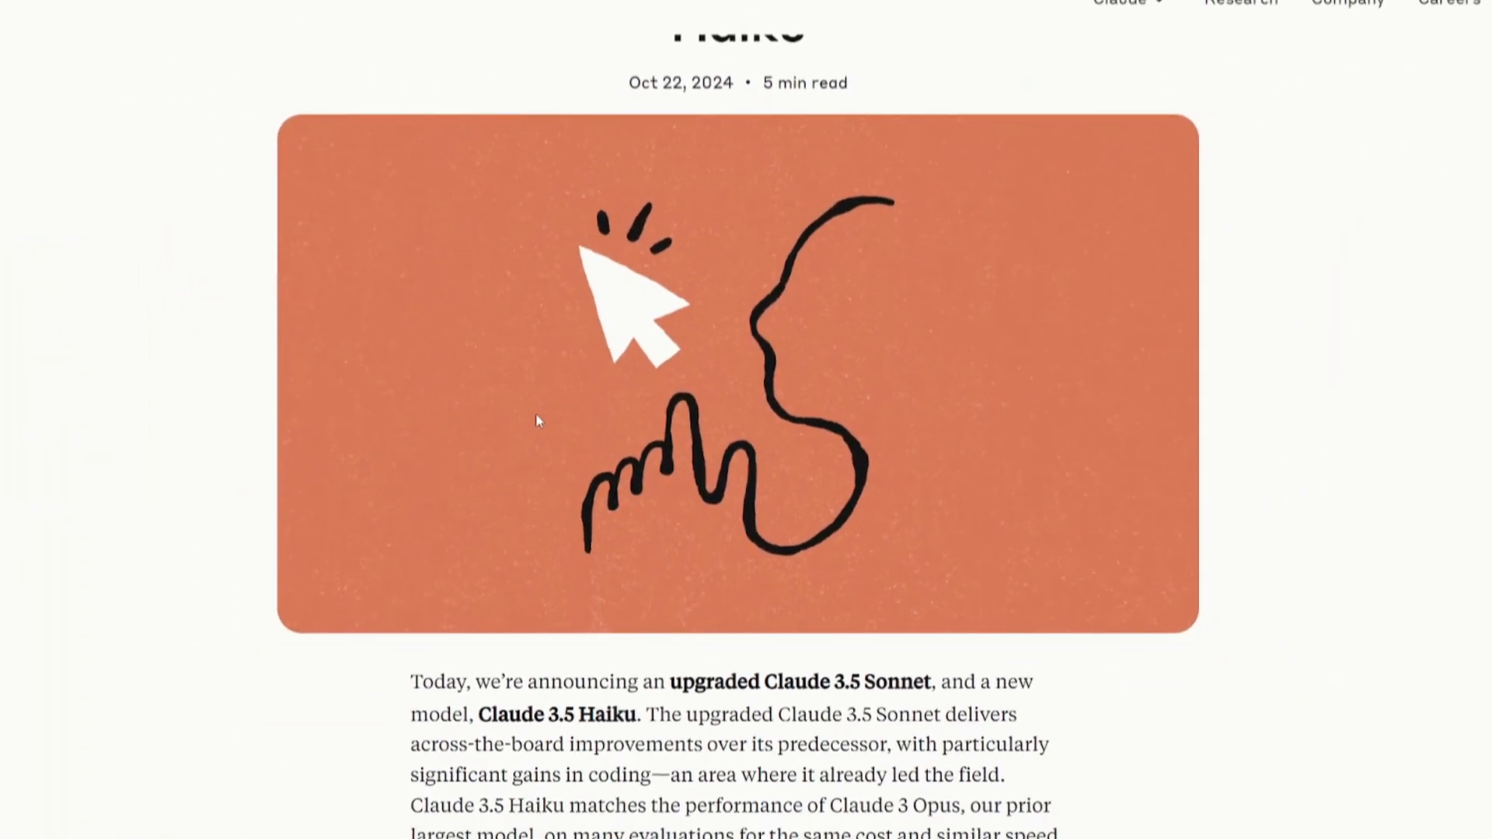
Scroll the Anthropic announcement past the embedded demo video down to the benchmark table.
scroll("down", 3)
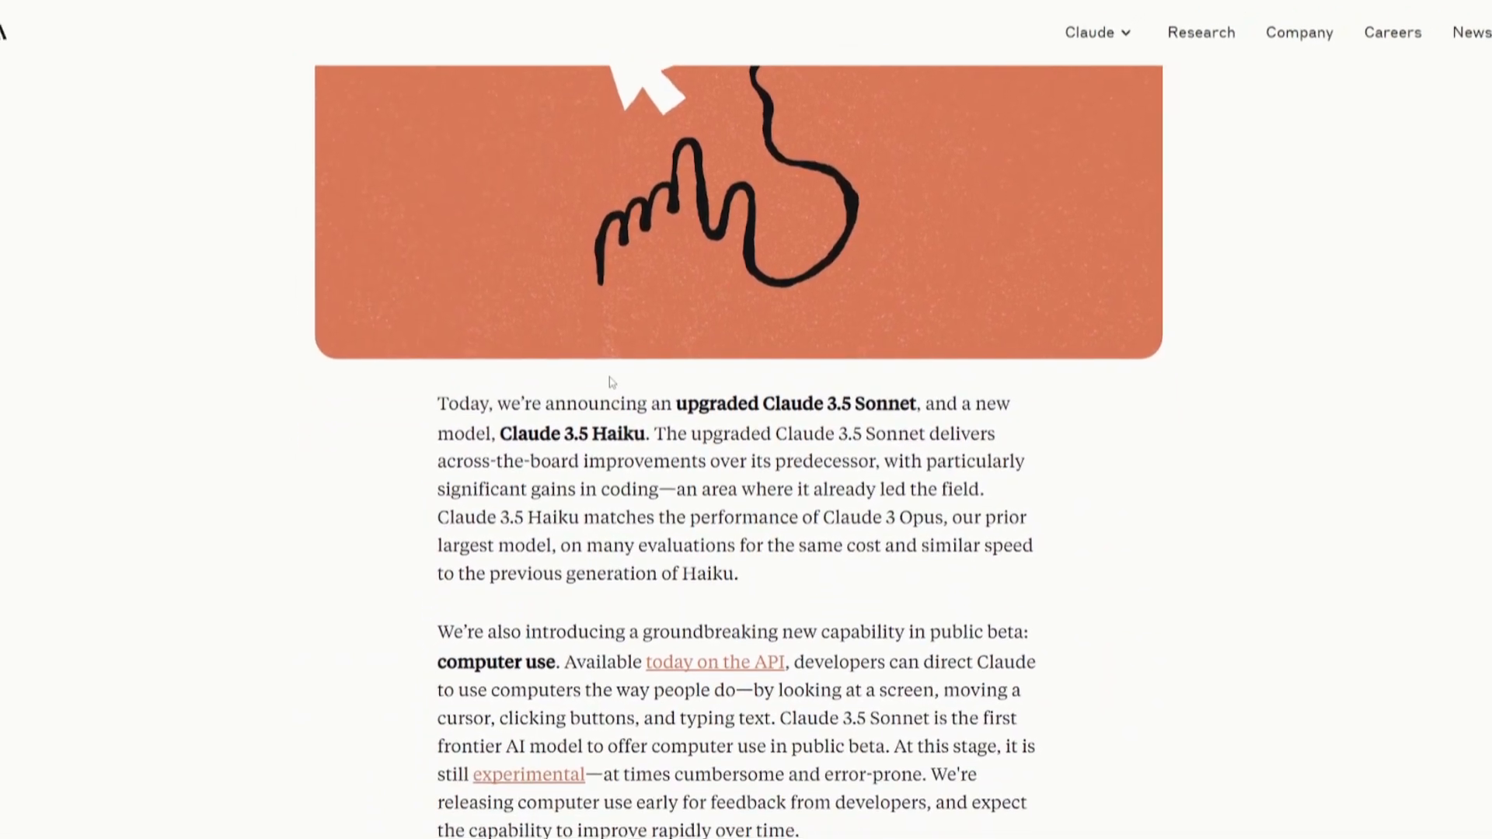
scroll("down", 3)
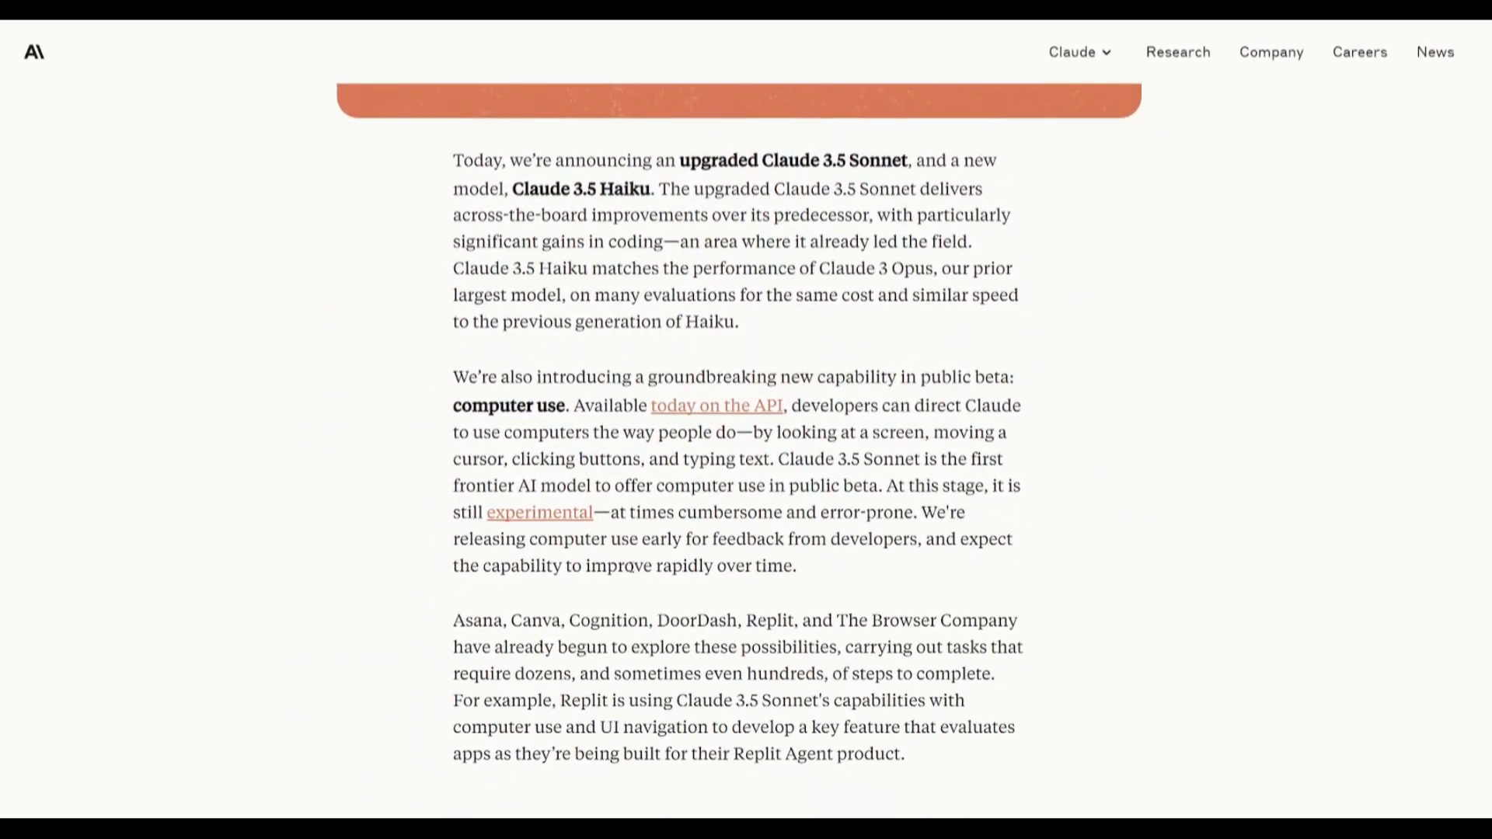
scroll("down", 3)
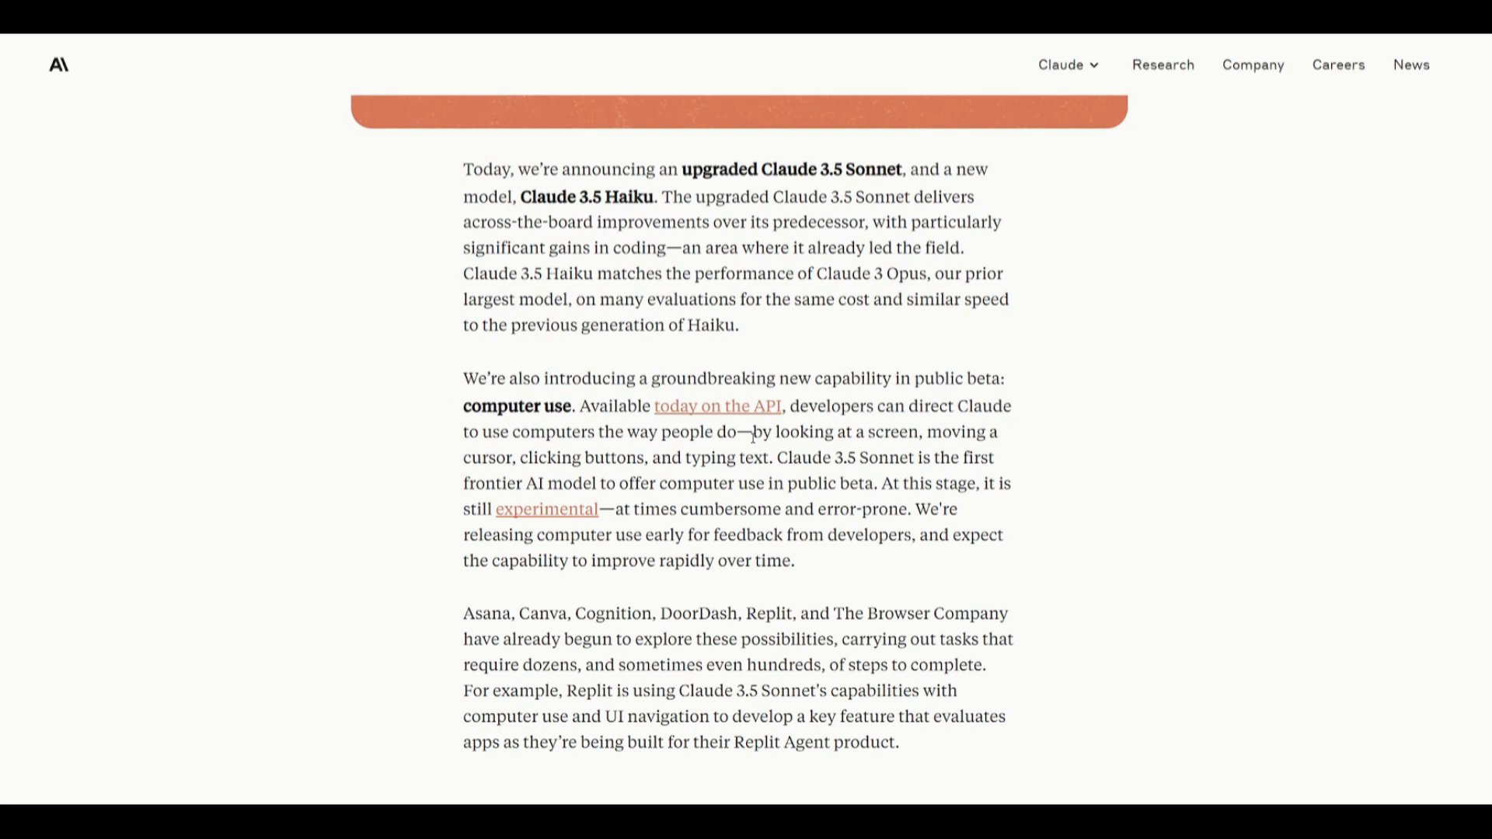
scroll("down", 3)
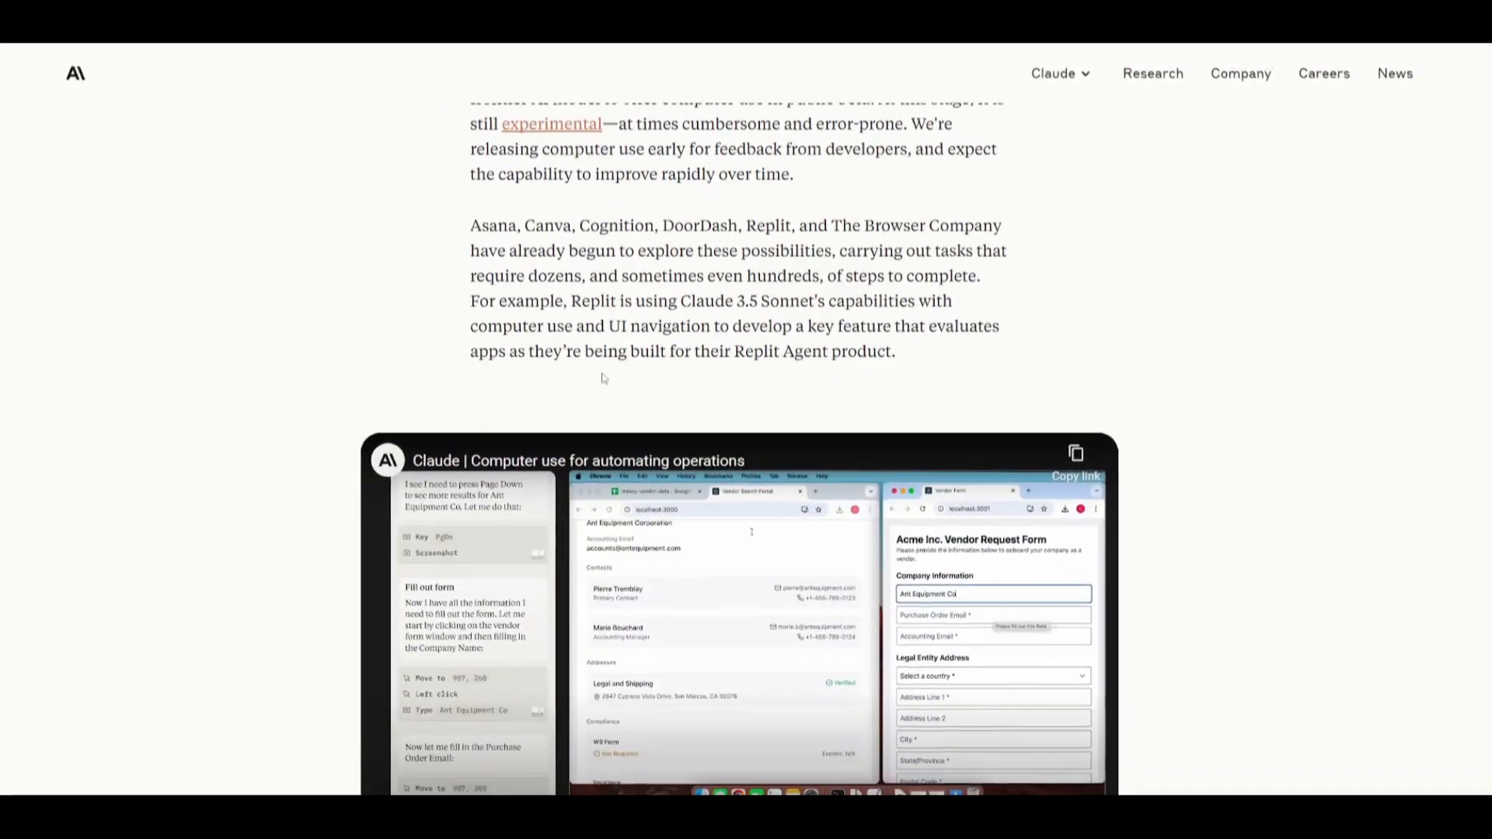
scroll("down", 3)
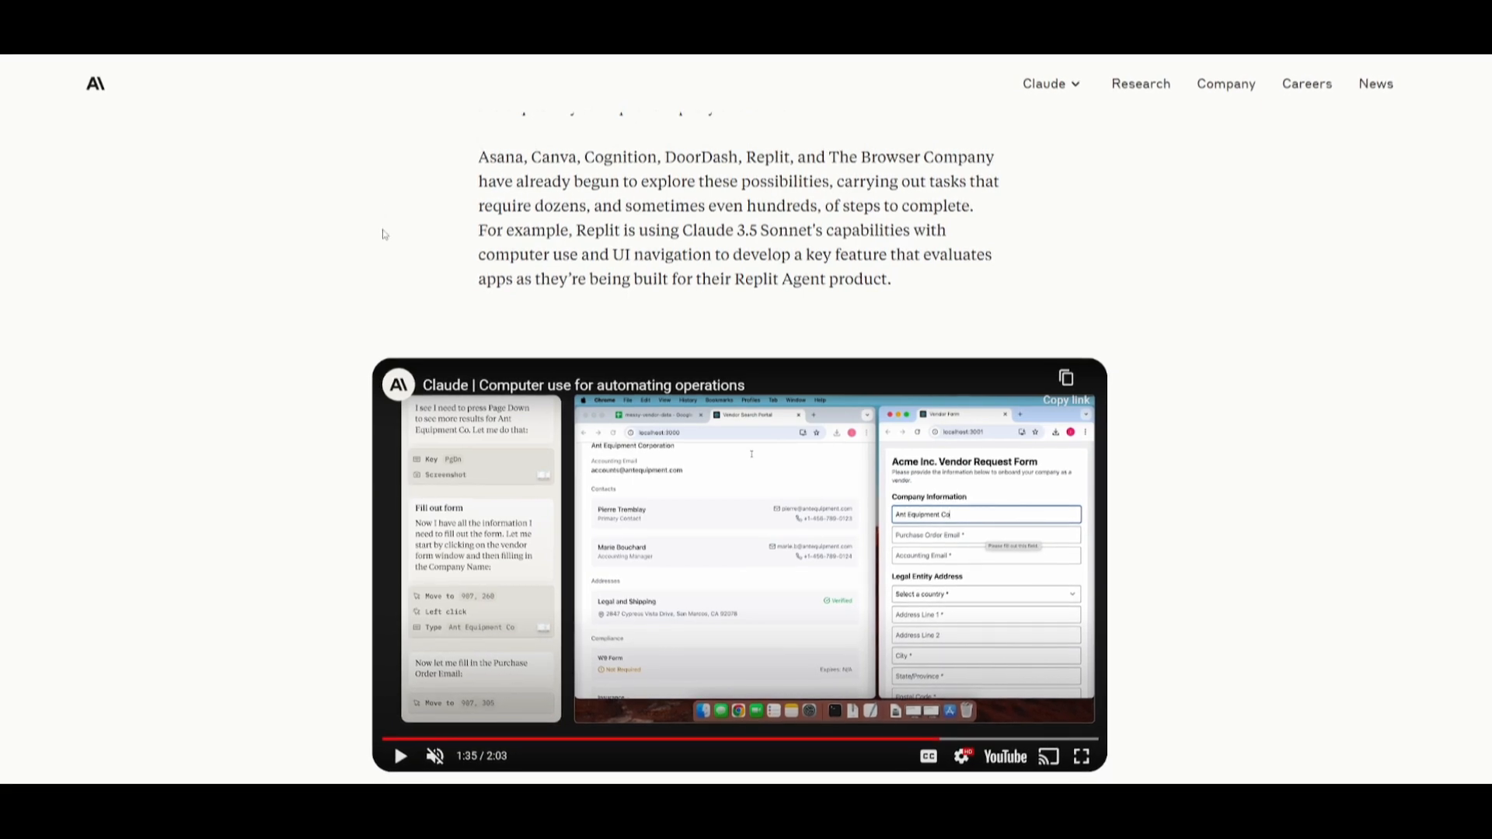
scroll("down", 3)
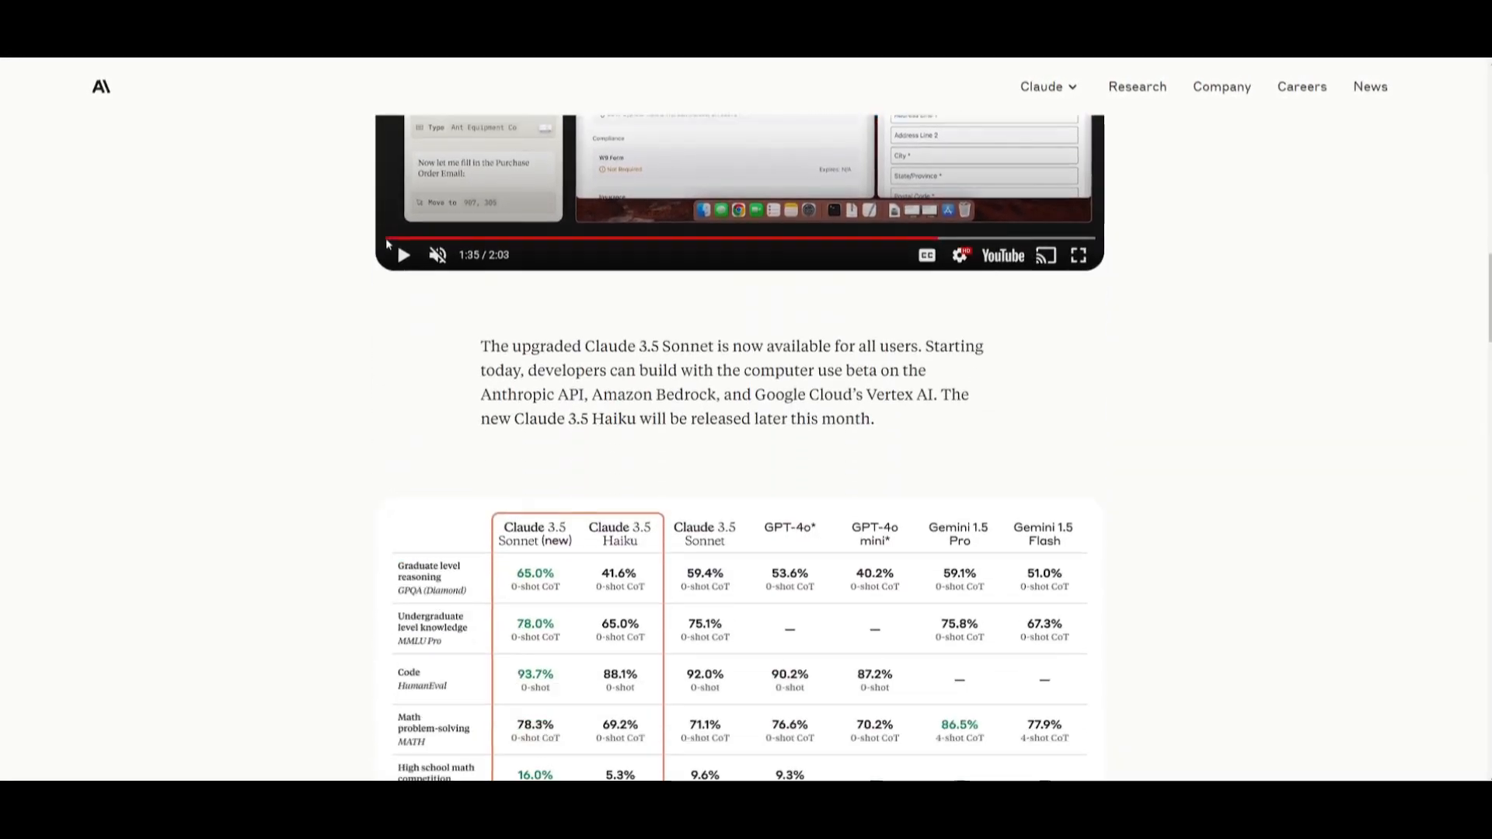
scroll("down", 3)
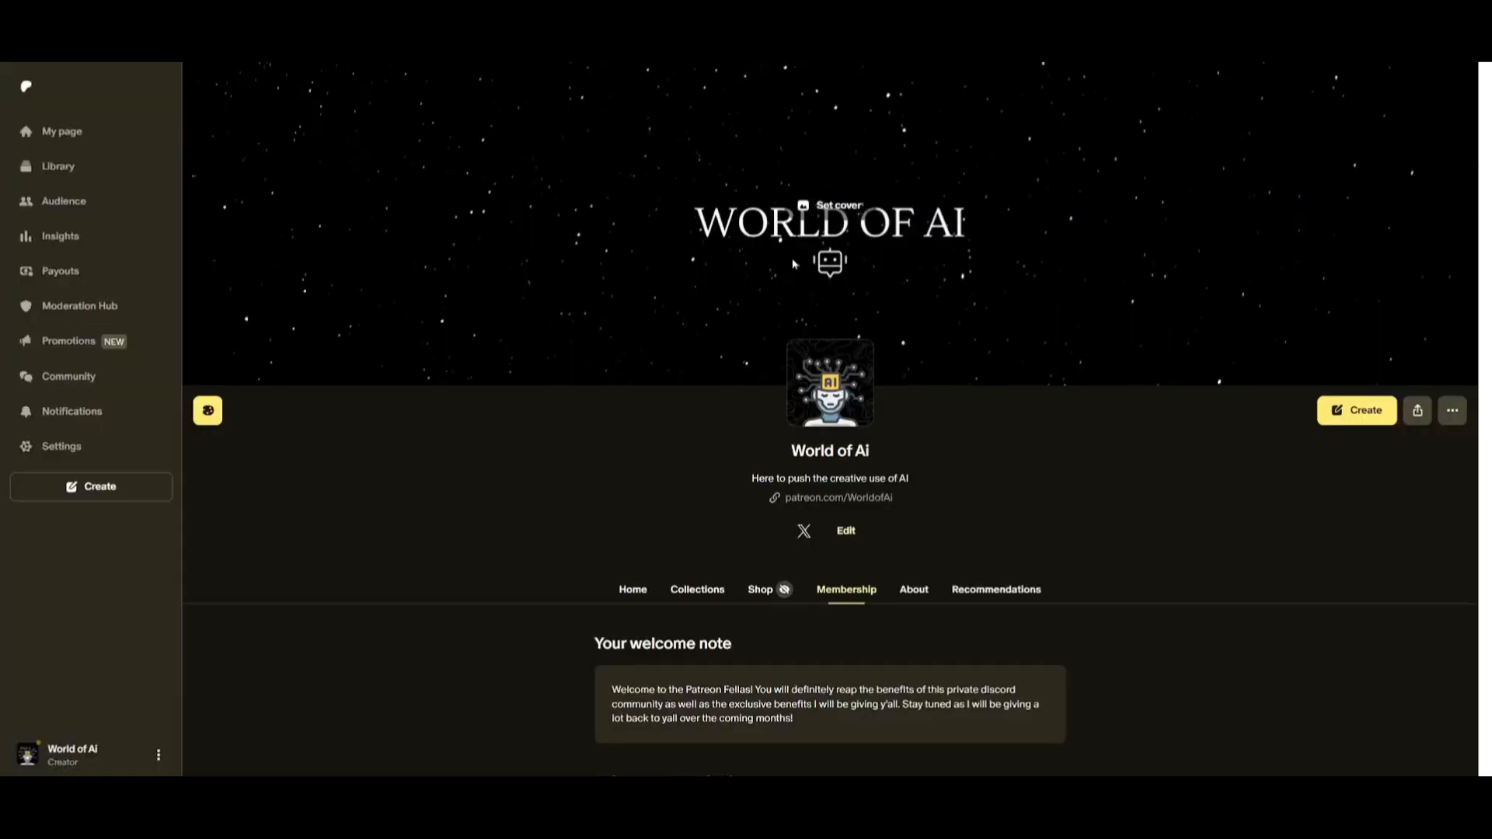
mouse_move(533, 323)
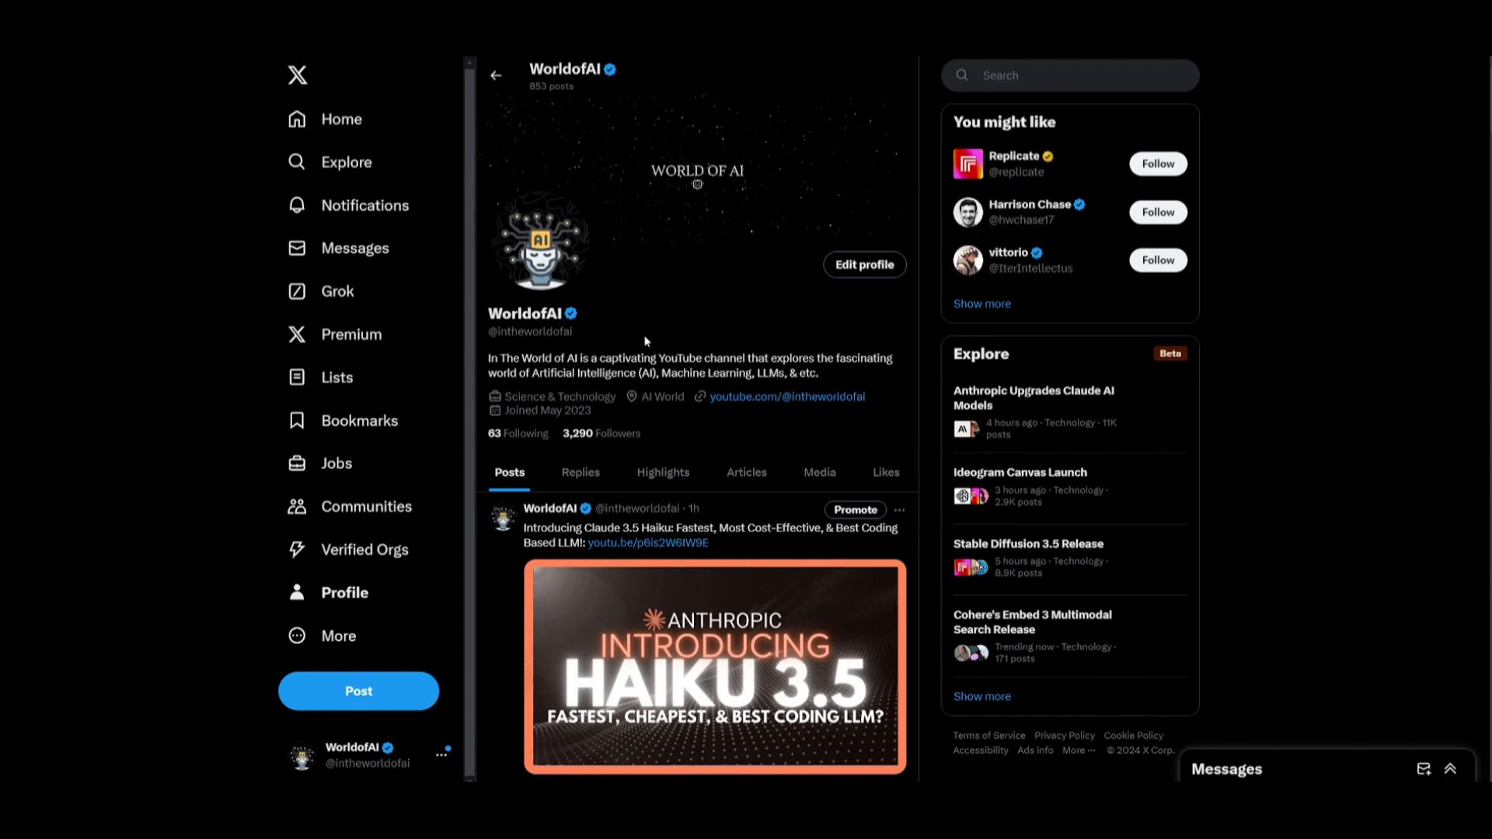
Scroll down the WorldofAI profile page on X.
scroll("down", 3)
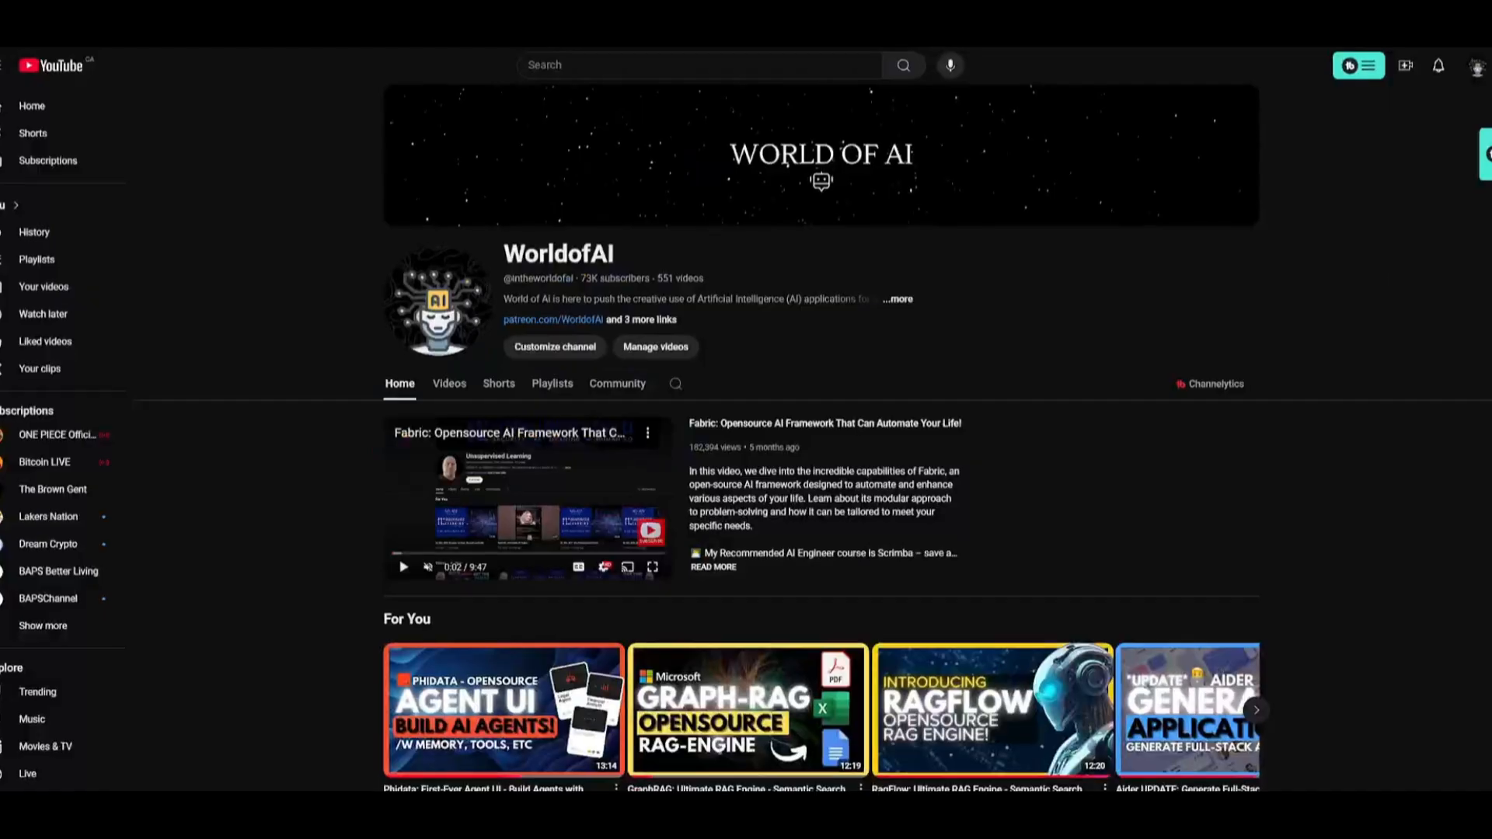
List the WorldofAI channel's Videos and scroll down to uploads from two months ago.
left_click(443, 383)
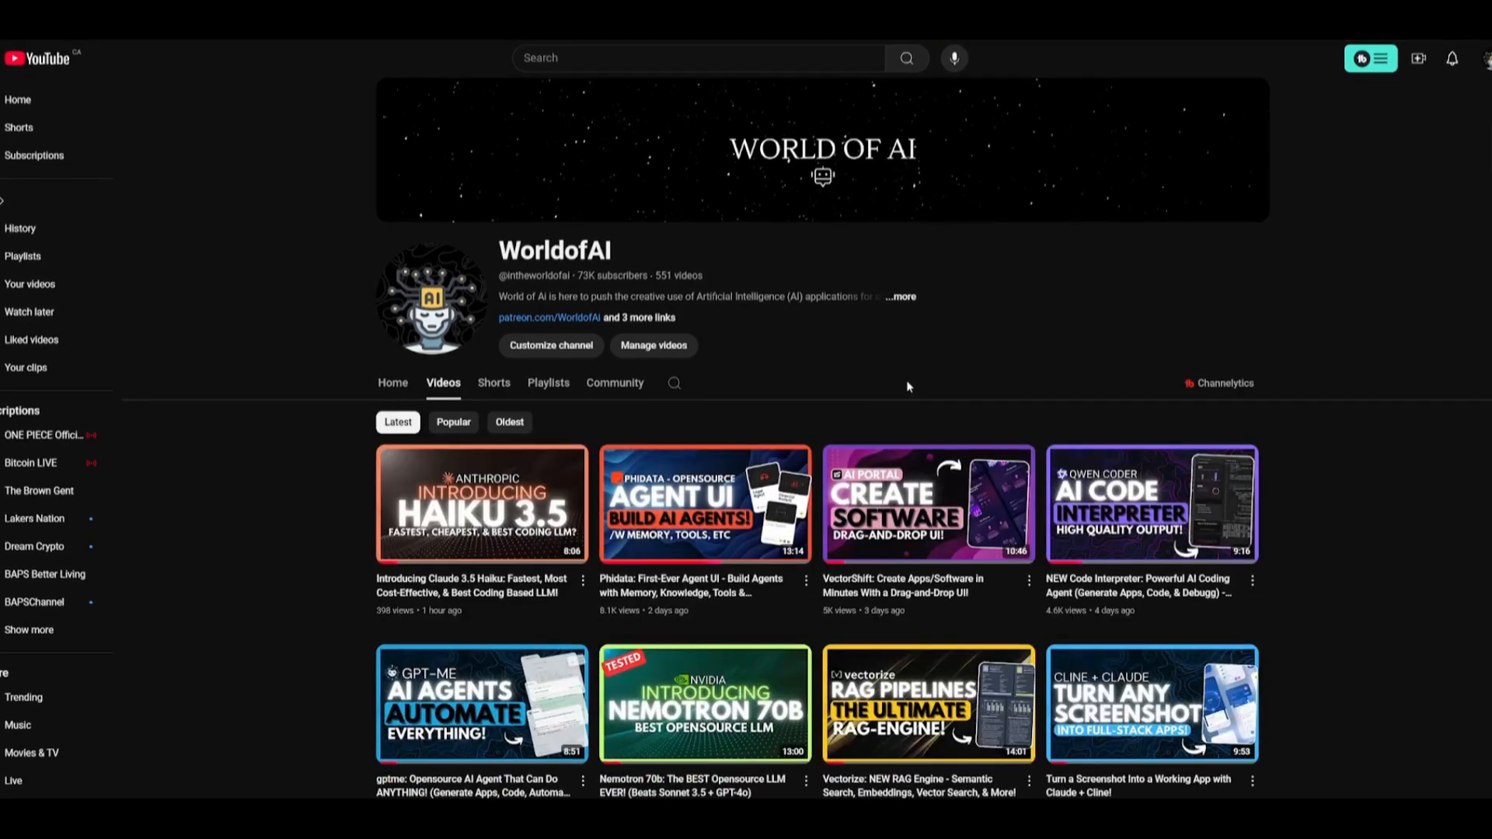
scroll("down", 3)
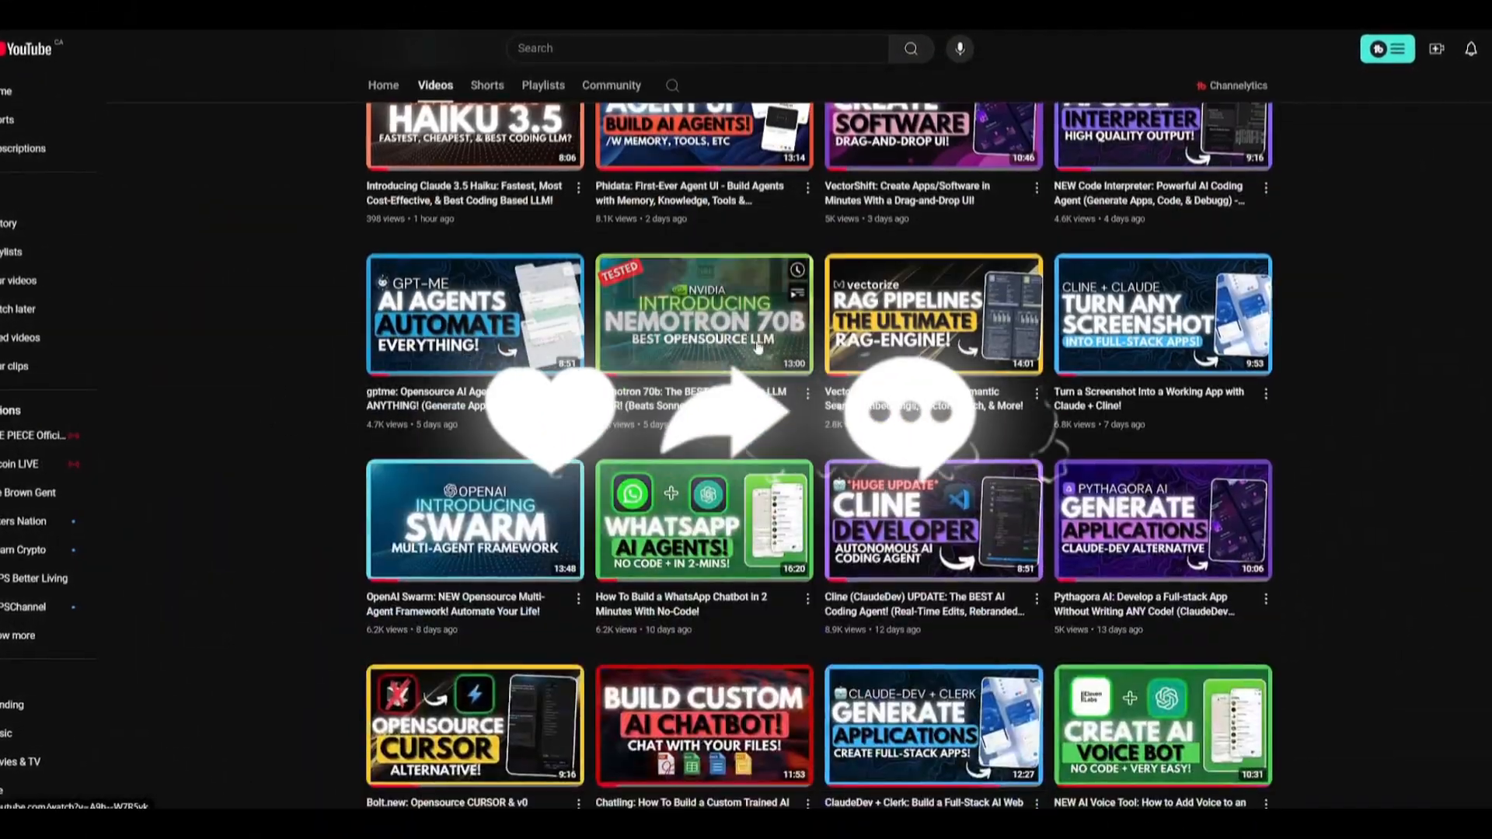
scroll("down", 3)
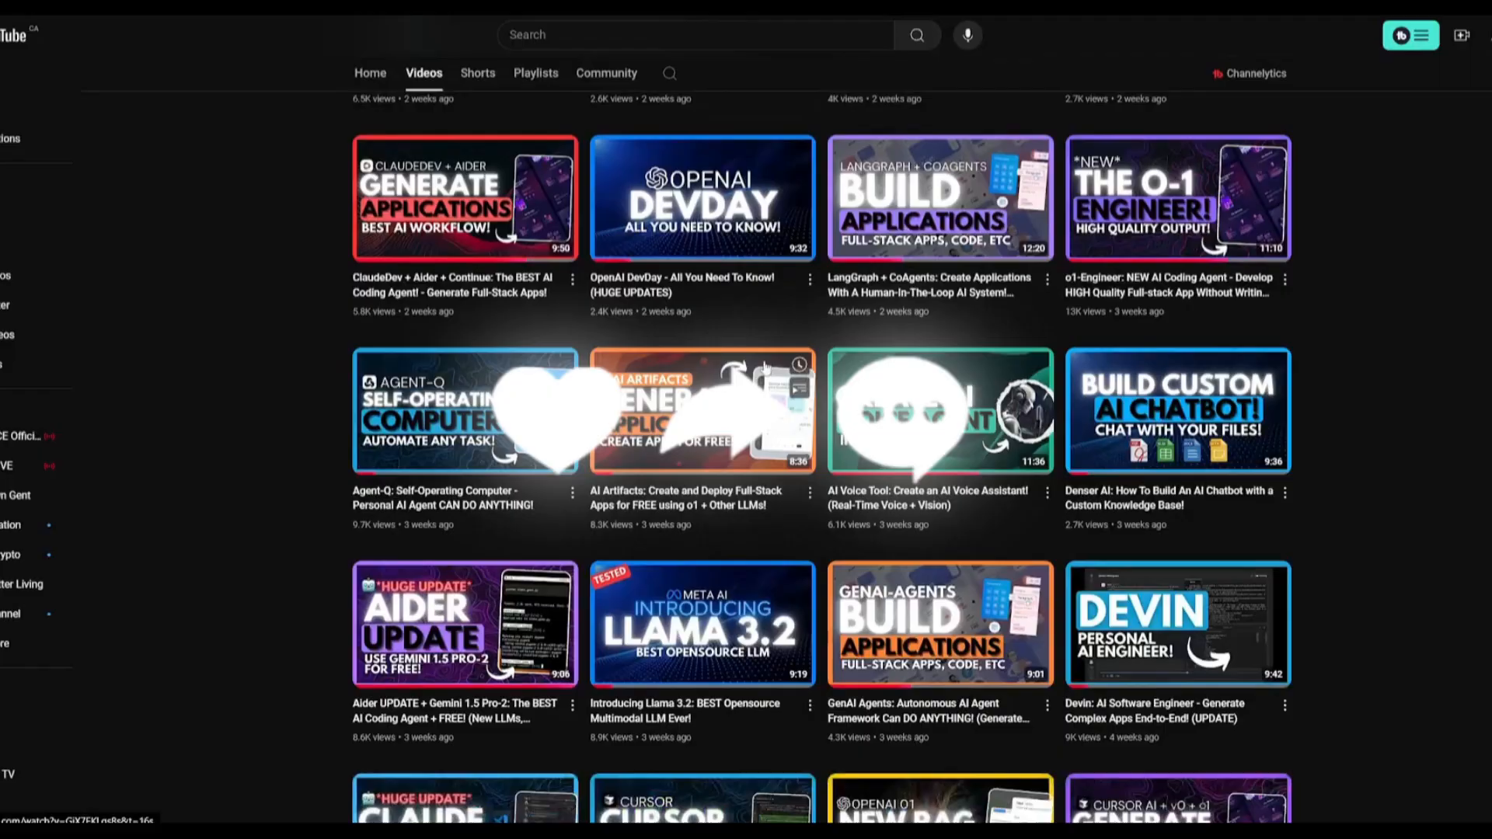
scroll("down", 3)
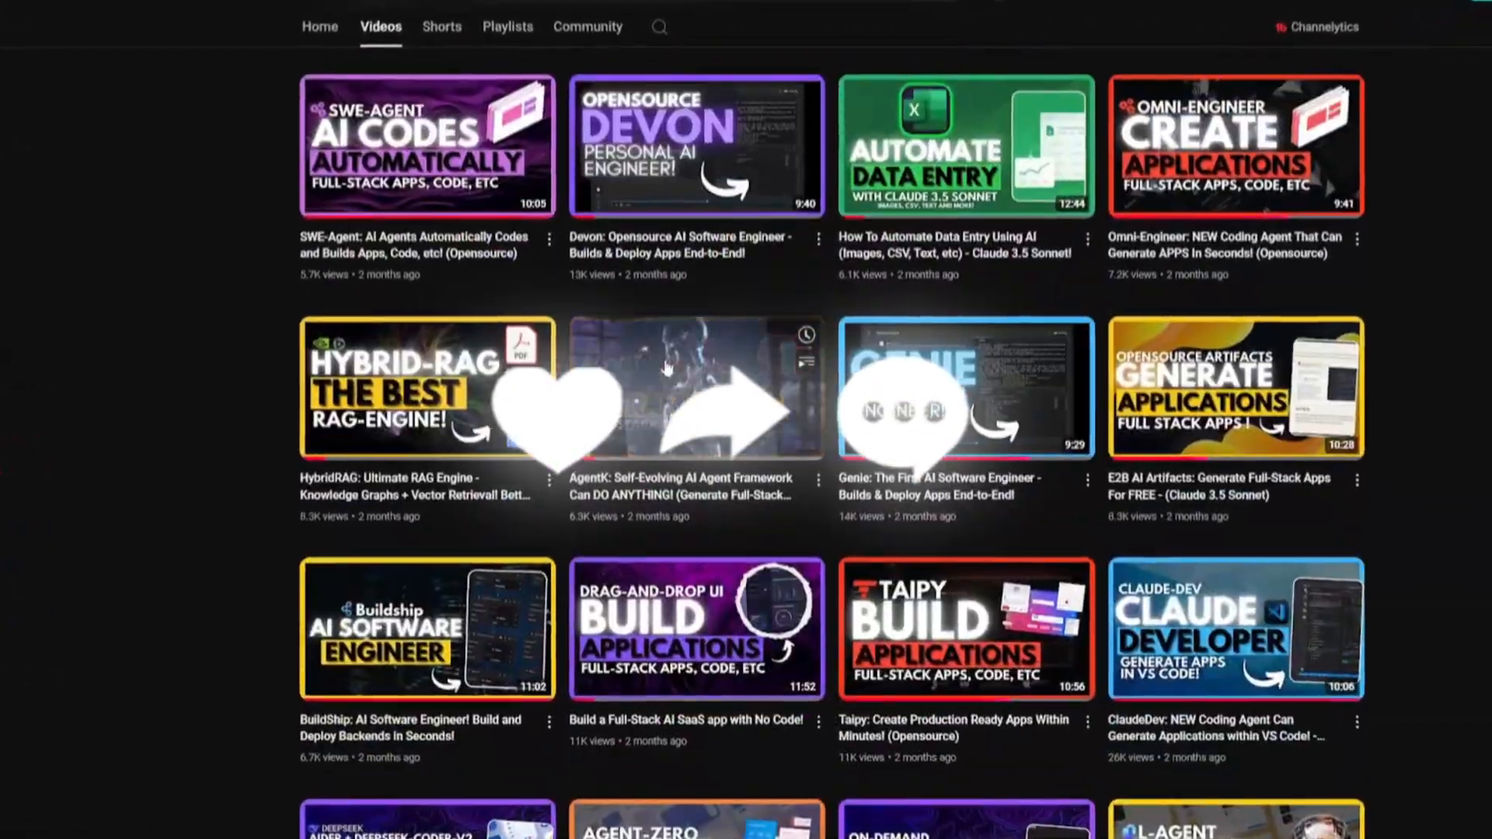
scroll("down", 3)
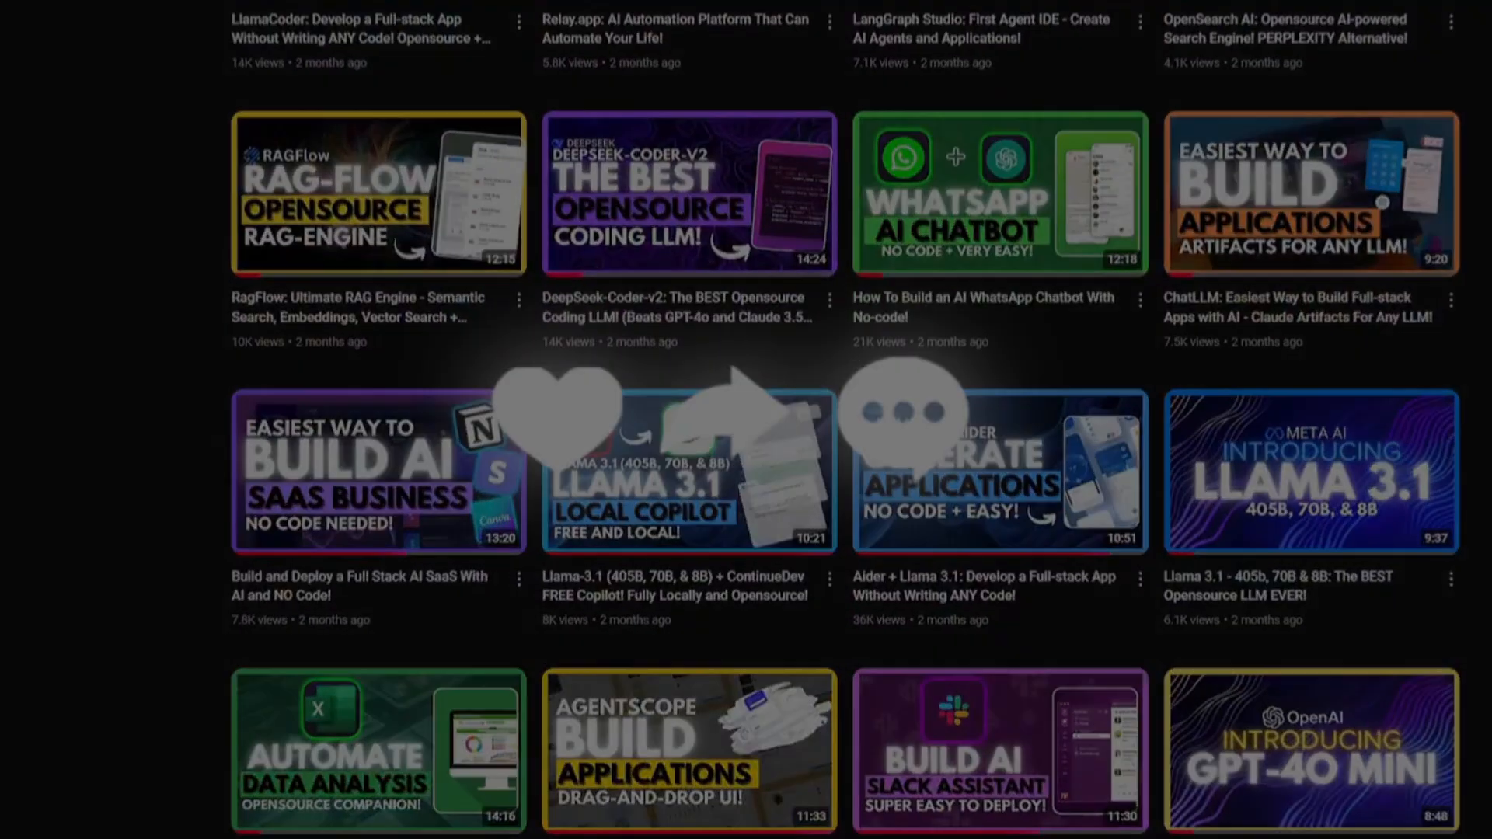